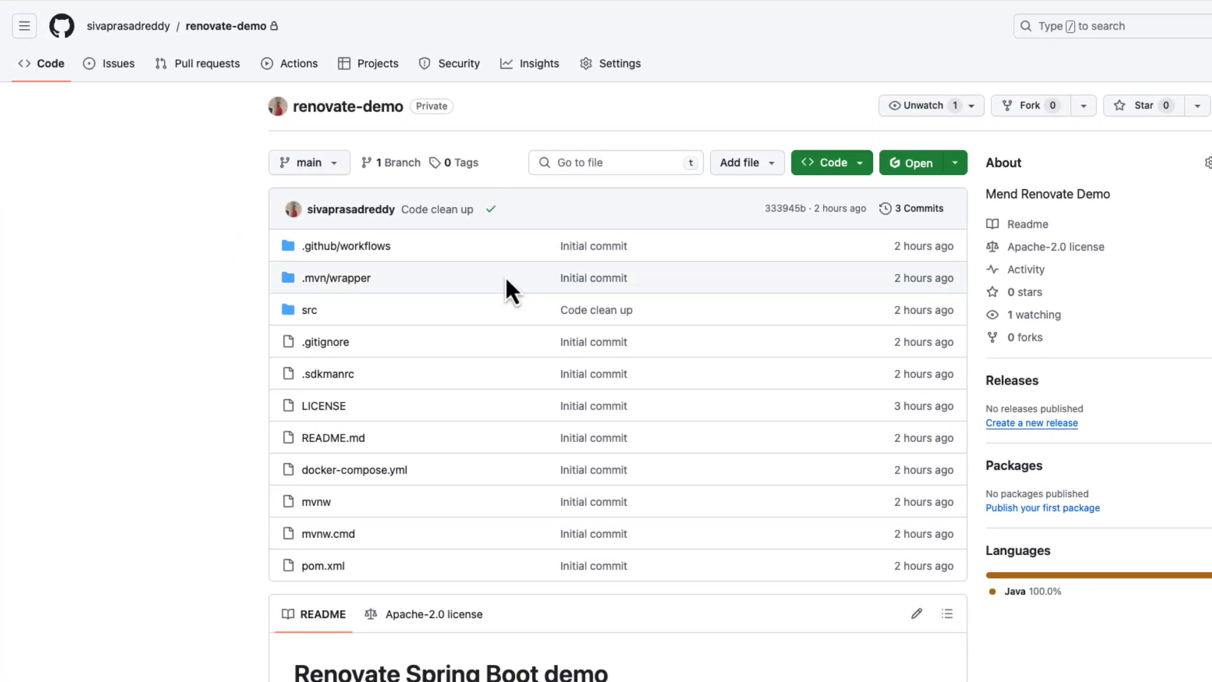
mouse_move(354, 470)
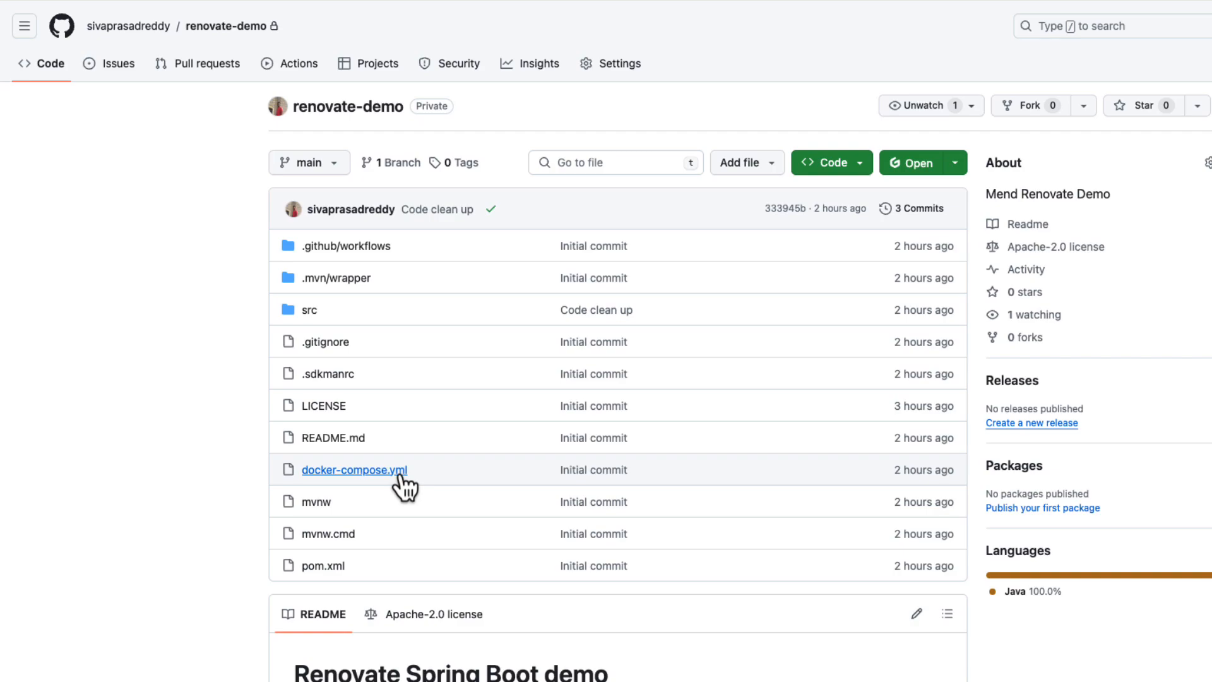
mouse_move(546, 332)
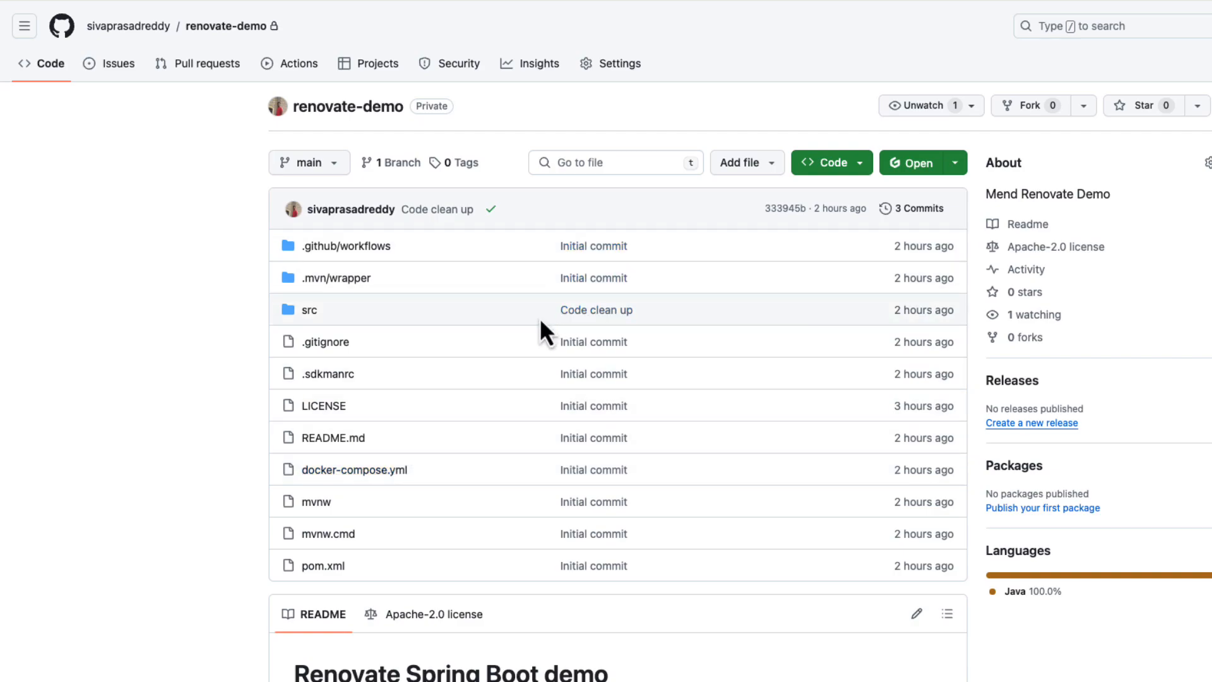
mouse_move(418, 332)
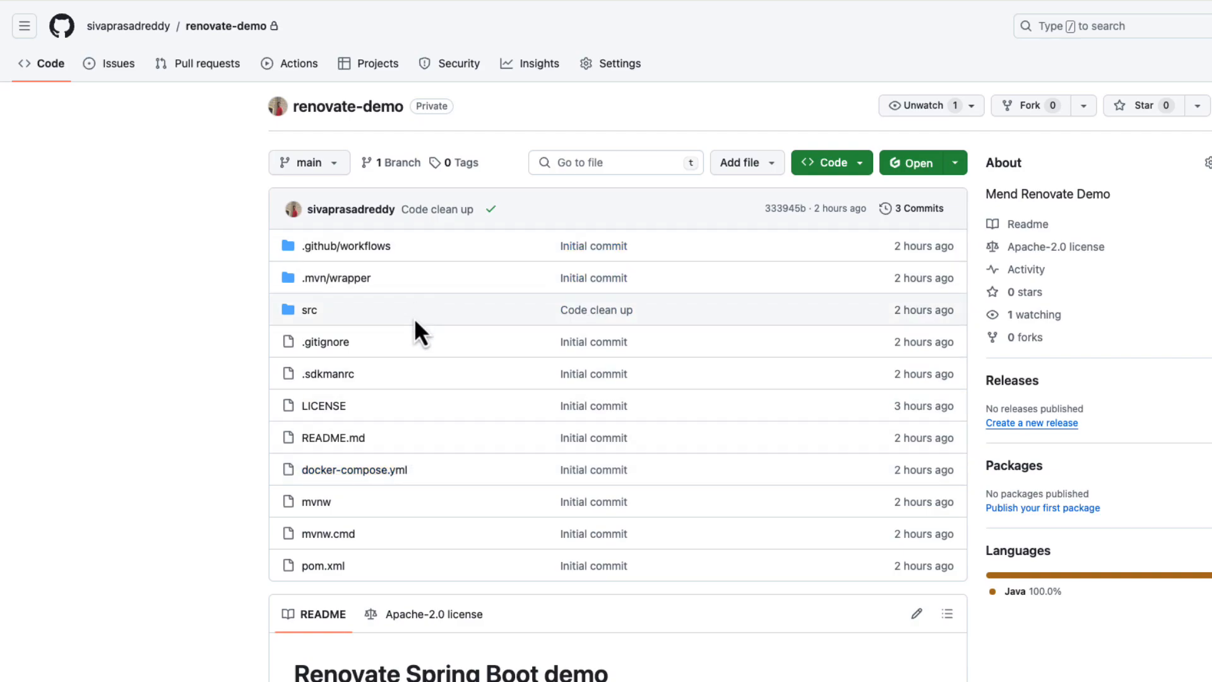
mouse_move(518, 259)
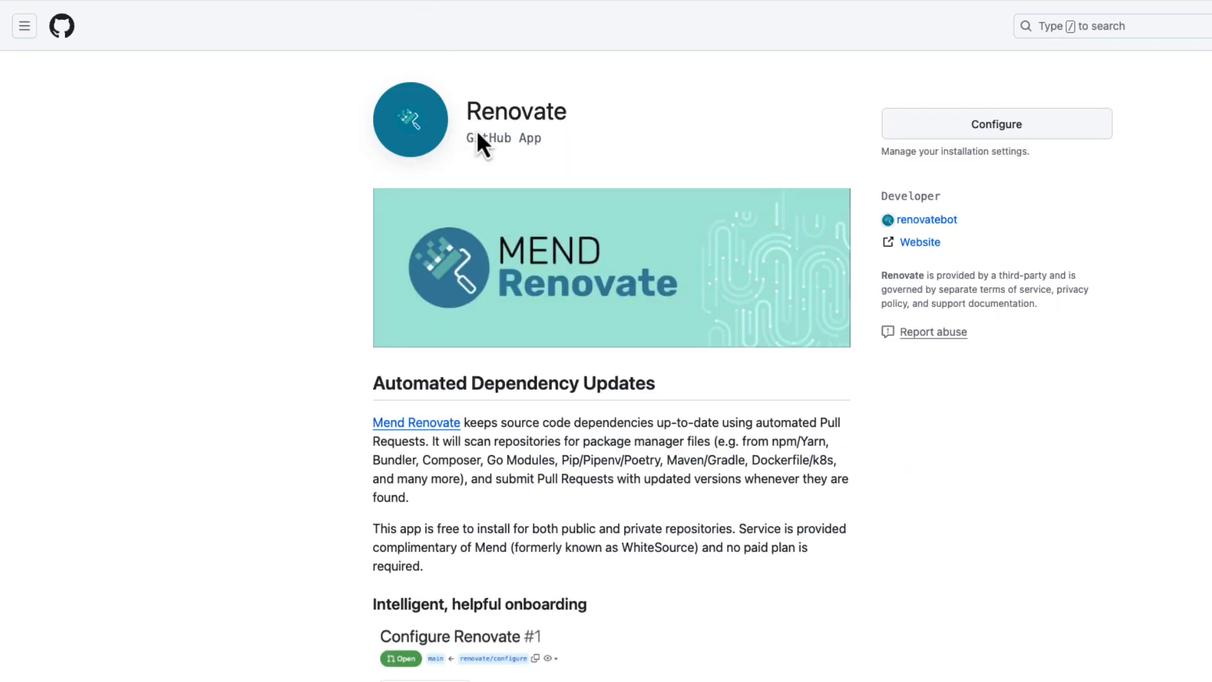
mouse_move(576, 177)
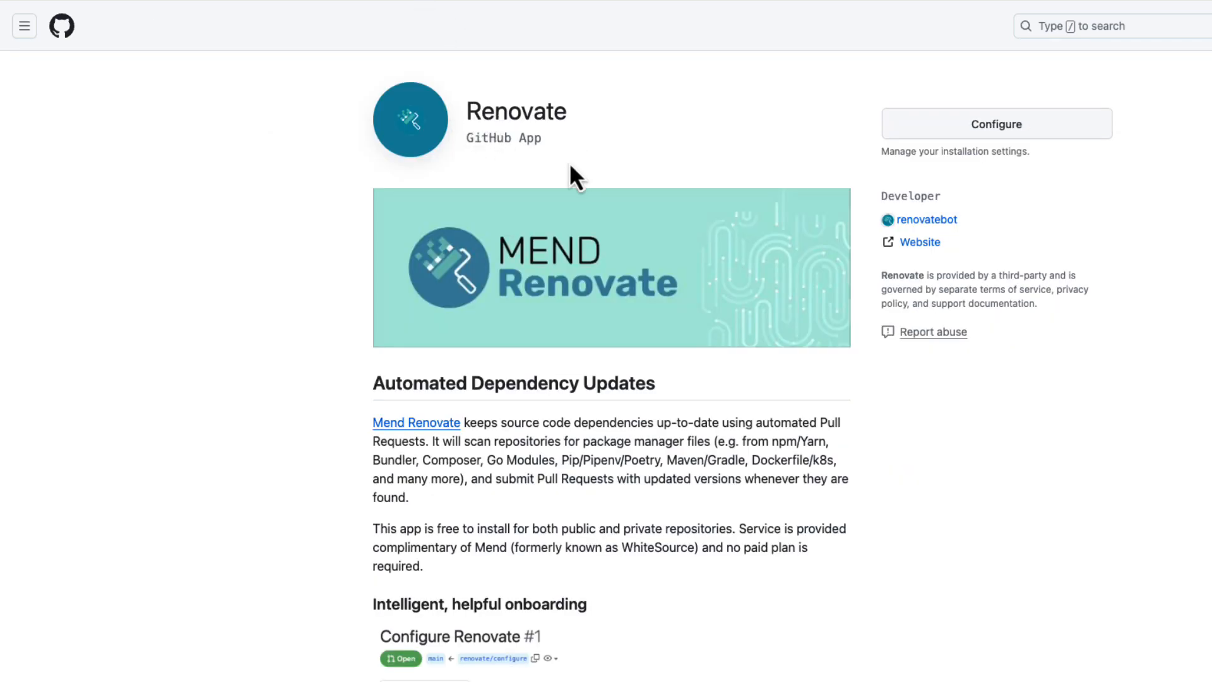
mouse_move(634, 135)
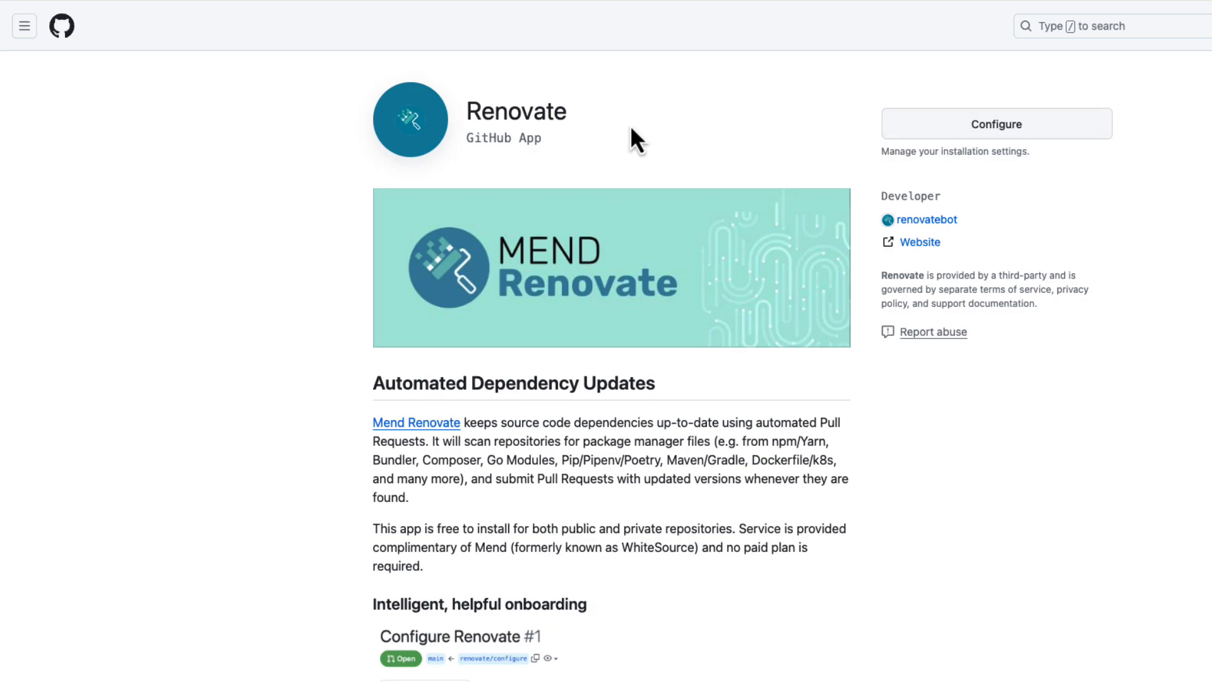
mouse_move(687, 106)
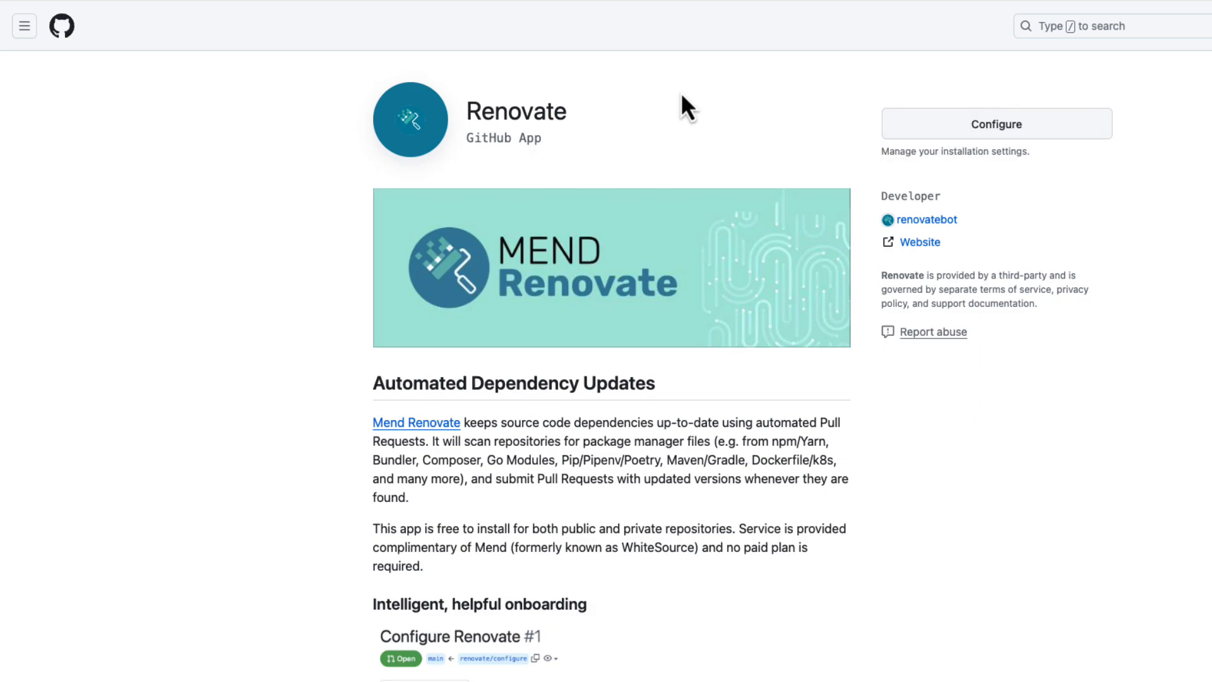
mouse_move(742, 131)
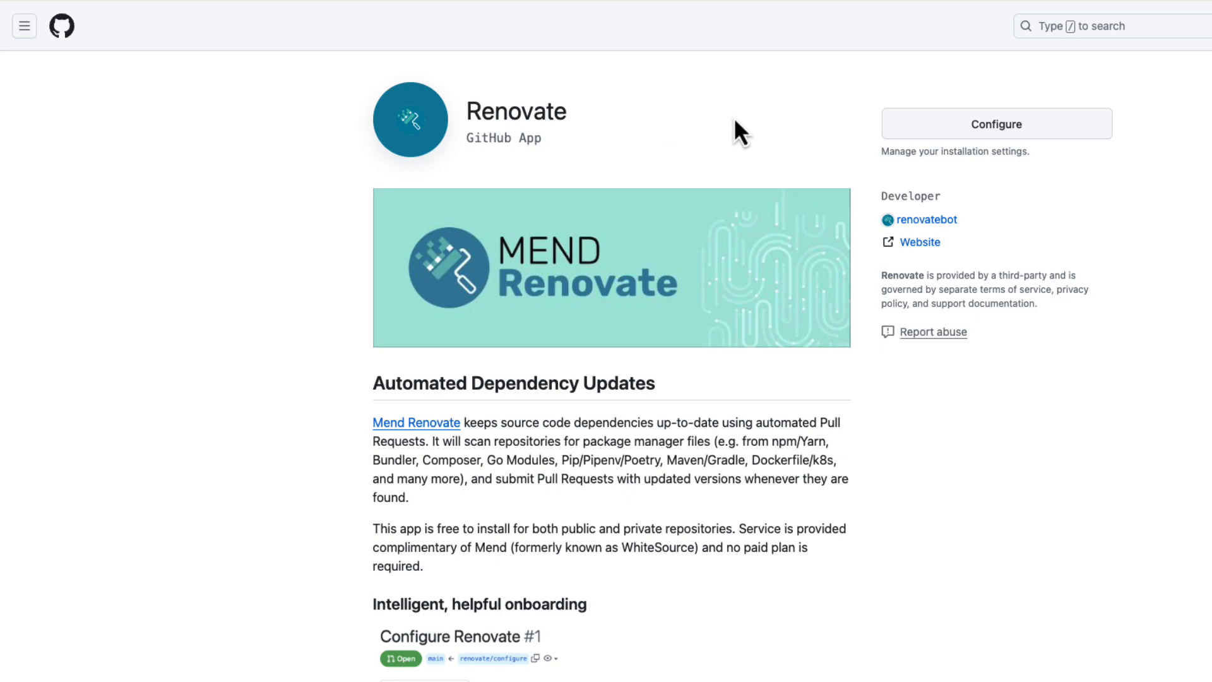
mouse_move(721, 164)
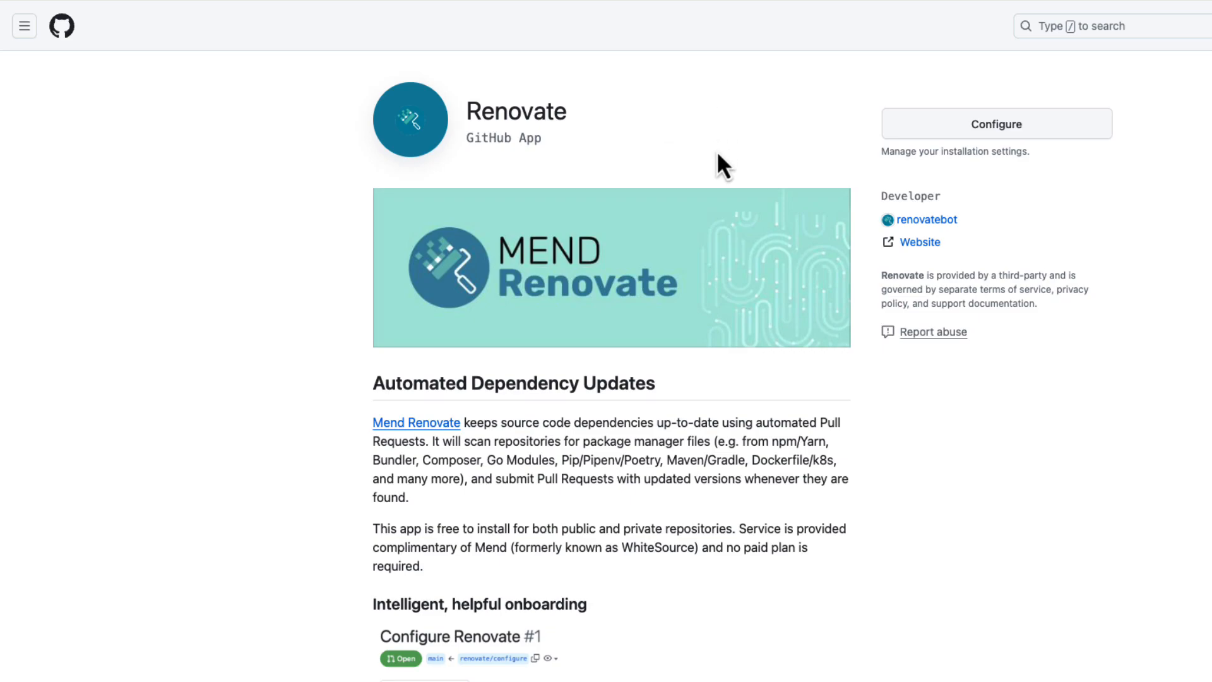
mouse_move(587, 147)
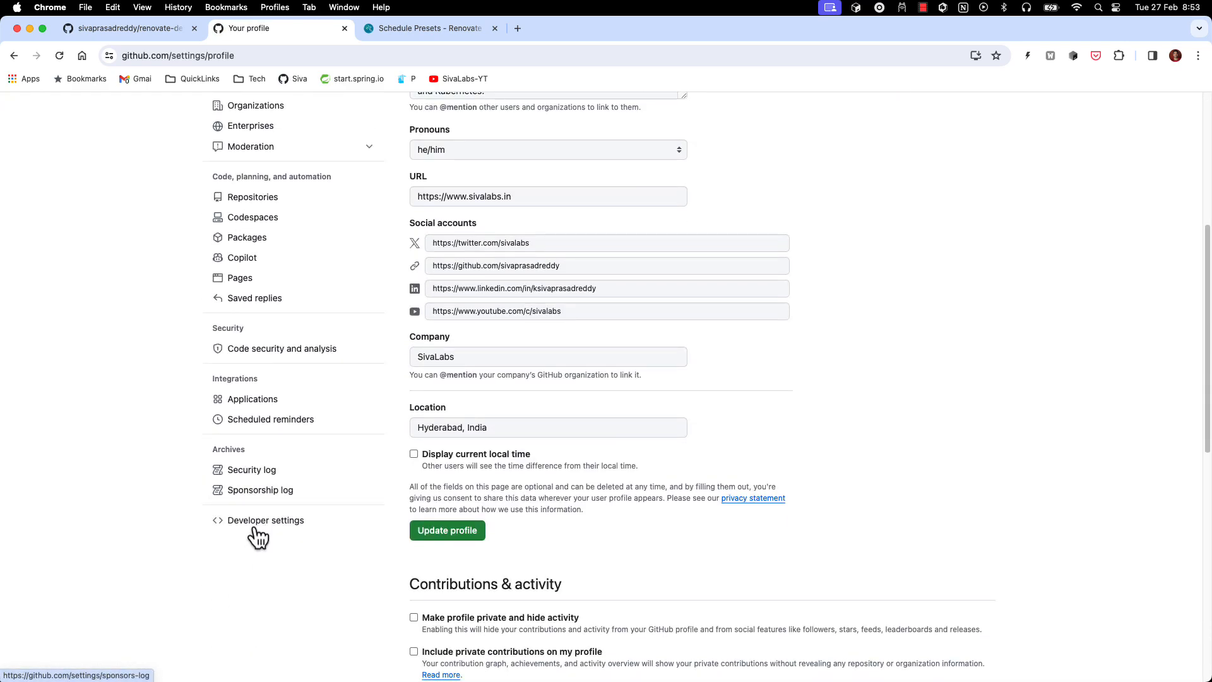
mouse_move(253, 397)
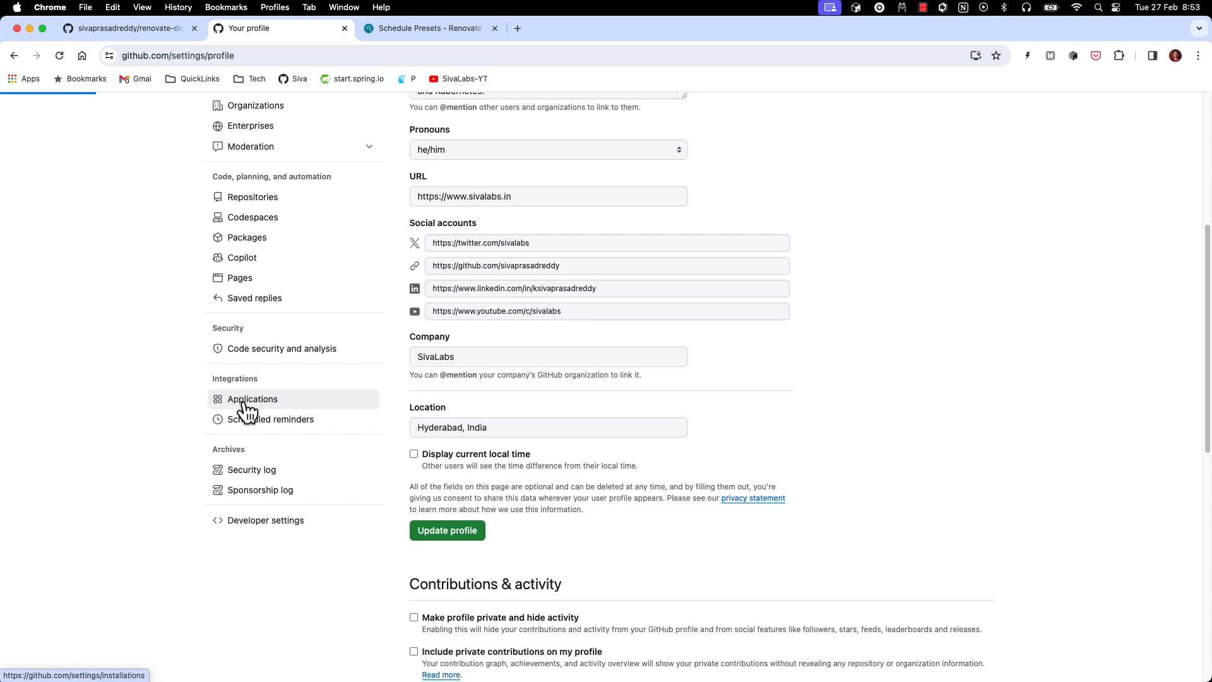
Configure the installed Renovate app after verifying the 2FA code, reaching its repository access settings.
click(253, 398)
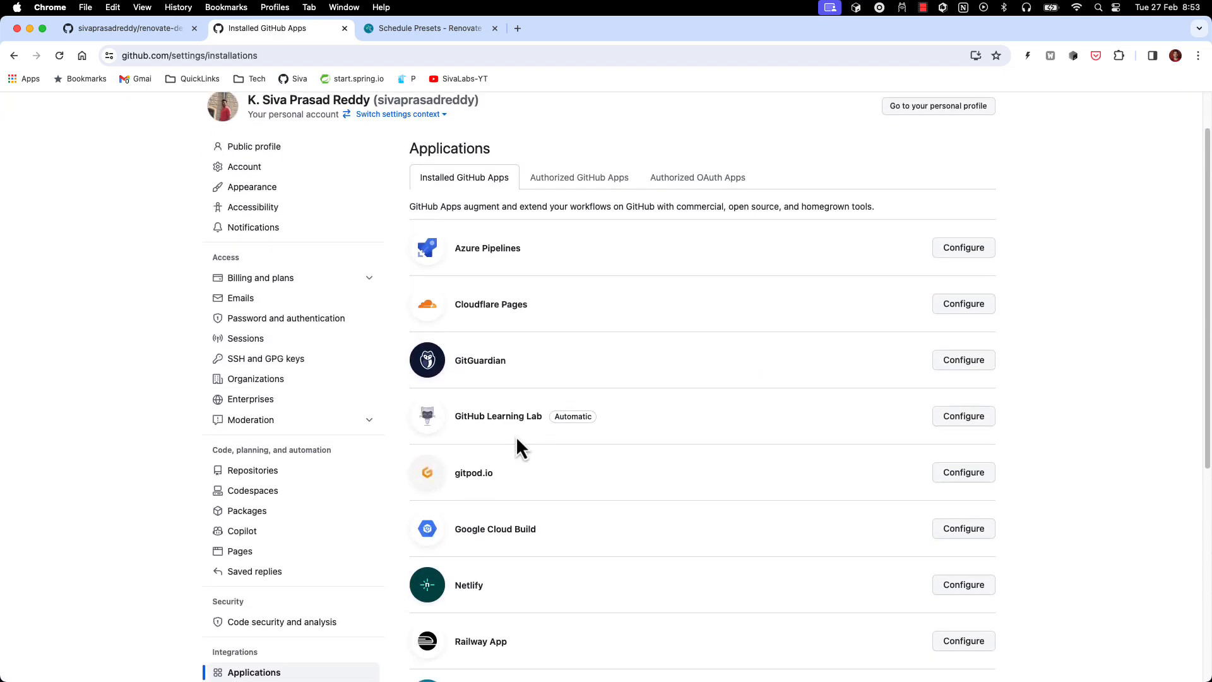
scroll(down, 3)
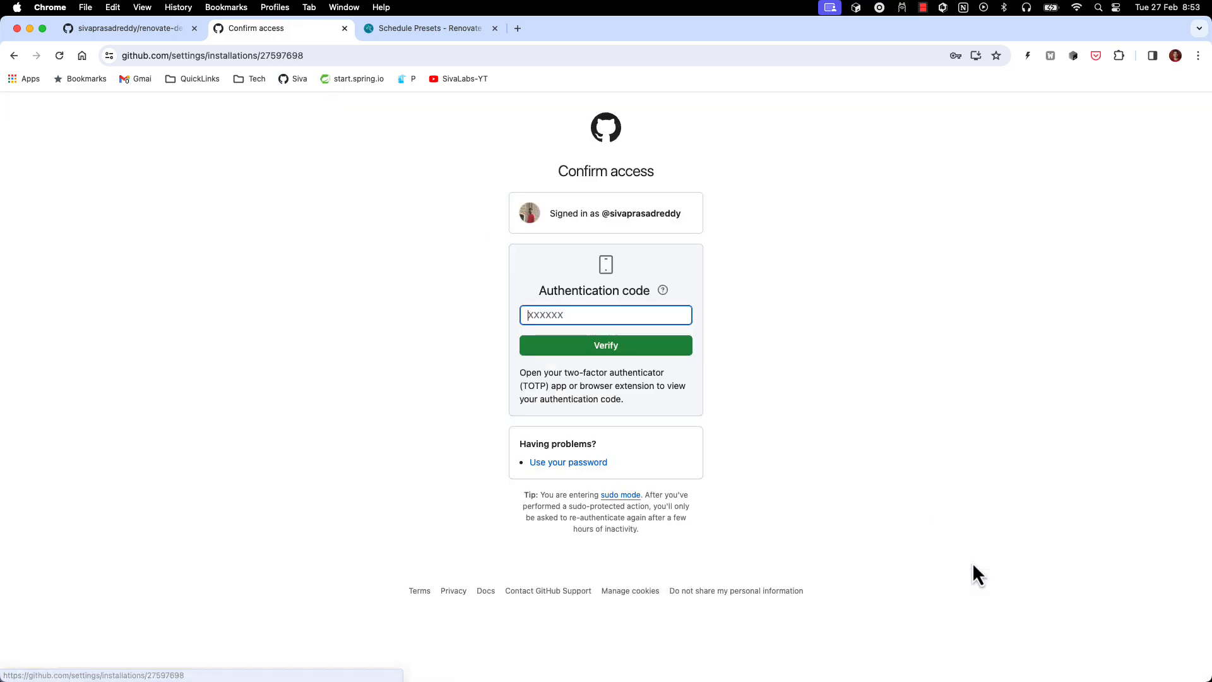
click(21, 288)
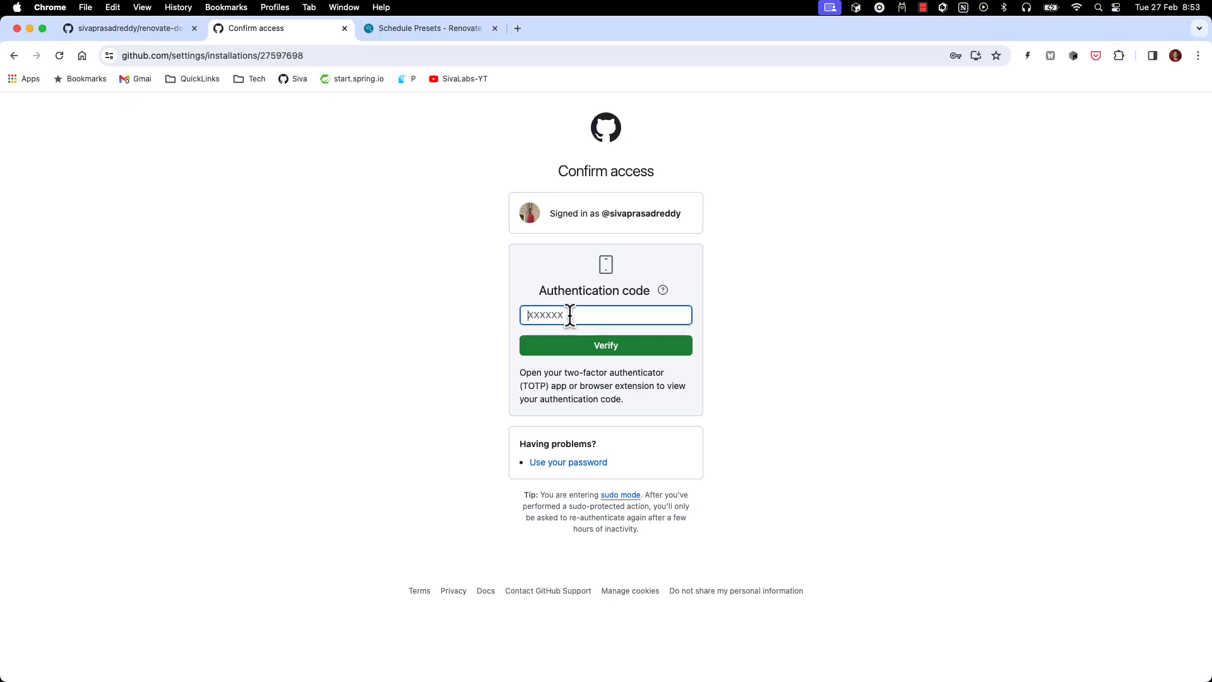
click(605, 344)
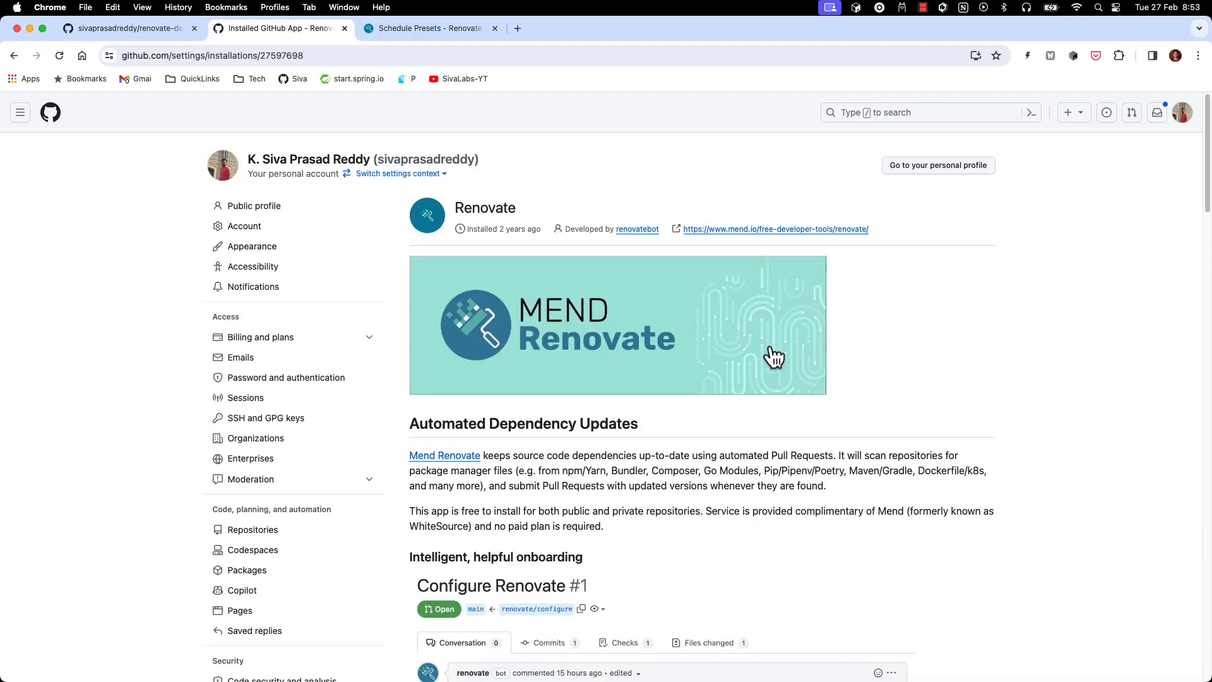
scroll(down, 3)
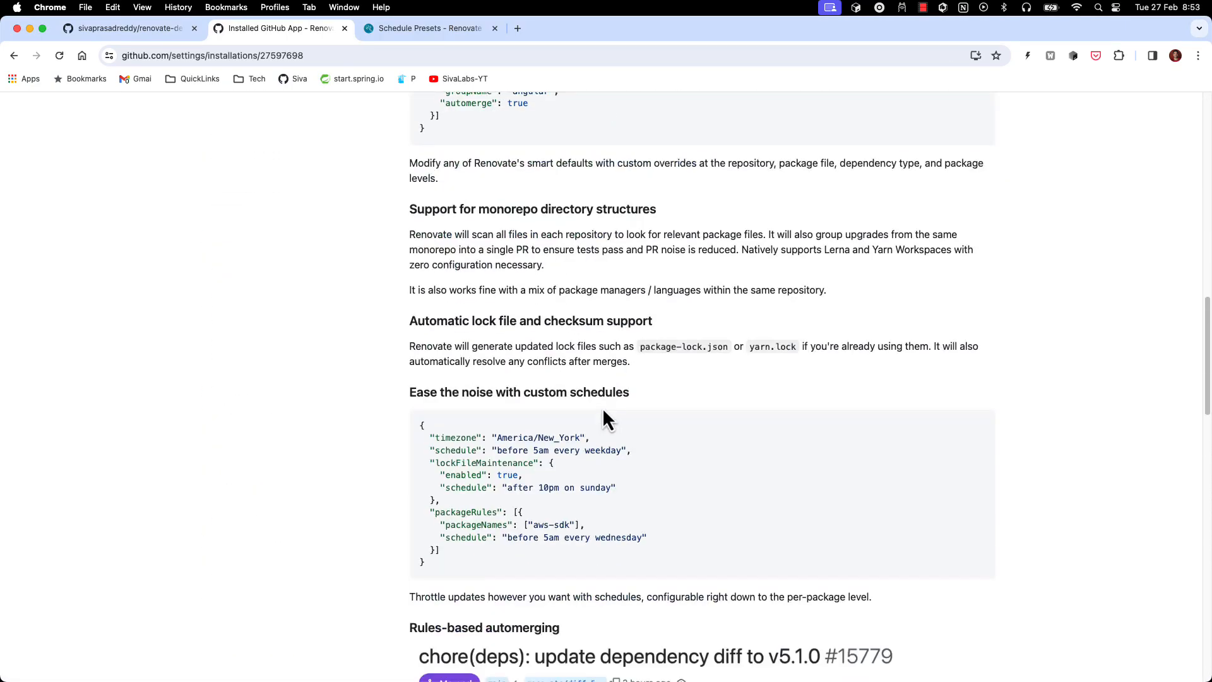
scroll(down, 3)
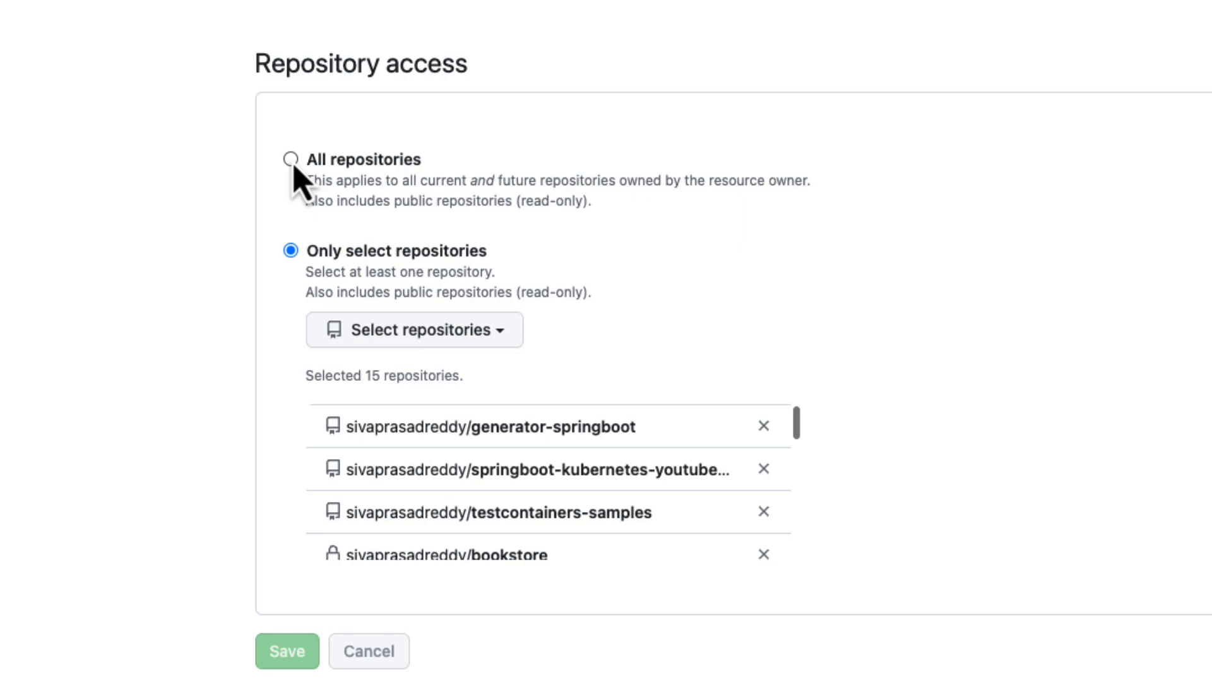
mouse_move(320, 178)
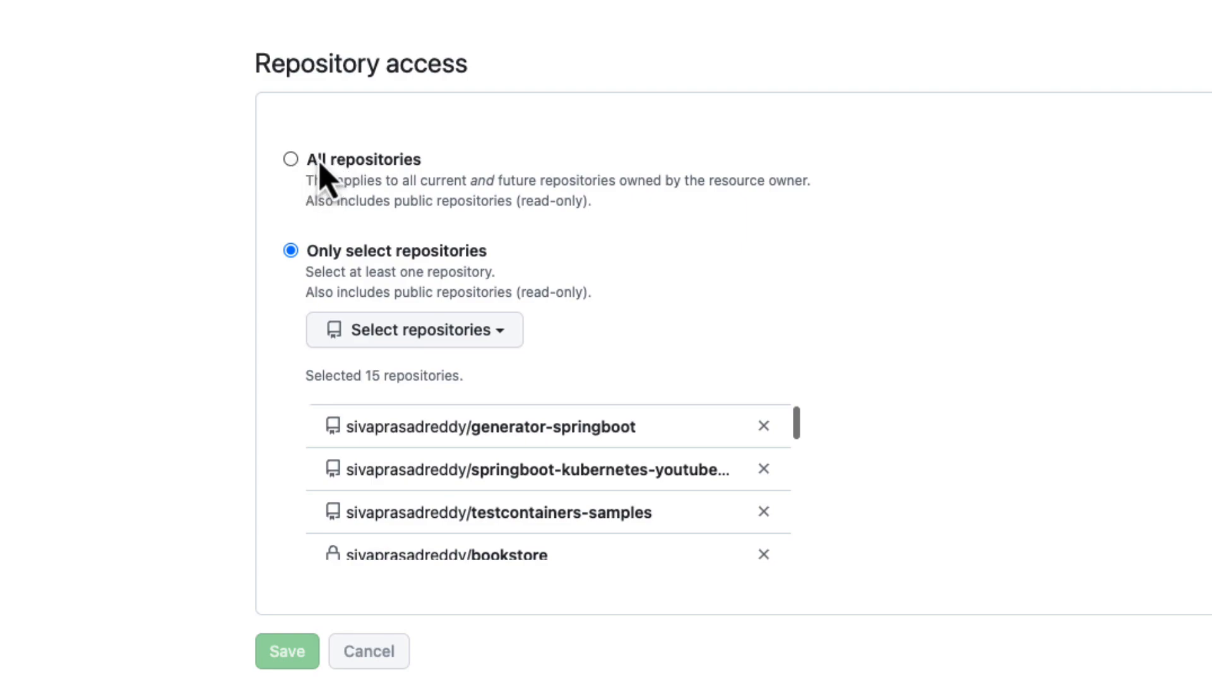
mouse_move(331, 278)
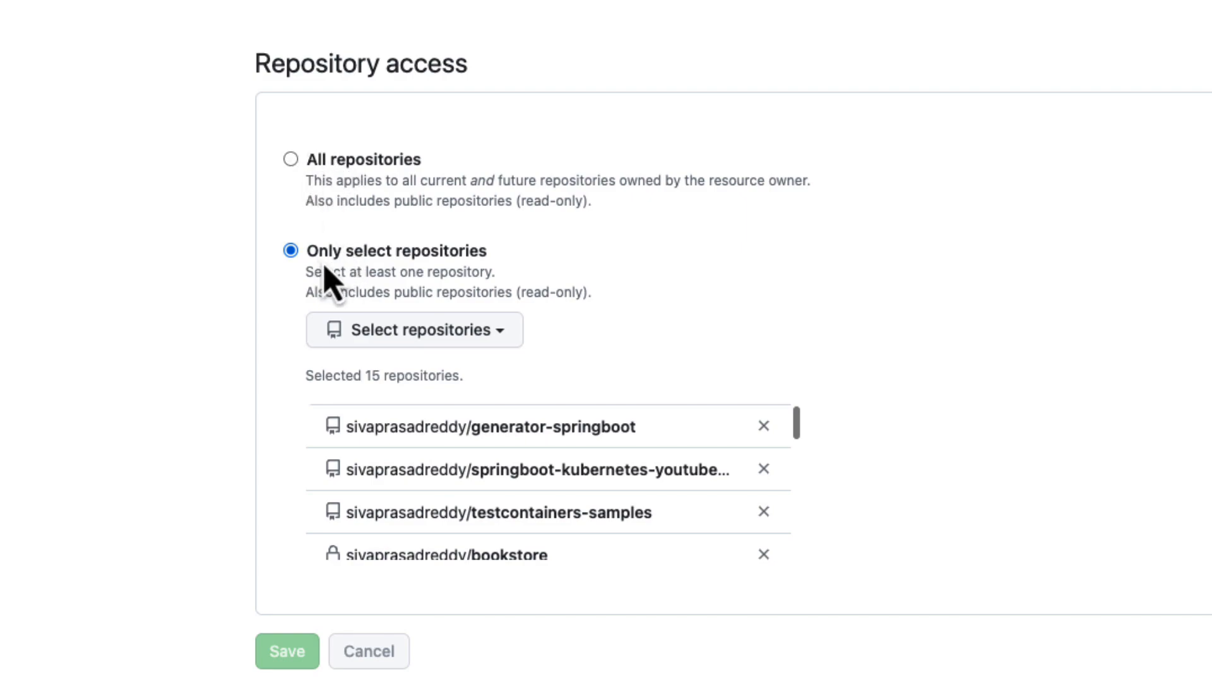
mouse_move(469, 344)
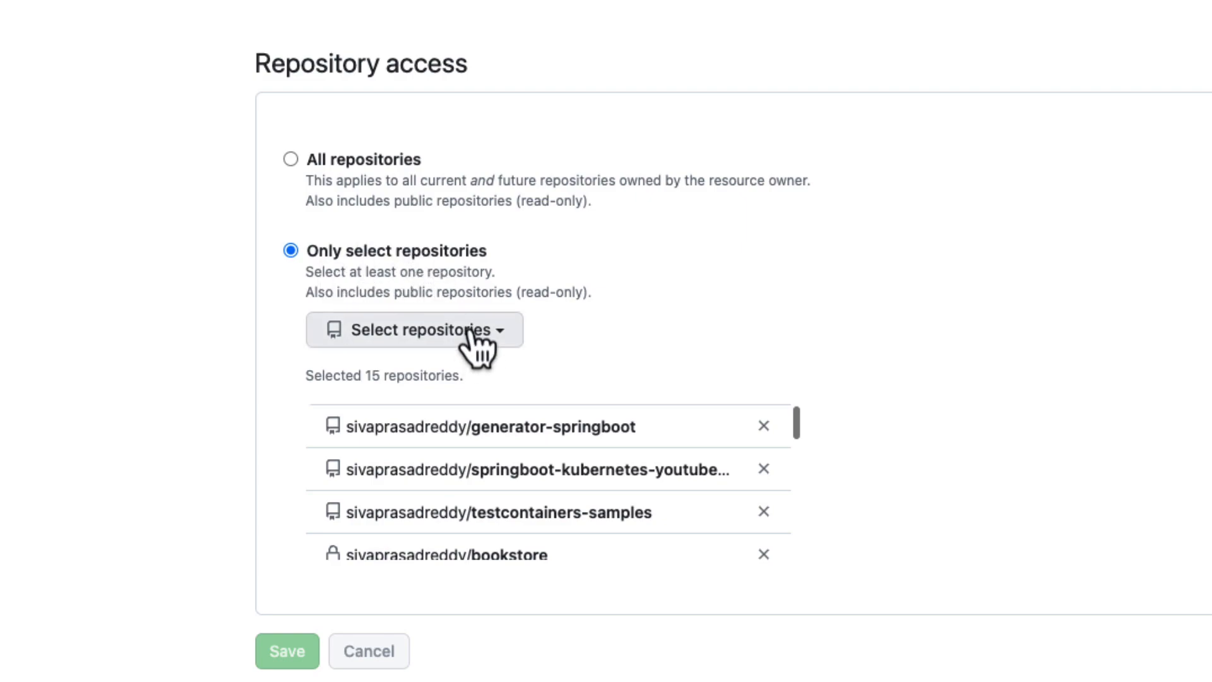
mouse_move(477, 401)
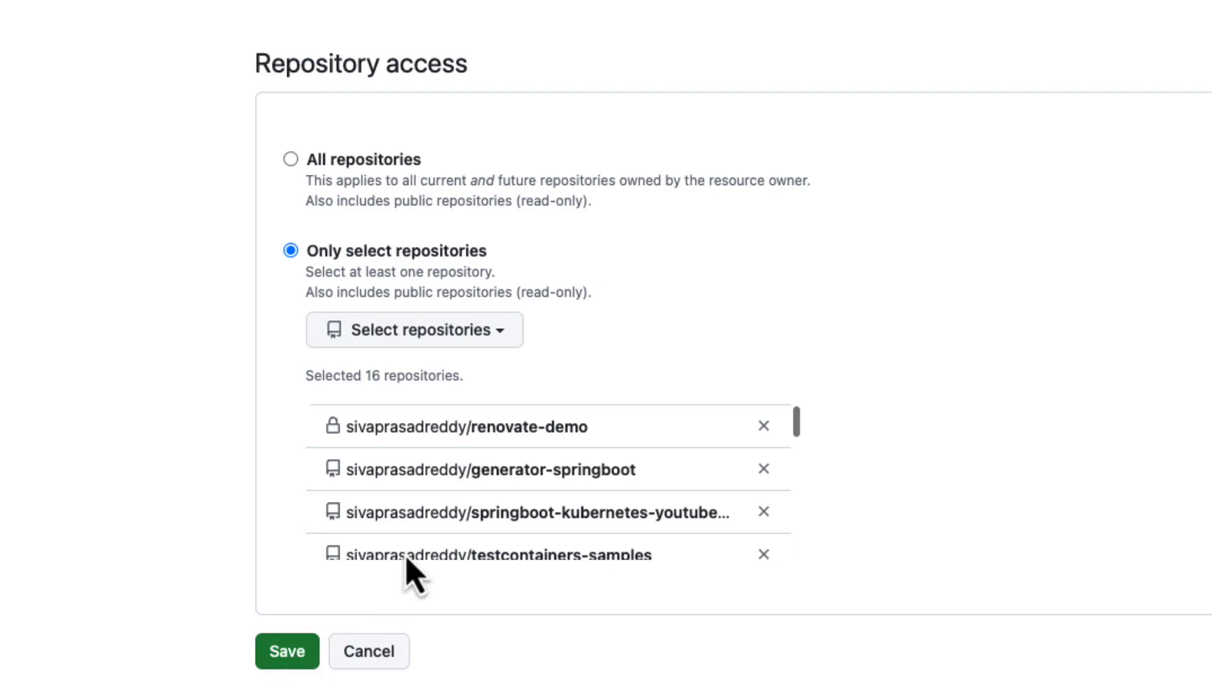
Save Renovate's repository access with renovate-demo added, now 16 selected repositories.
click(286, 650)
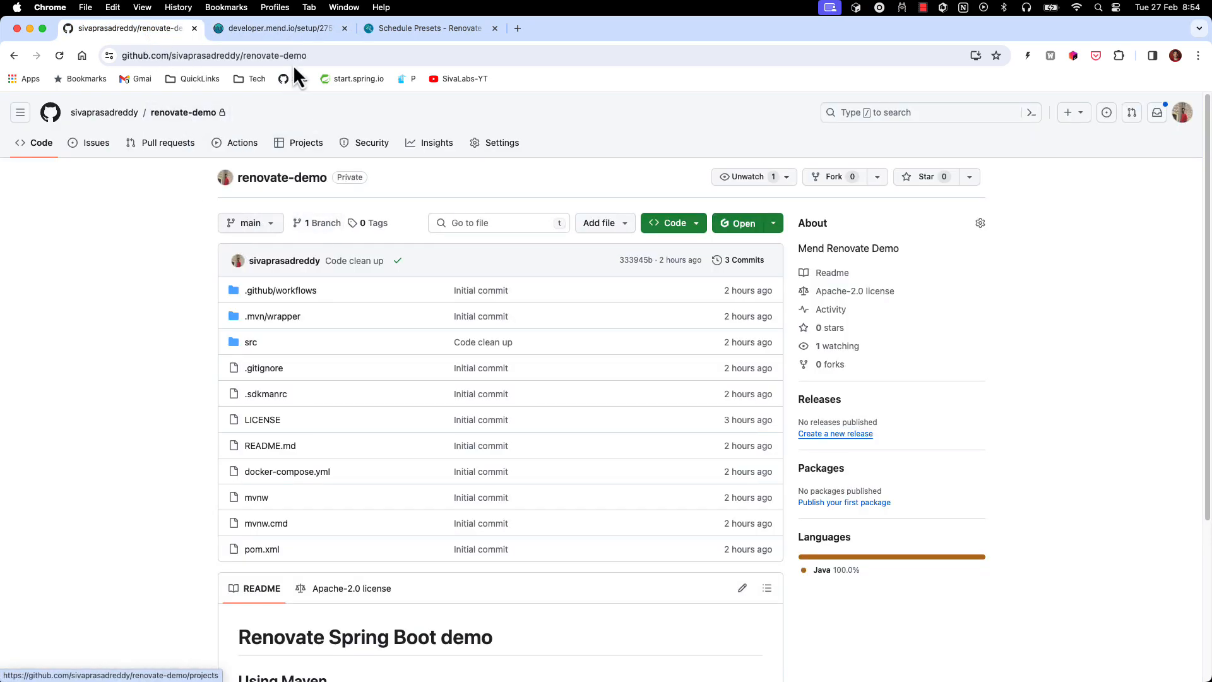
Switch to the Mend developer portal and view renovate-demo's running Renovate job.
click(274, 27)
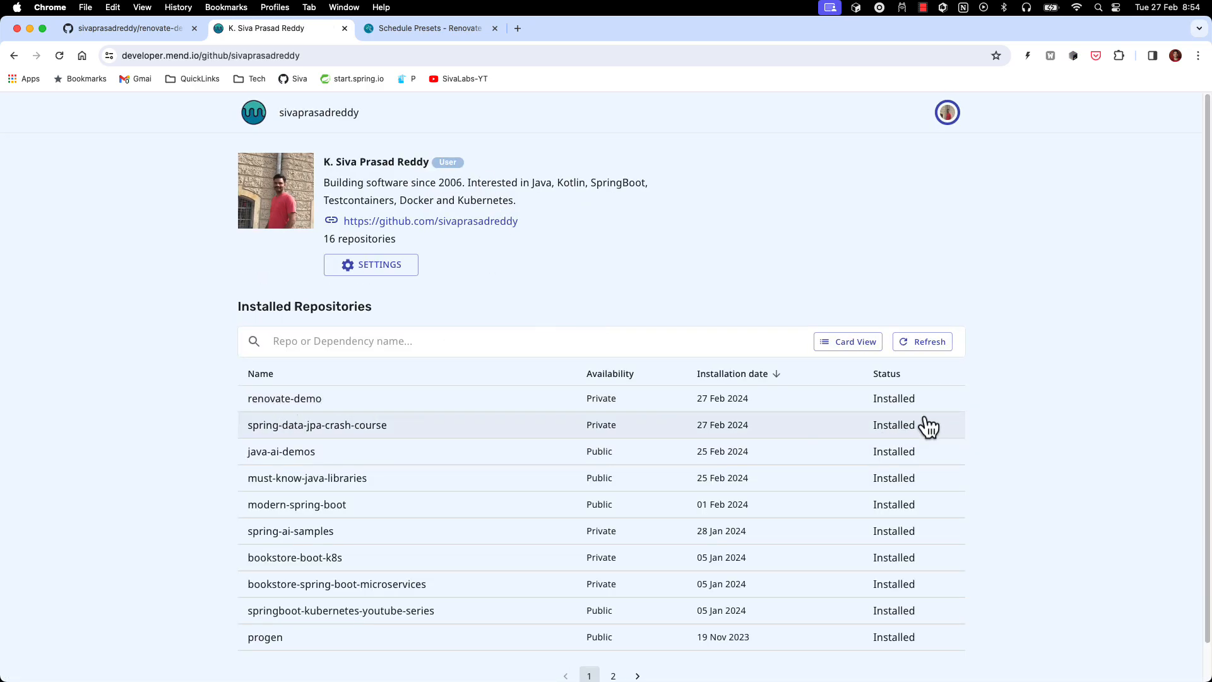
mouse_move(765, 409)
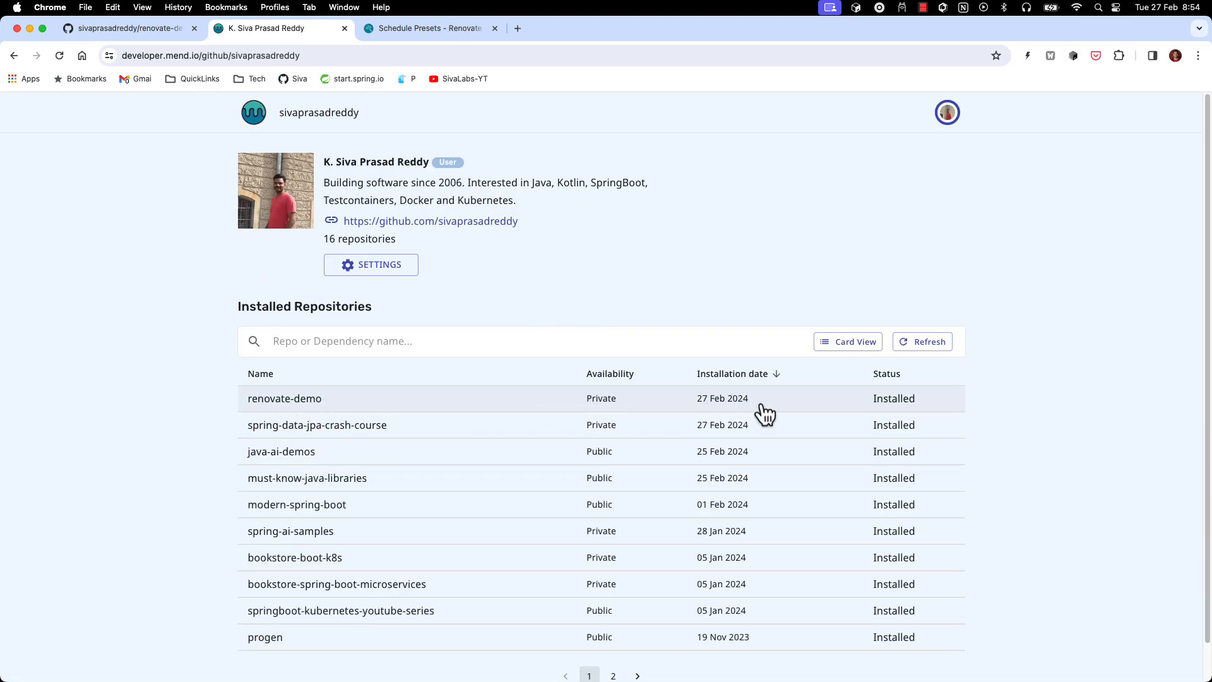
click(284, 397)
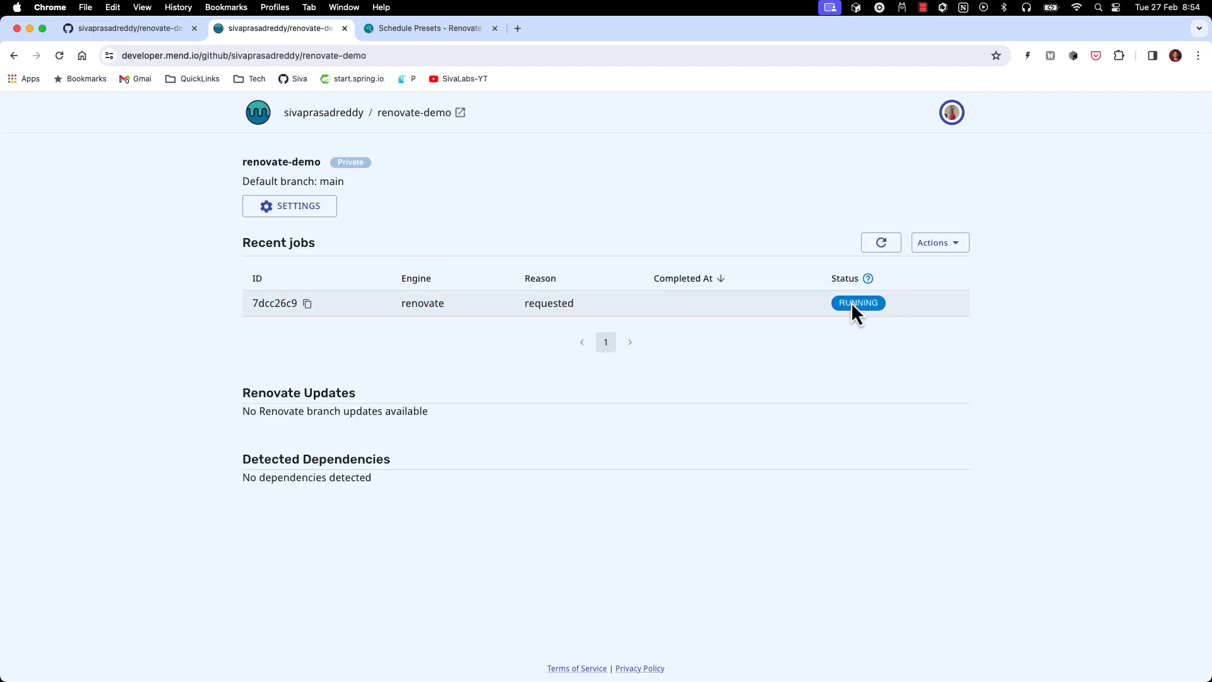
mouse_move(831, 312)
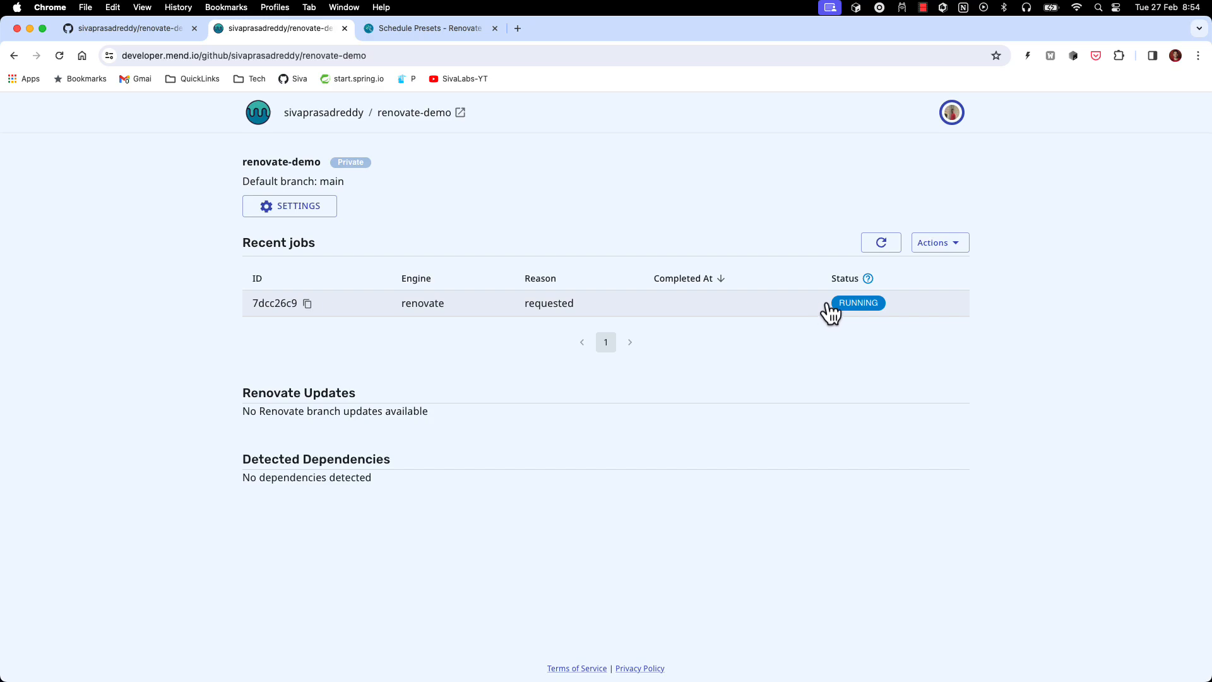
mouse_move(826, 315)
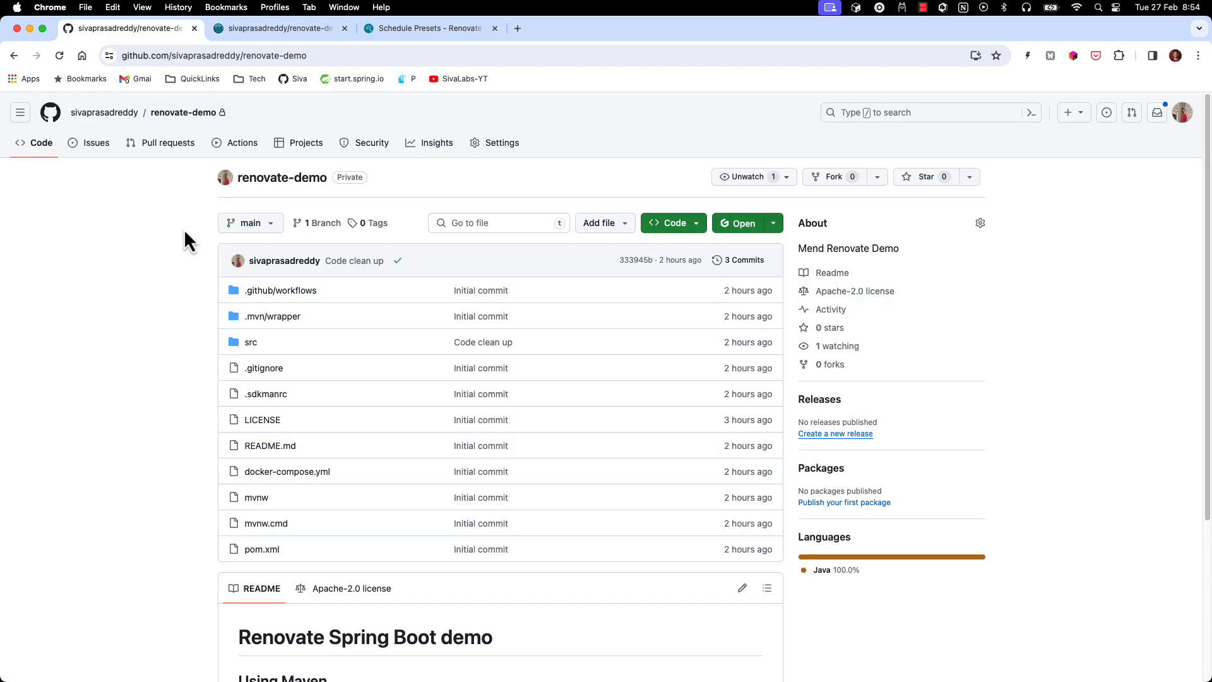
Refresh the renovate-demo pull request list until the Configure Renovate onboarding PR appears.
click(167, 142)
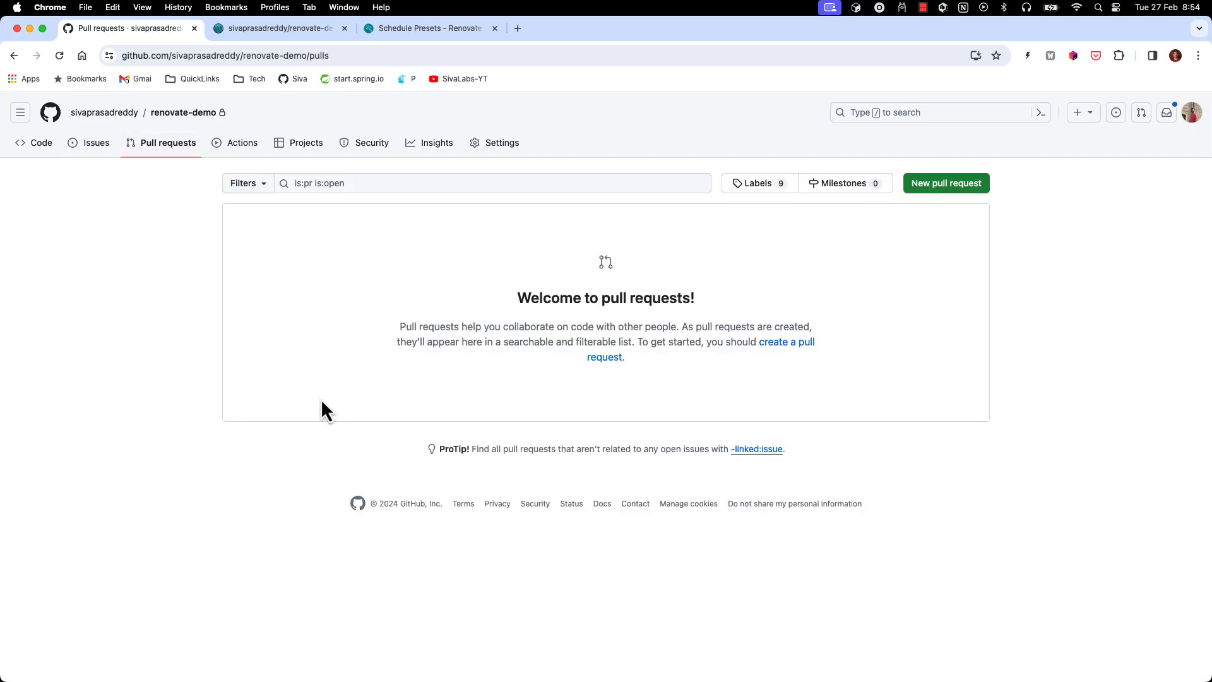
mouse_move(40, 143)
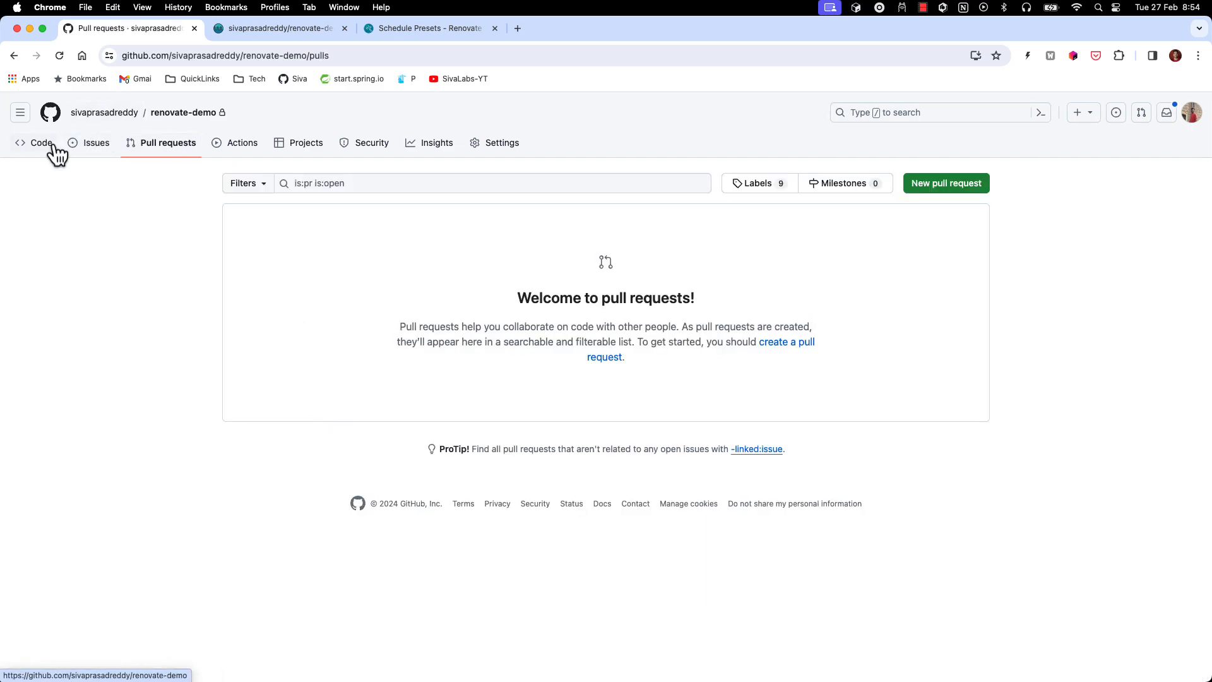
click(40, 143)
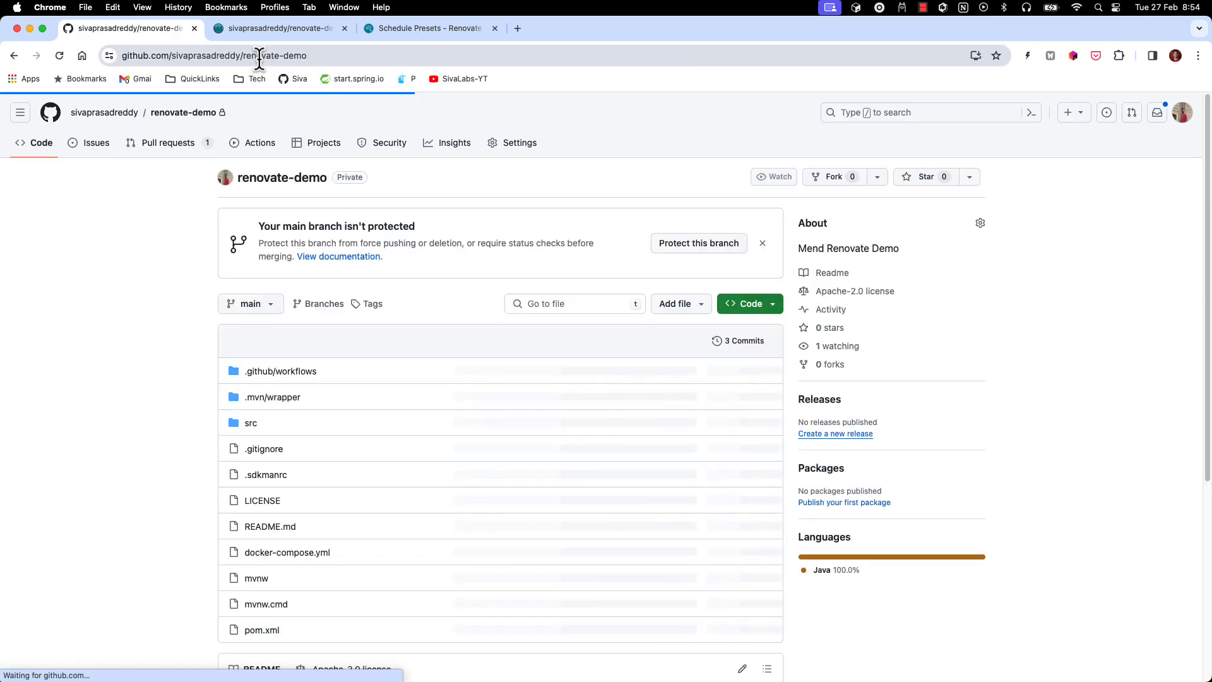
click(167, 142)
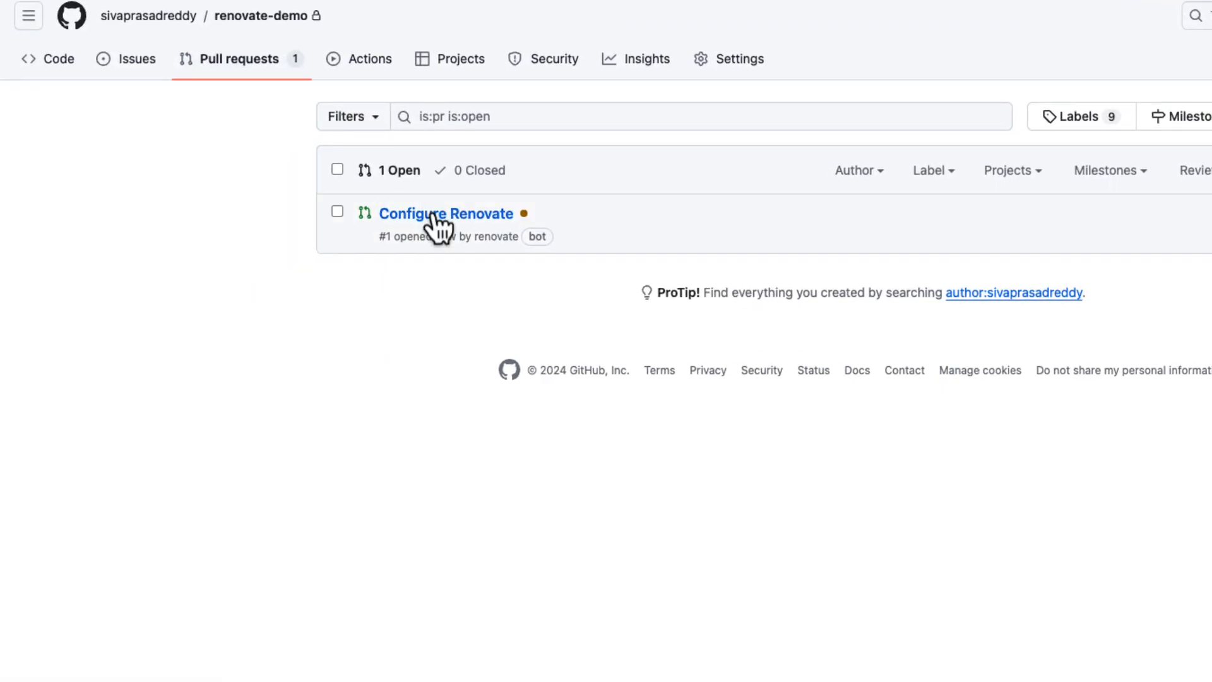
Review the Configure Renovate PR description: detected package files and configuration summary.
click(446, 213)
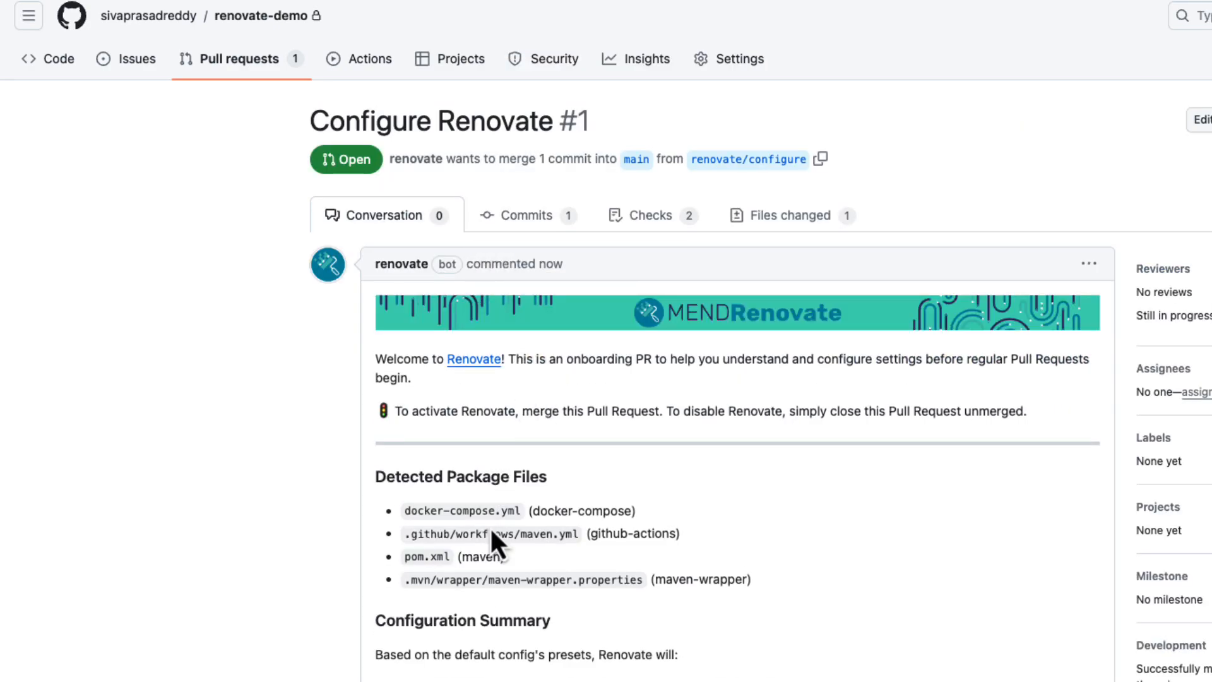
scroll(down, 3)
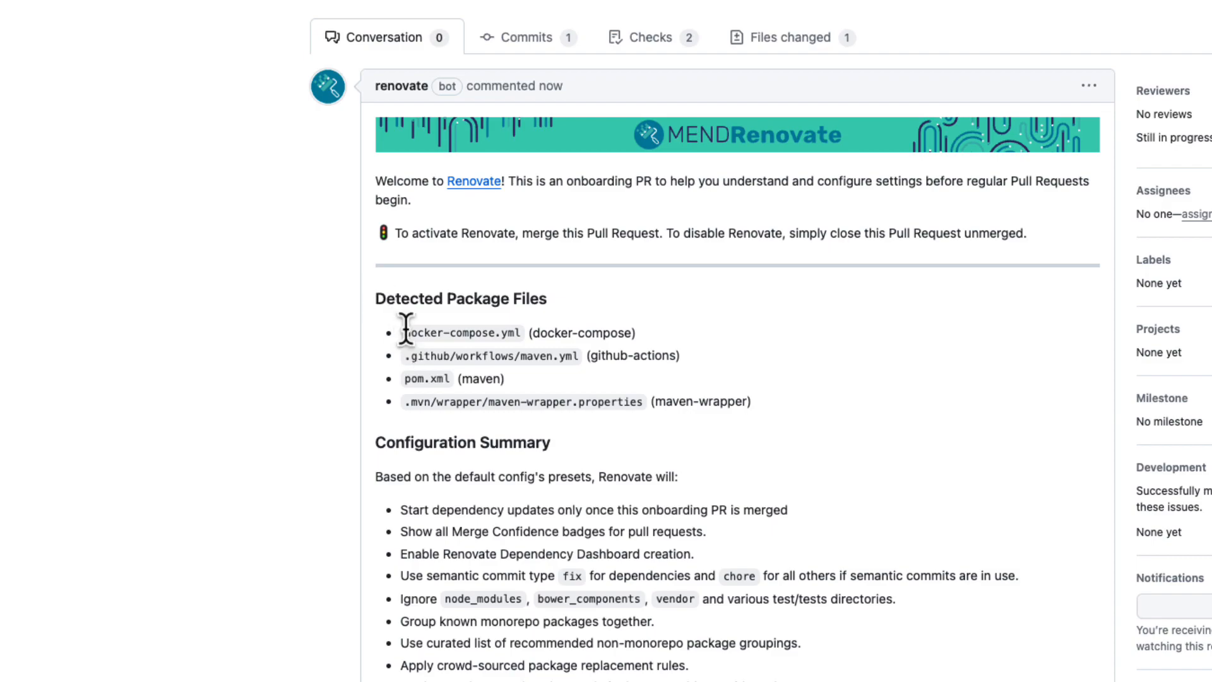
mouse_move(503, 364)
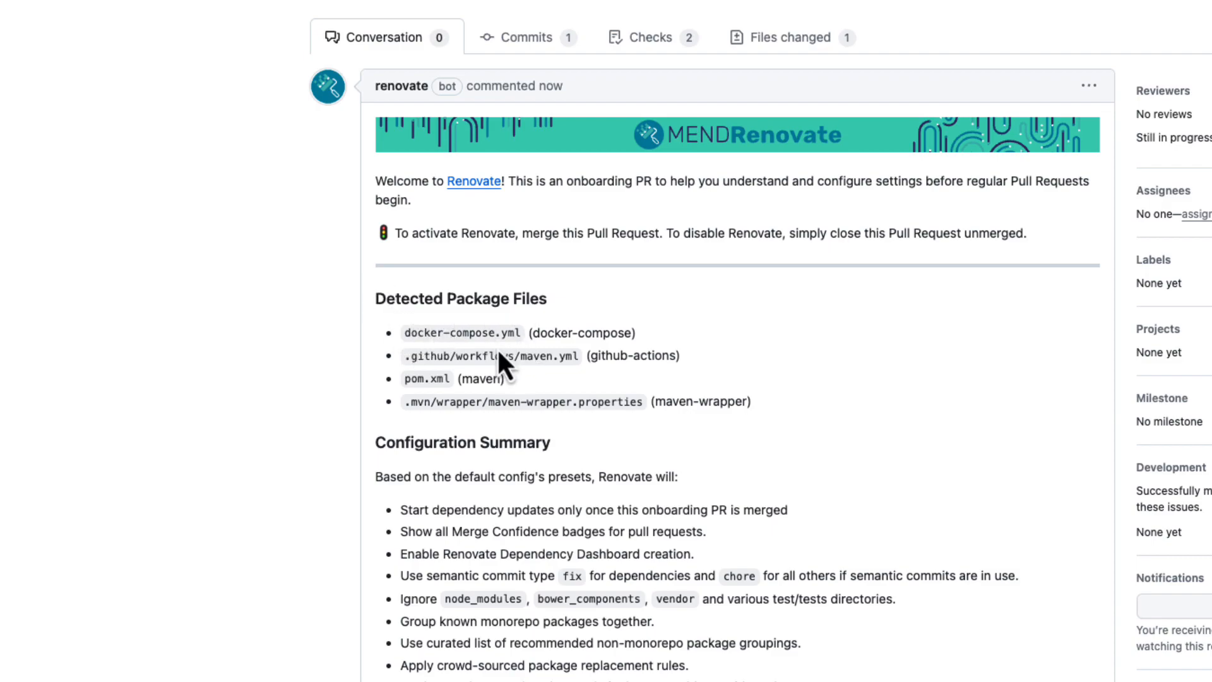
mouse_move(510, 360)
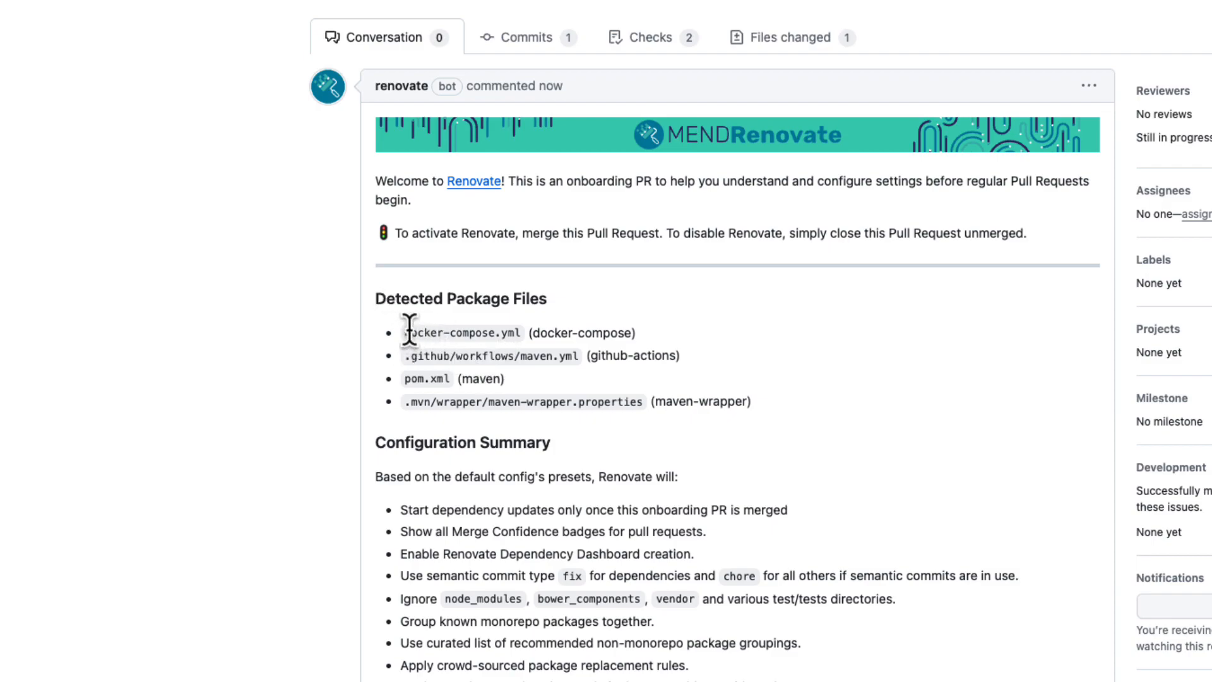
mouse_move(411, 357)
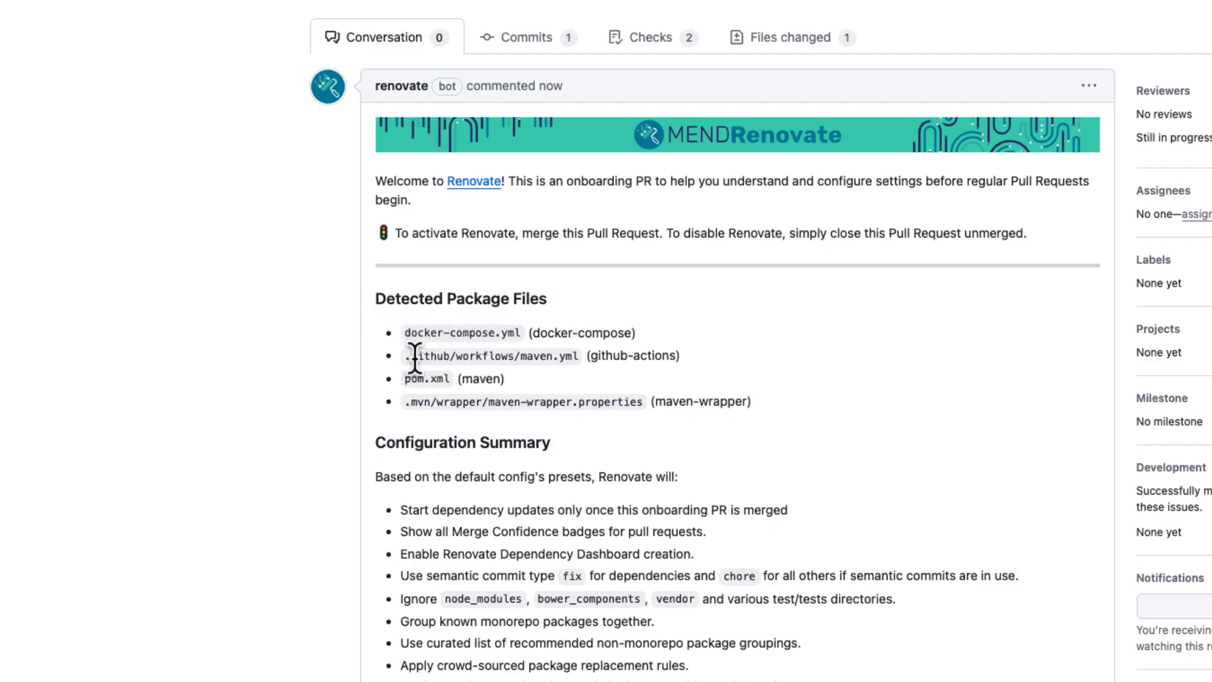
mouse_move(401, 379)
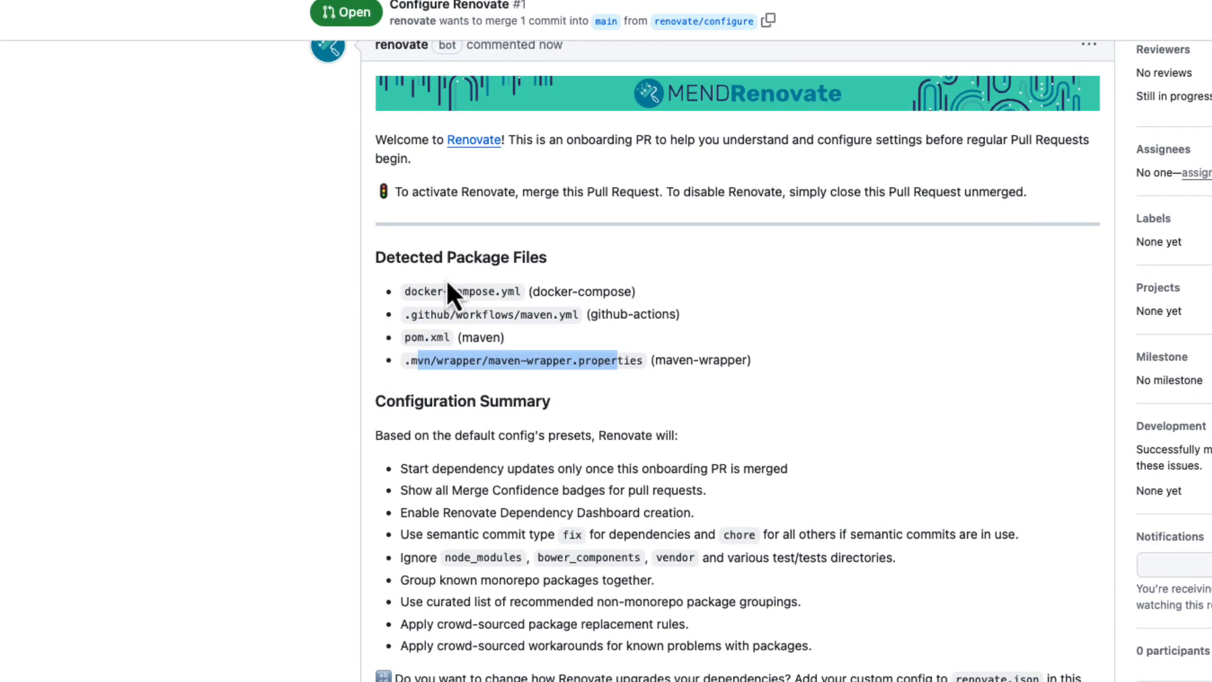
scroll(down, 3)
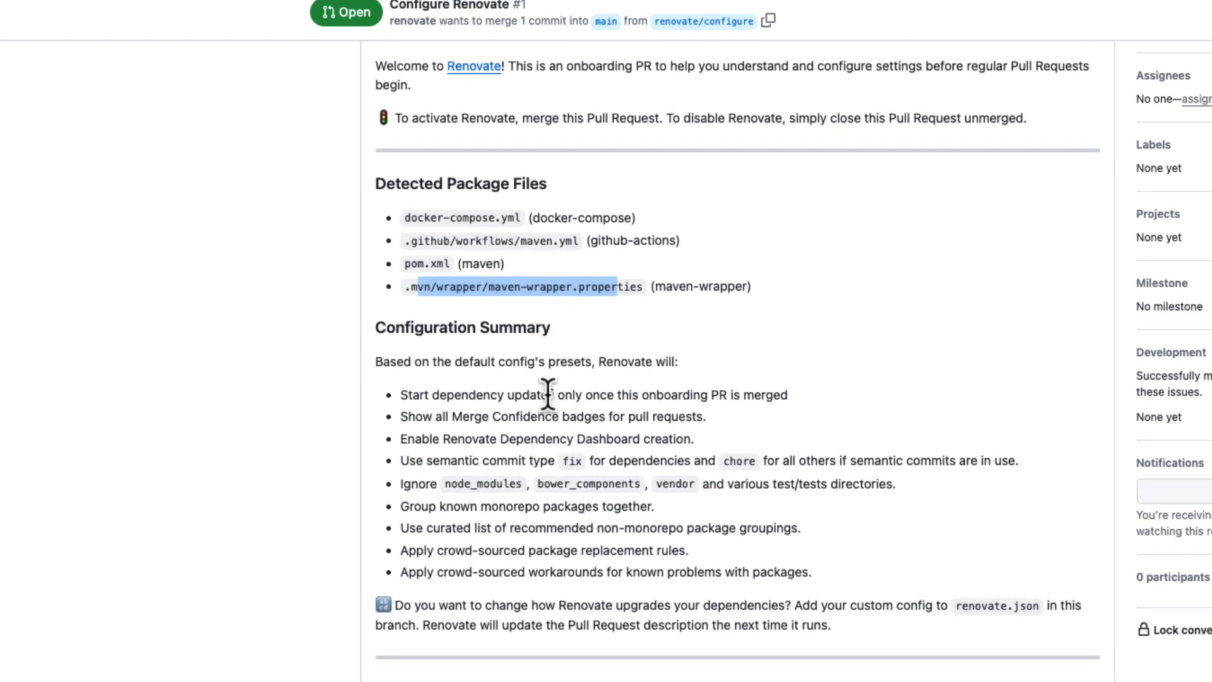
scroll(down, 3)
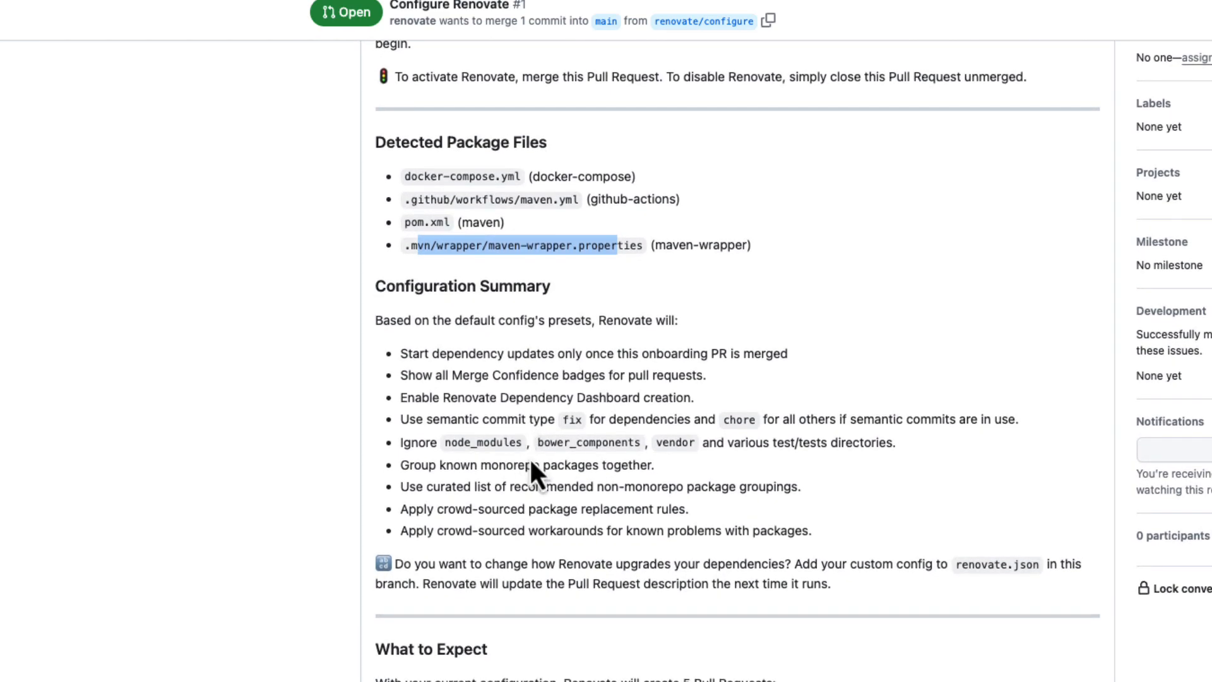
scroll(down, 3)
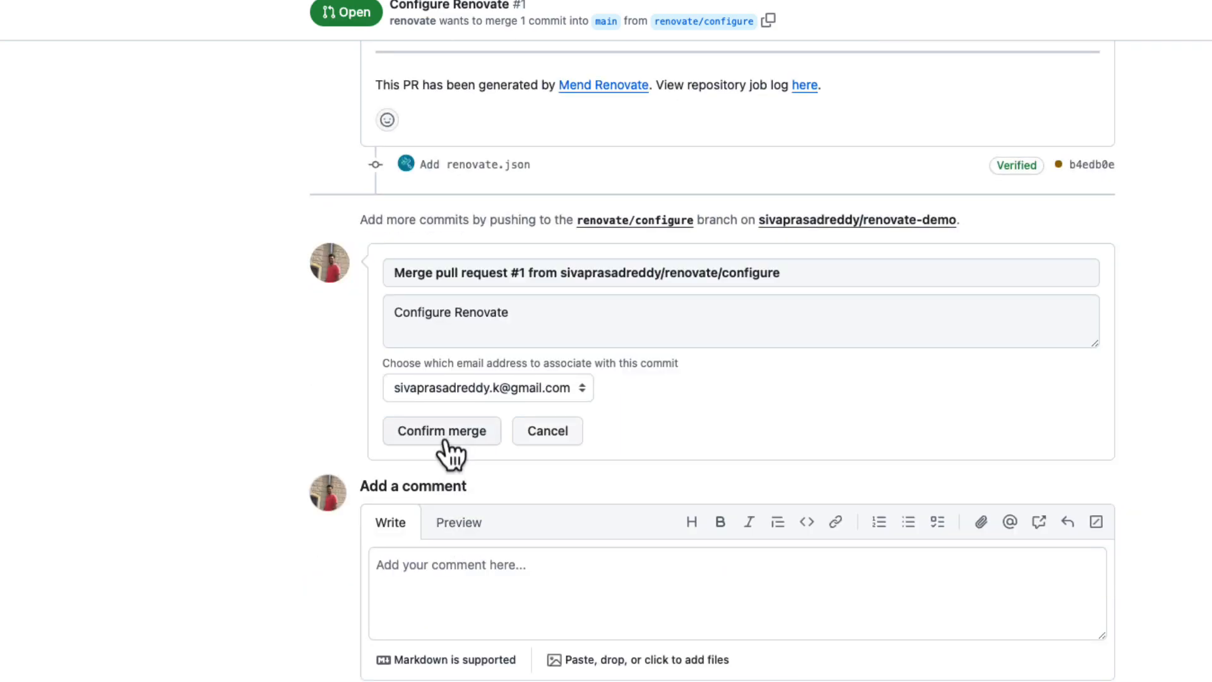
Merge the Configure Renovate PR into main and view the newly added renovate.json file.
click(442, 430)
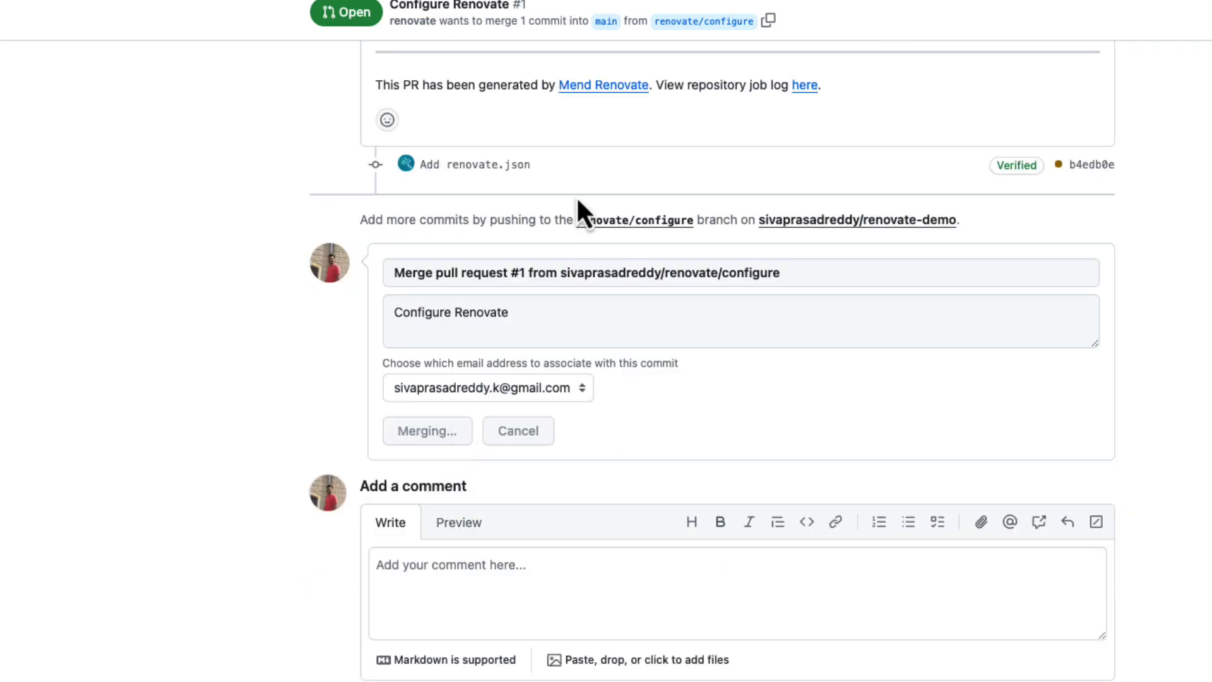
click(427, 431)
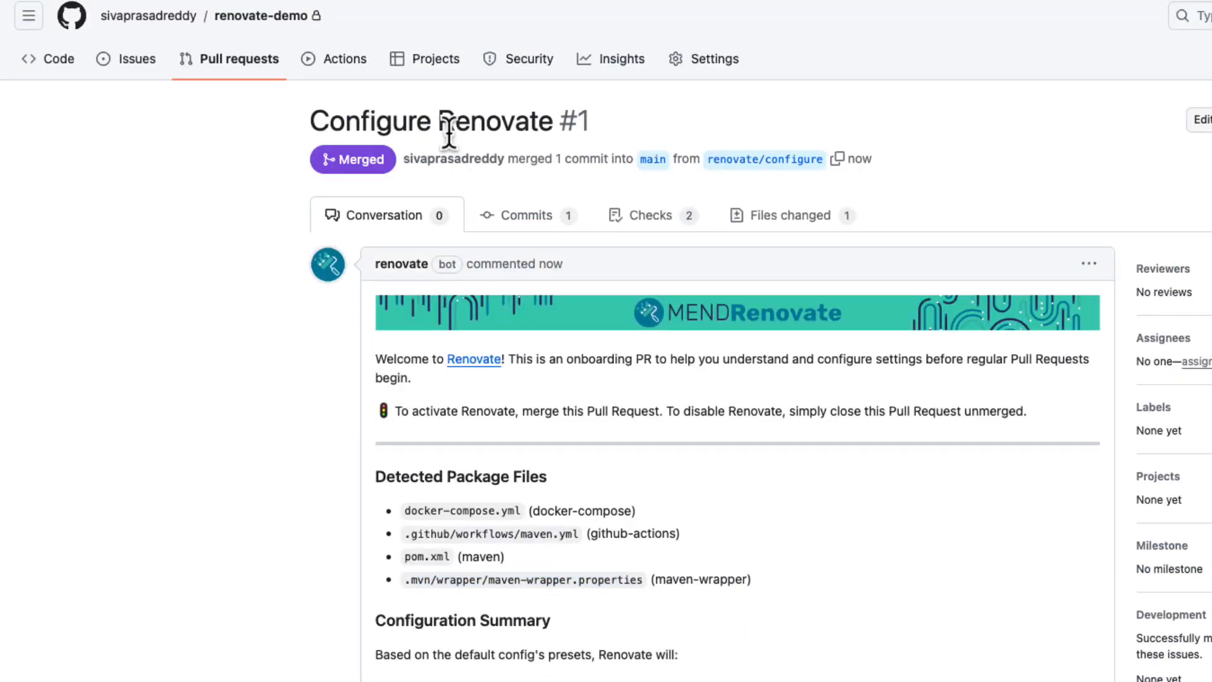
mouse_move(202, 109)
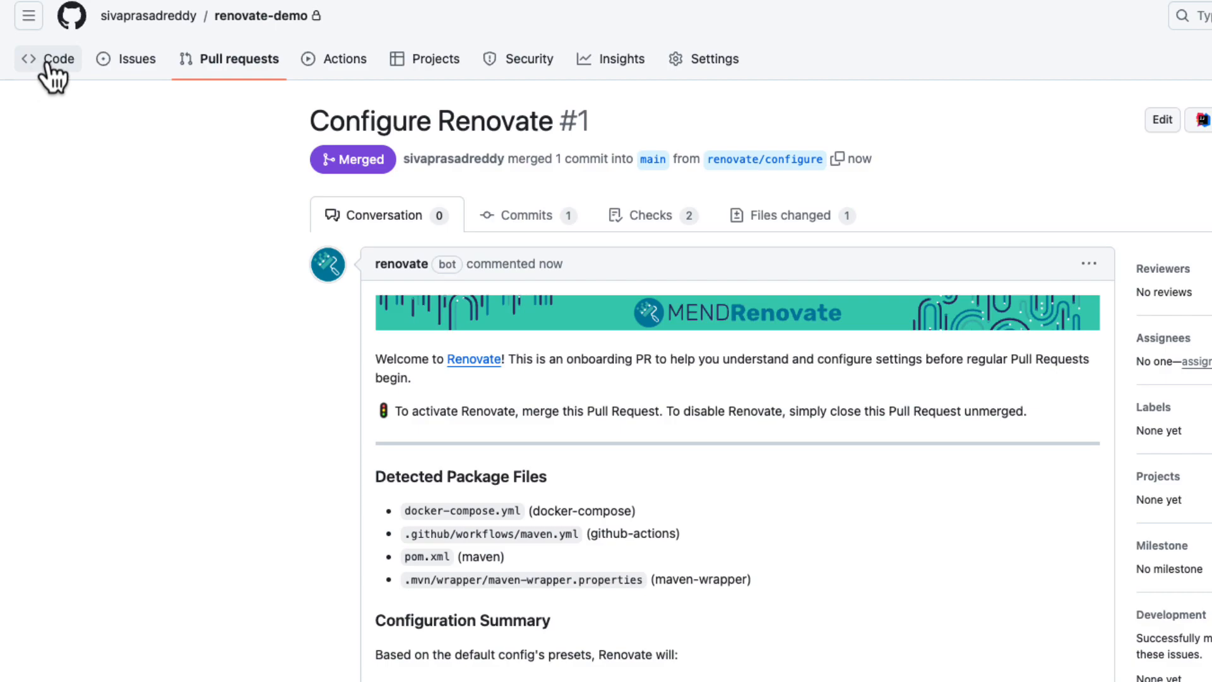
click(60, 59)
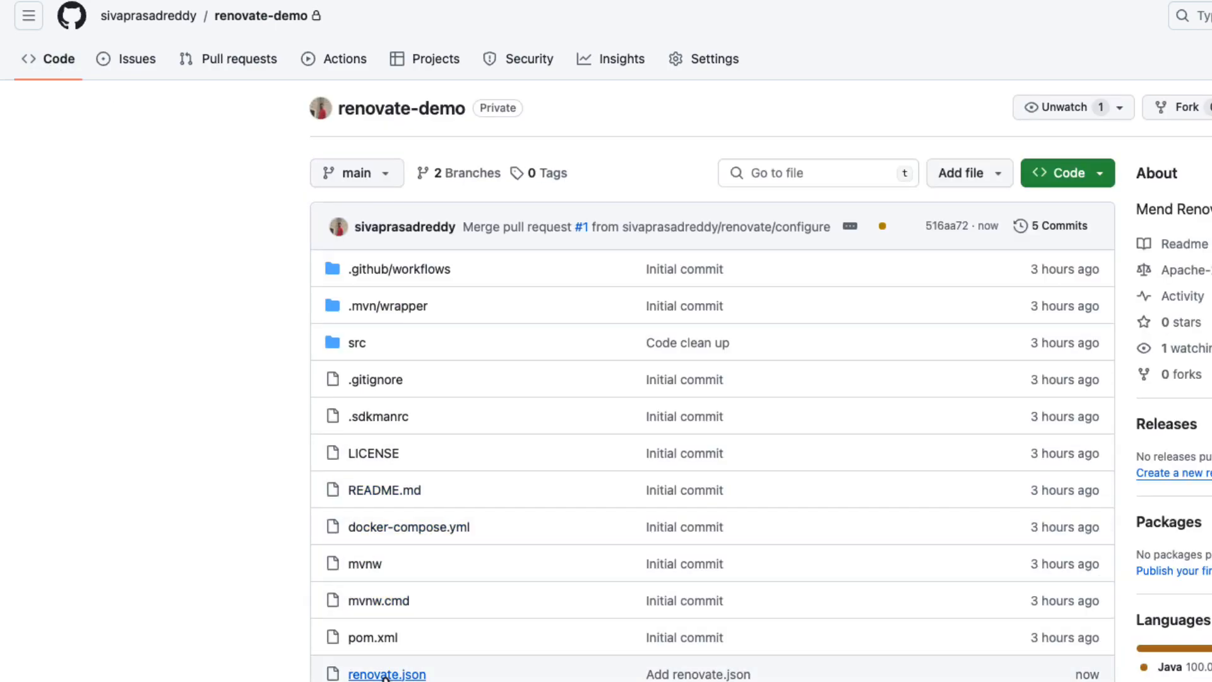
click(386, 674)
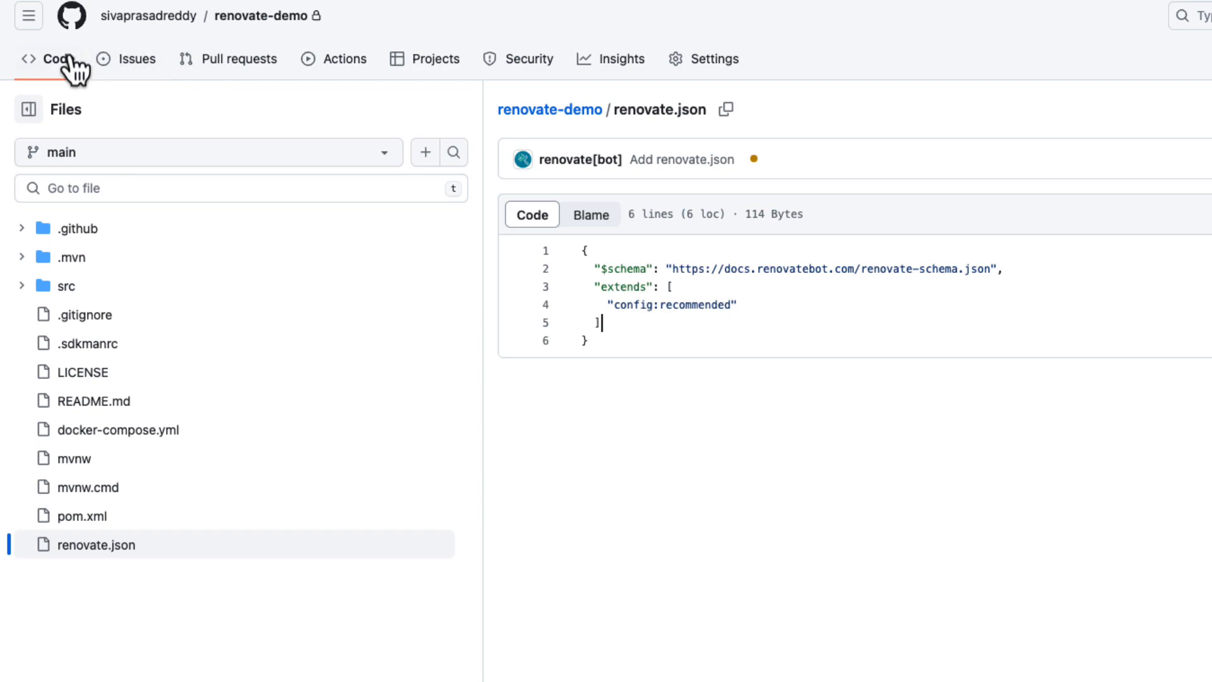
mouse_move(239, 59)
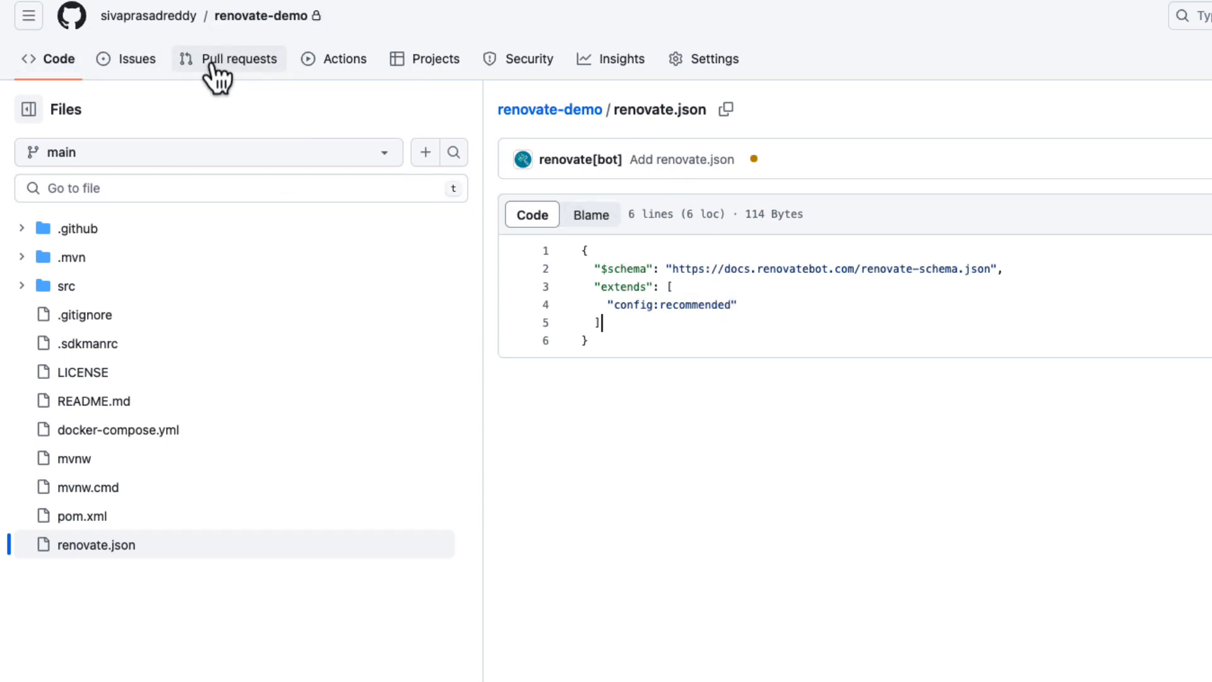
From the pull request list, view Renovate's 'Update dependency maven to v3.9.6' PR.
click(236, 60)
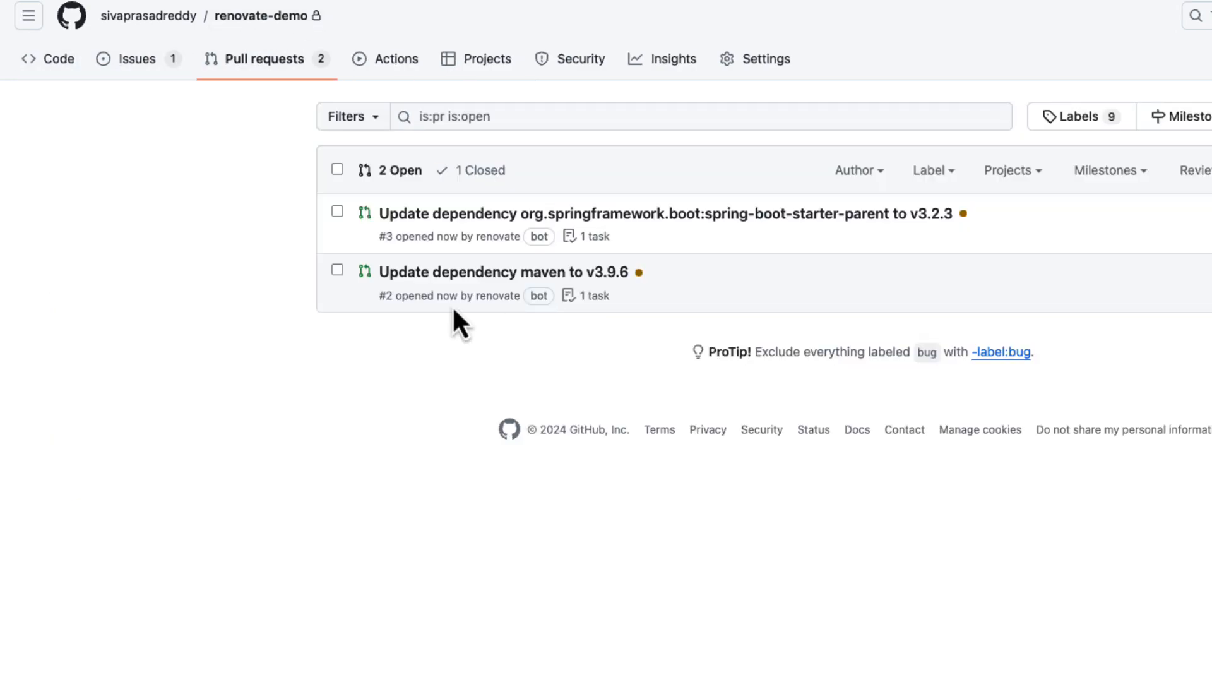
mouse_move(484, 213)
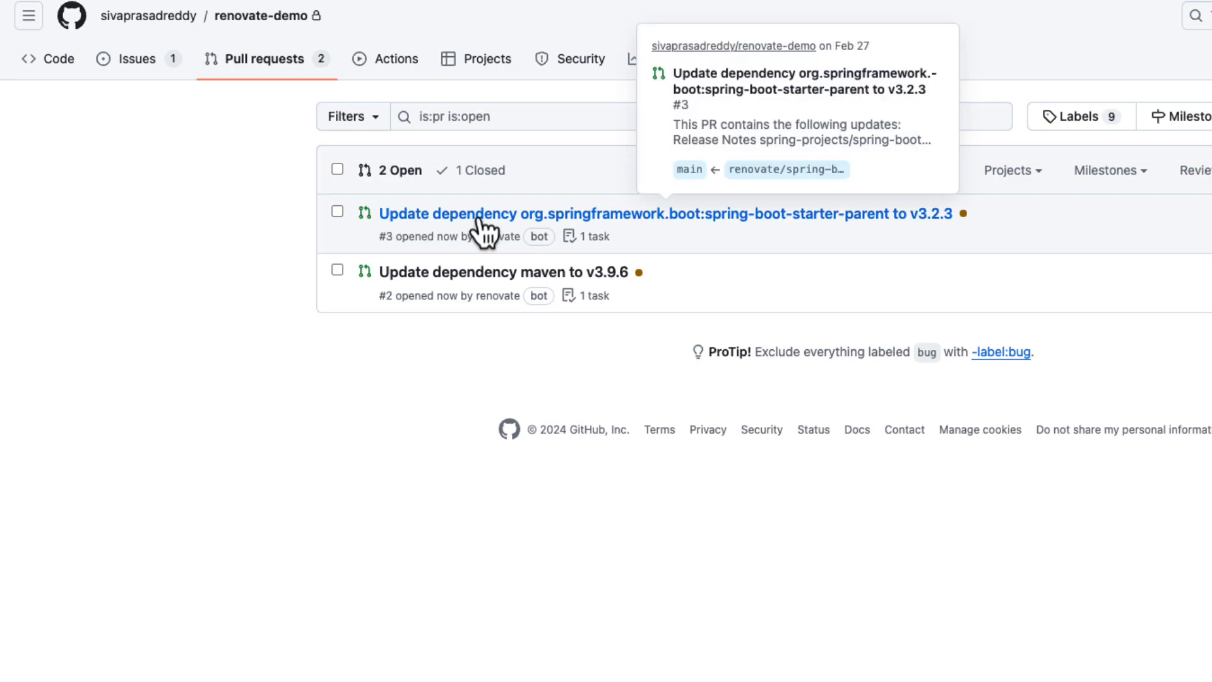
mouse_move(458, 241)
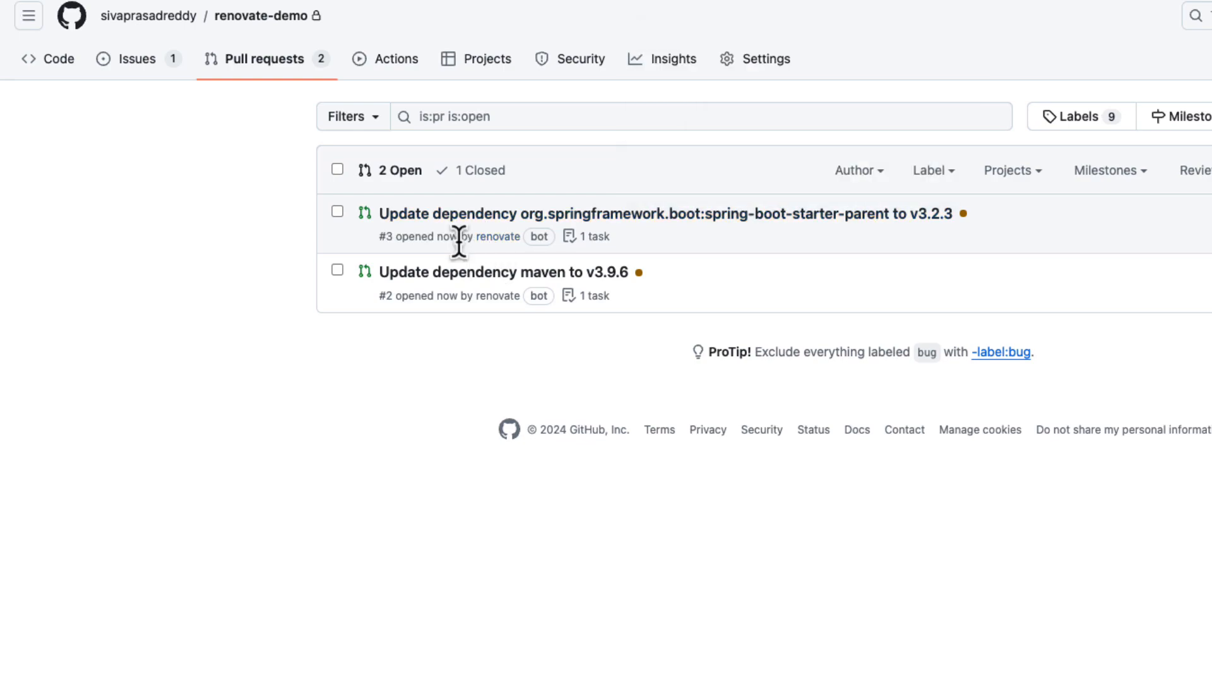
mouse_move(518, 278)
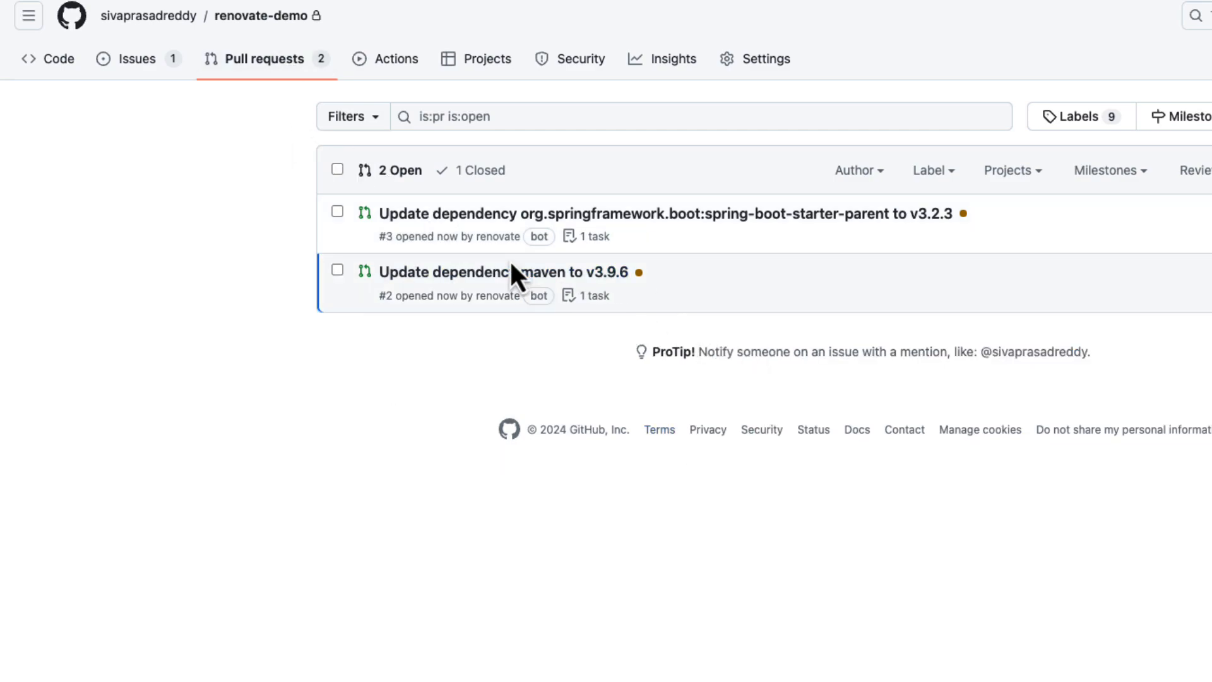
mouse_move(502, 272)
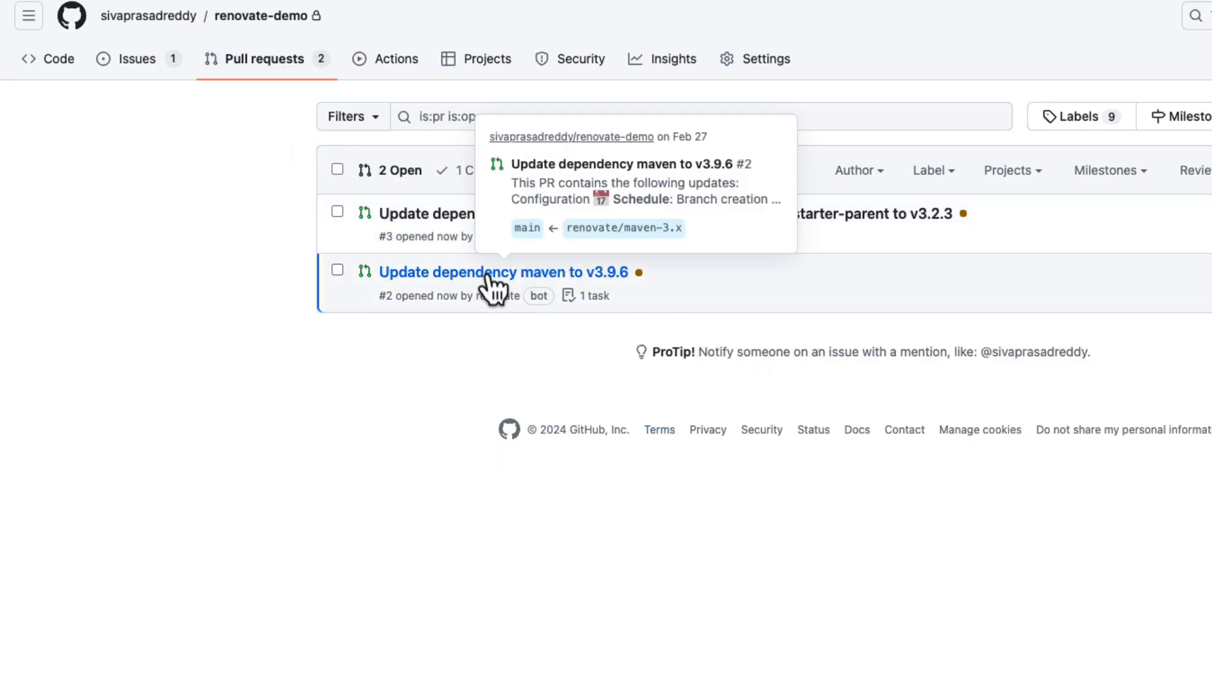
click(503, 273)
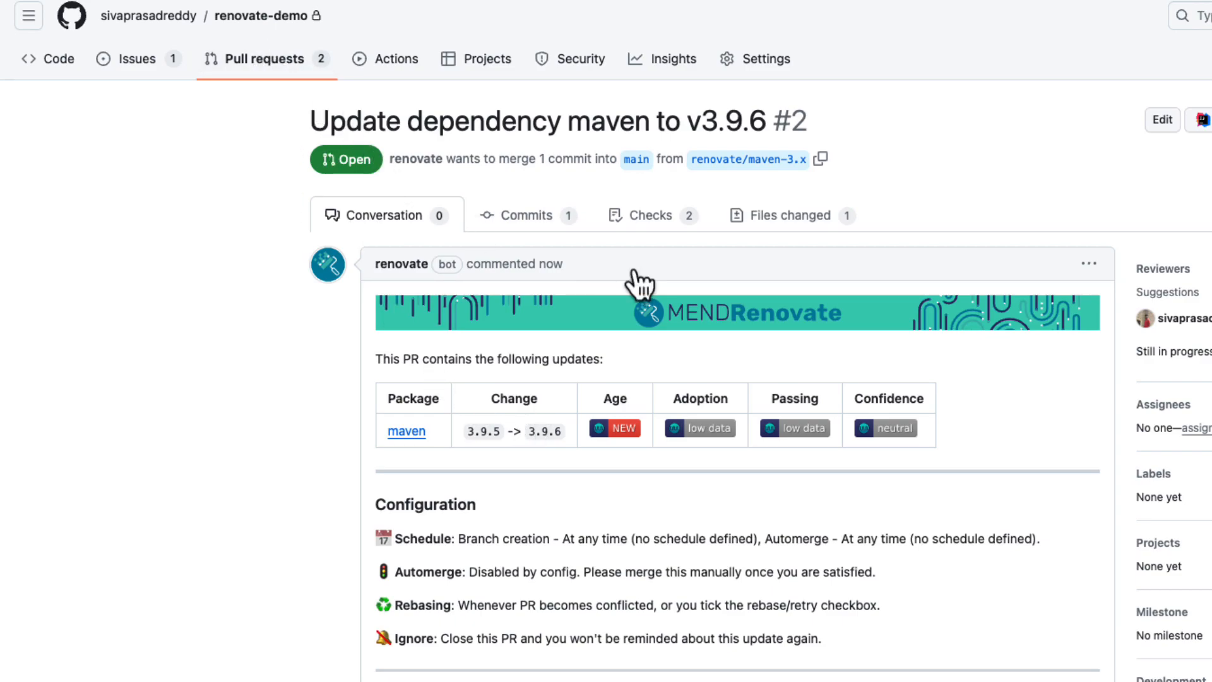
View the spring-boot-starter-parent PR's pom.xml diff bumping the version from 3.2.1 to 3.2.3.
click(264, 59)
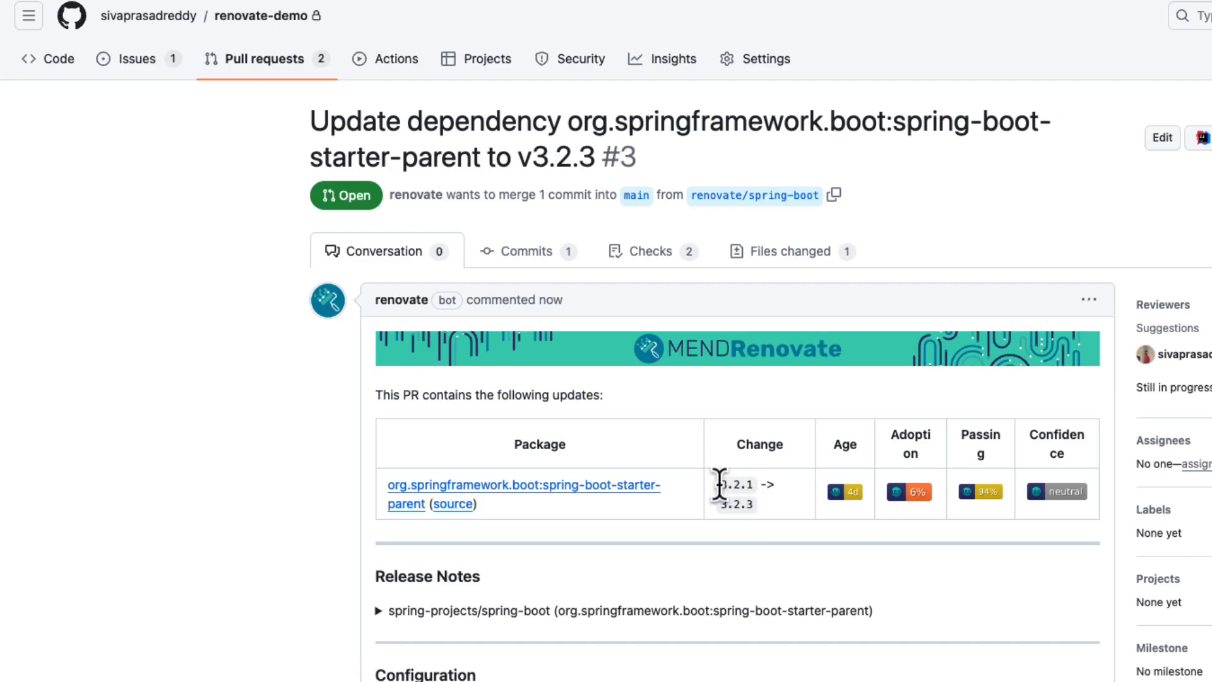
double_click(735, 504)
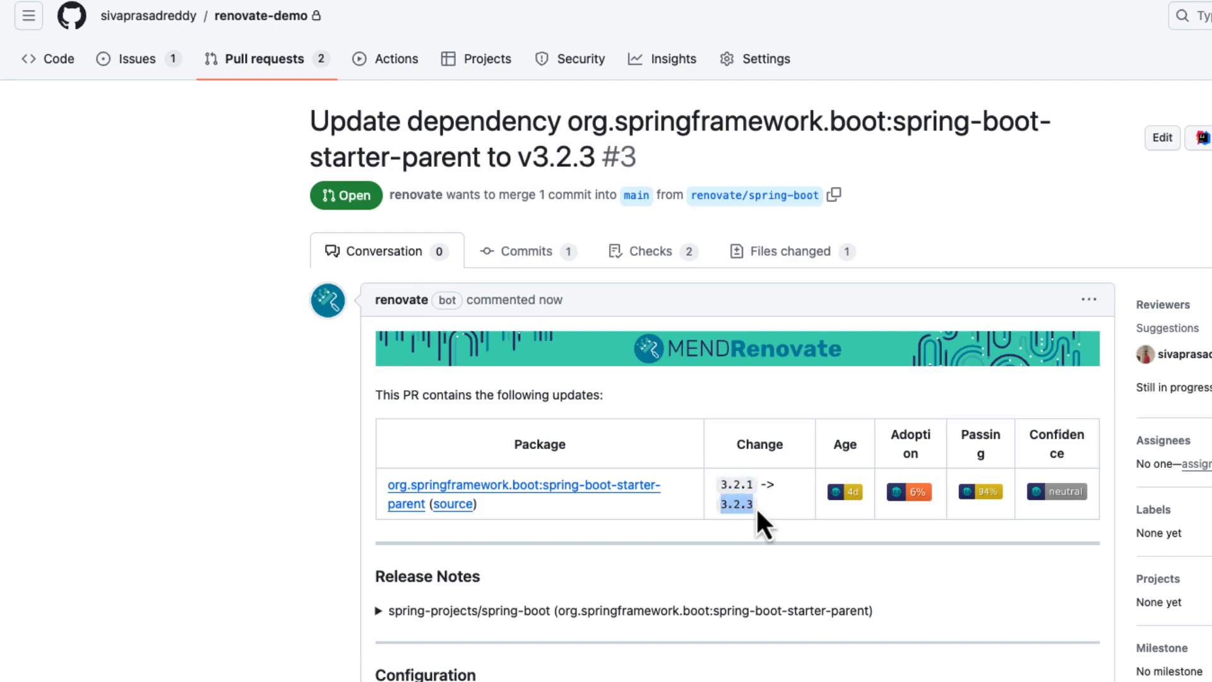
mouse_move(731, 507)
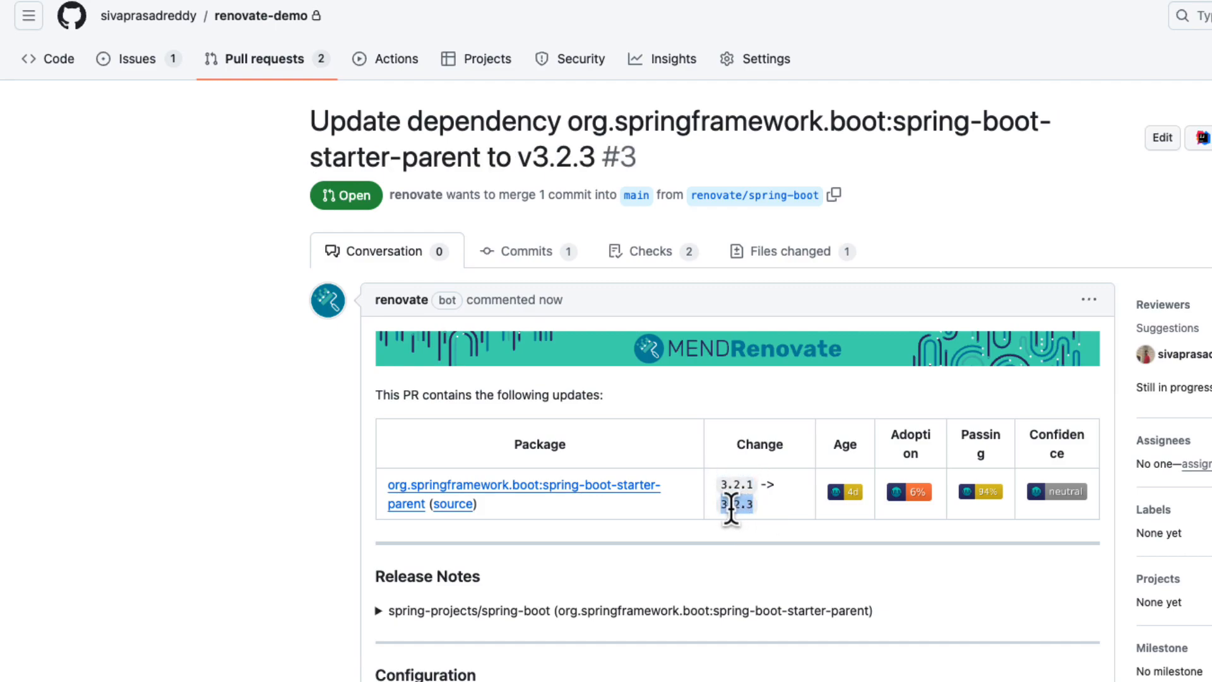
mouse_move(786, 269)
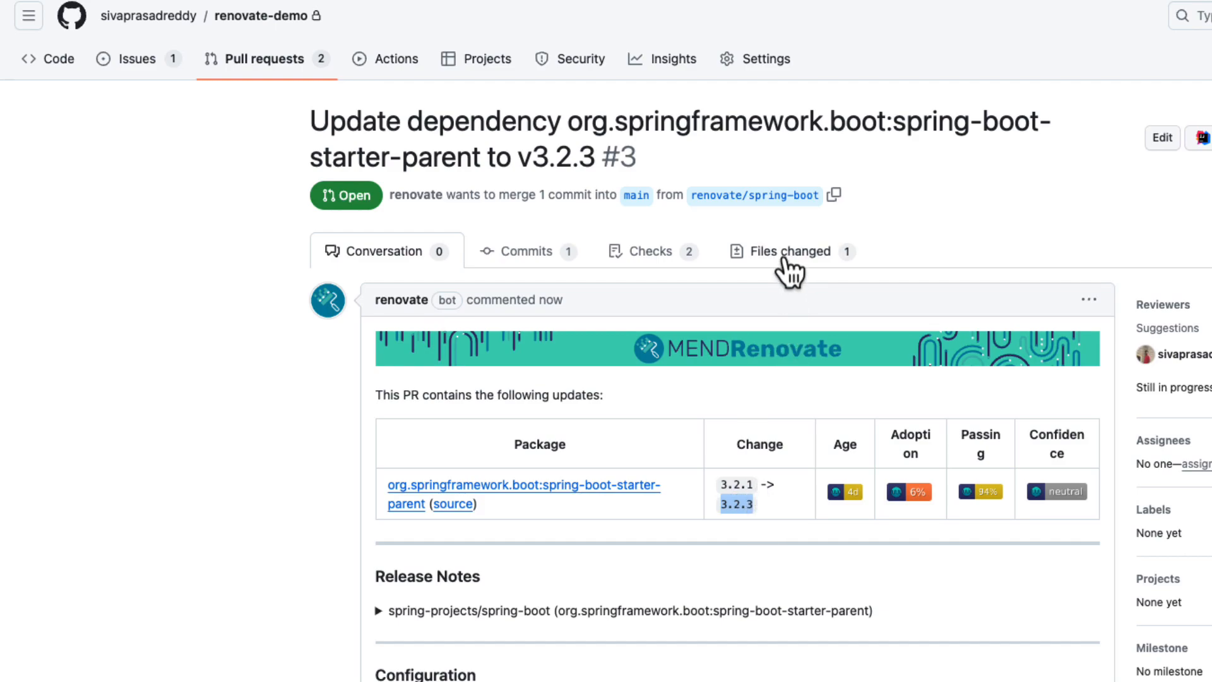
click(790, 250)
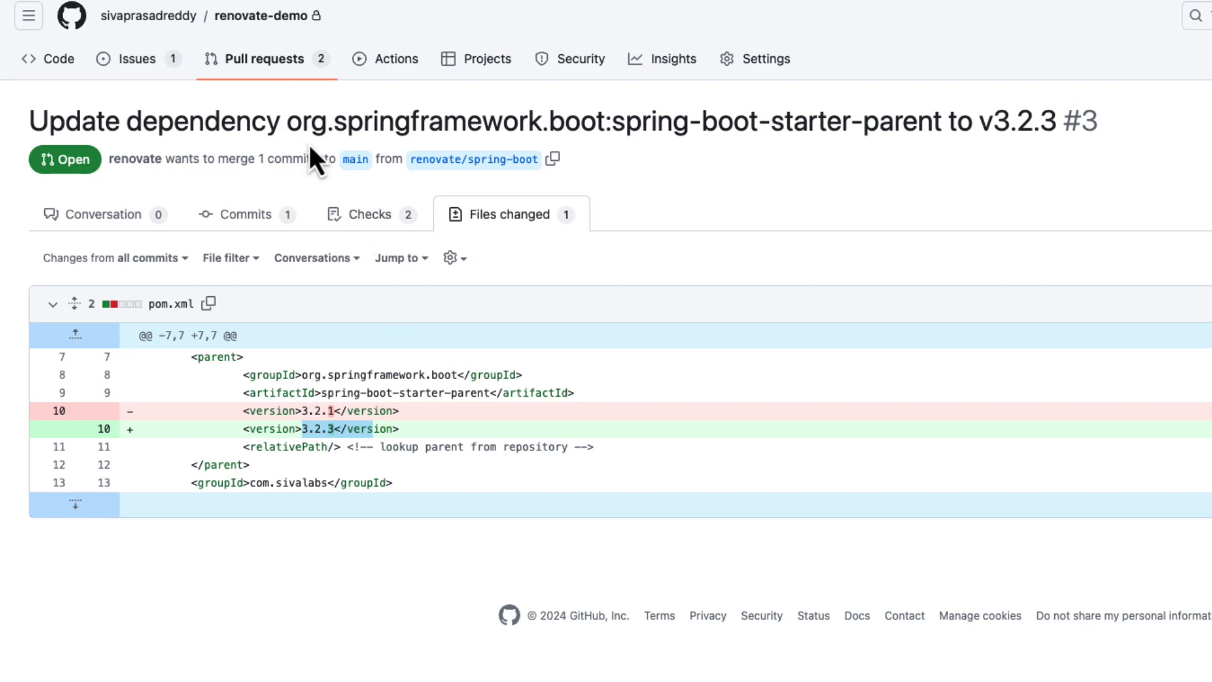
mouse_move(138, 59)
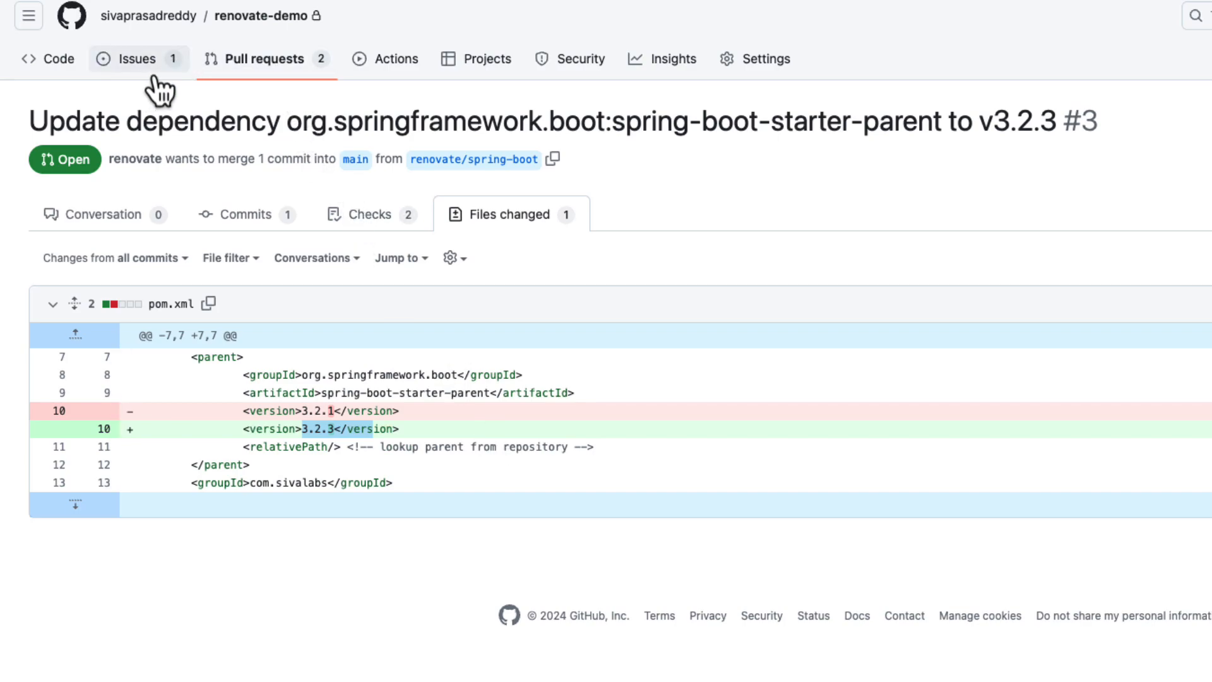
Inspect the postgres Docker tag PR's docker-compose.yml diff moving 15-alpine to 16-alpine, then return to the PR list.
click(266, 59)
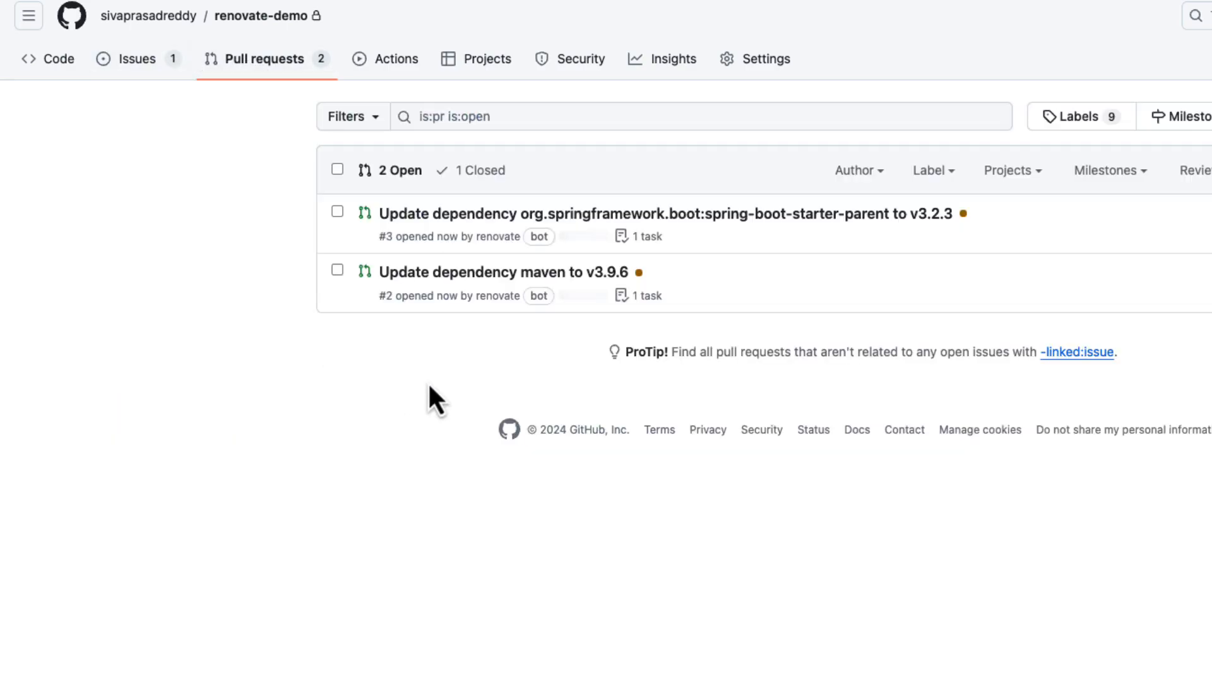
mouse_move(660, 214)
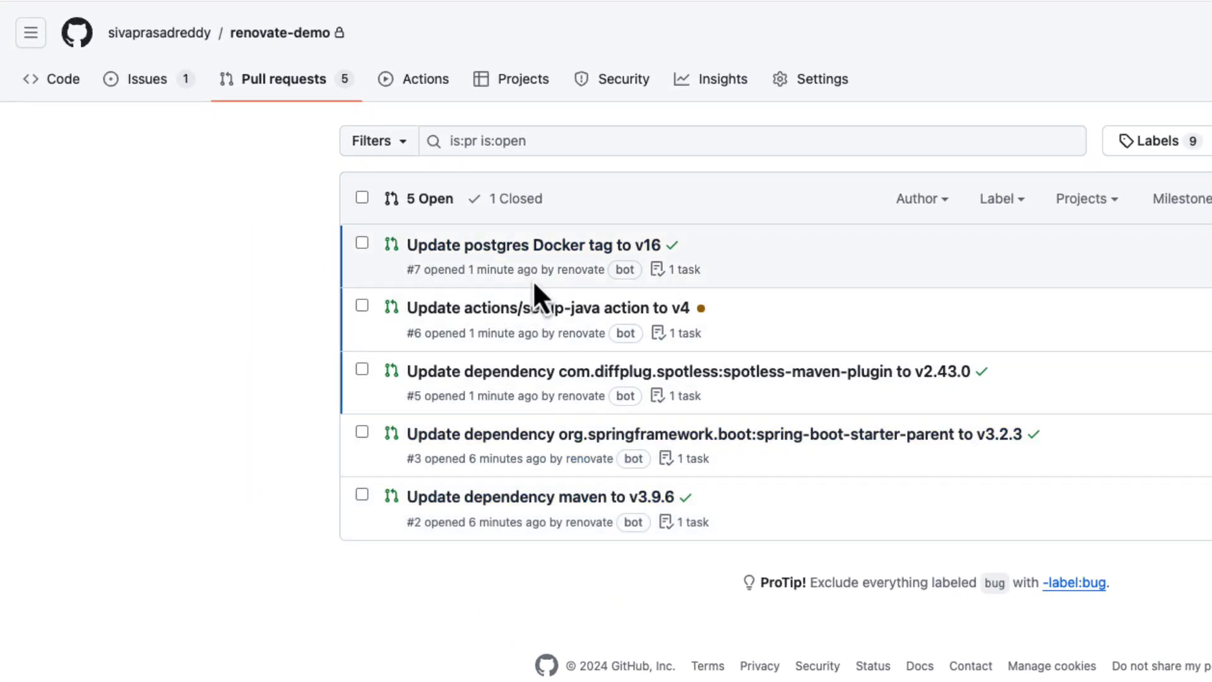
mouse_move(515, 277)
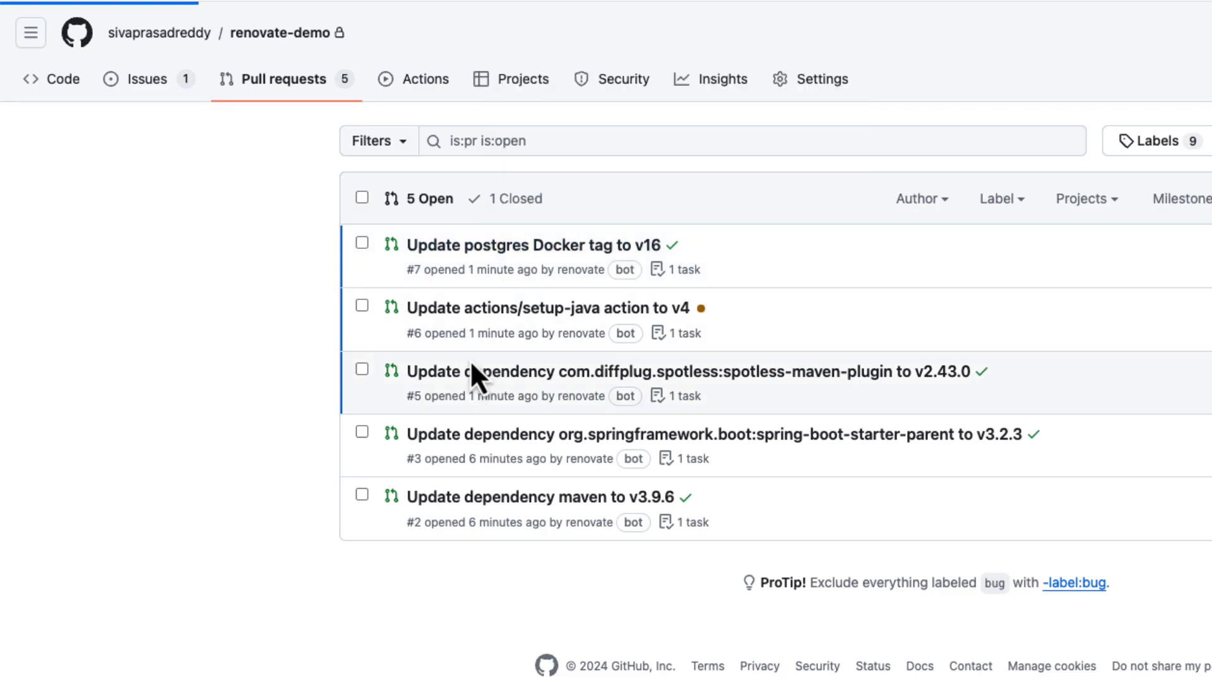
click(532, 244)
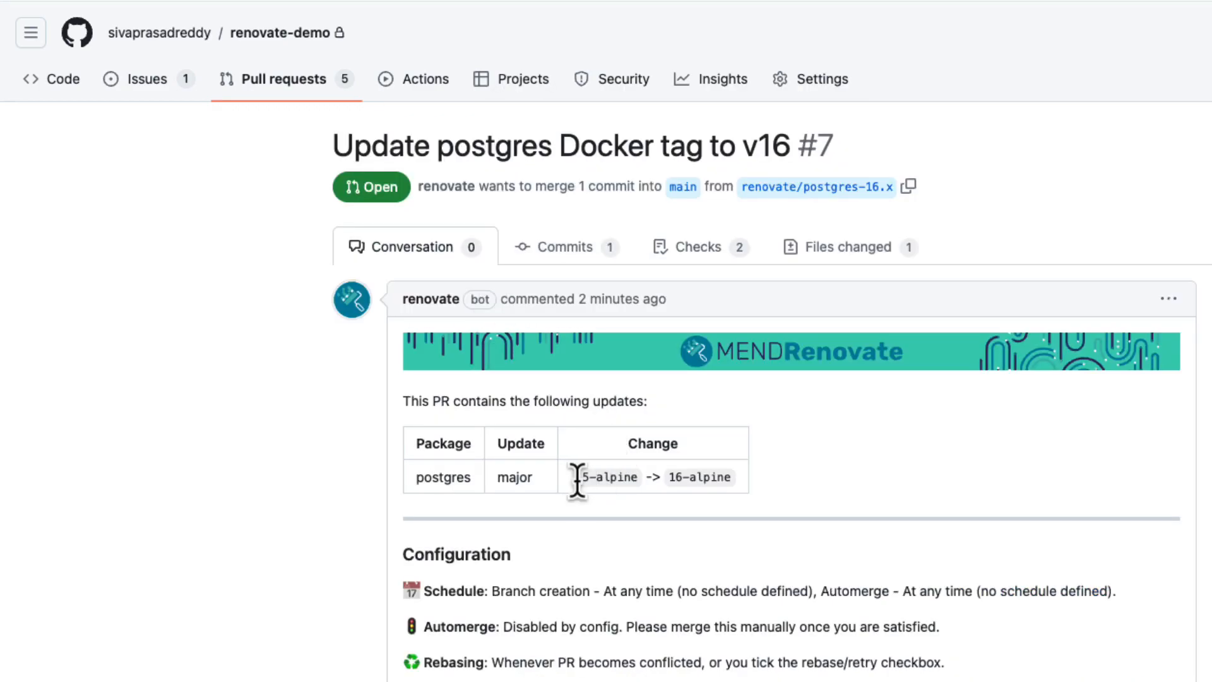
double_click(607, 477)
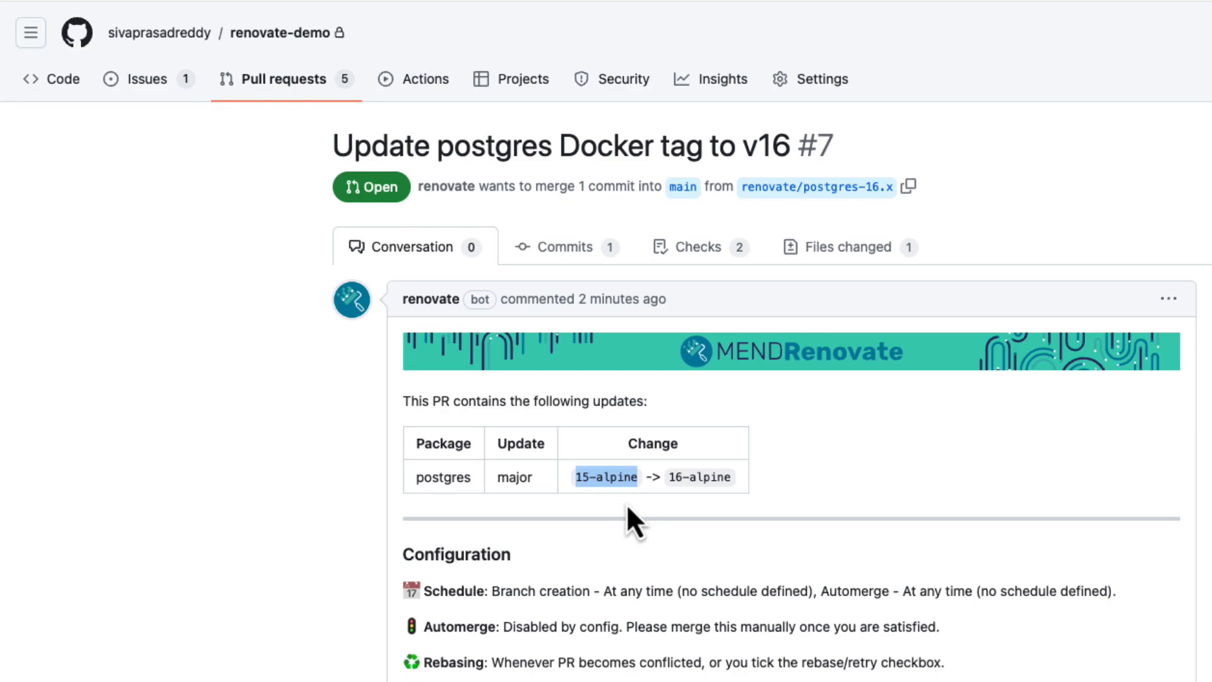
mouse_move(680, 476)
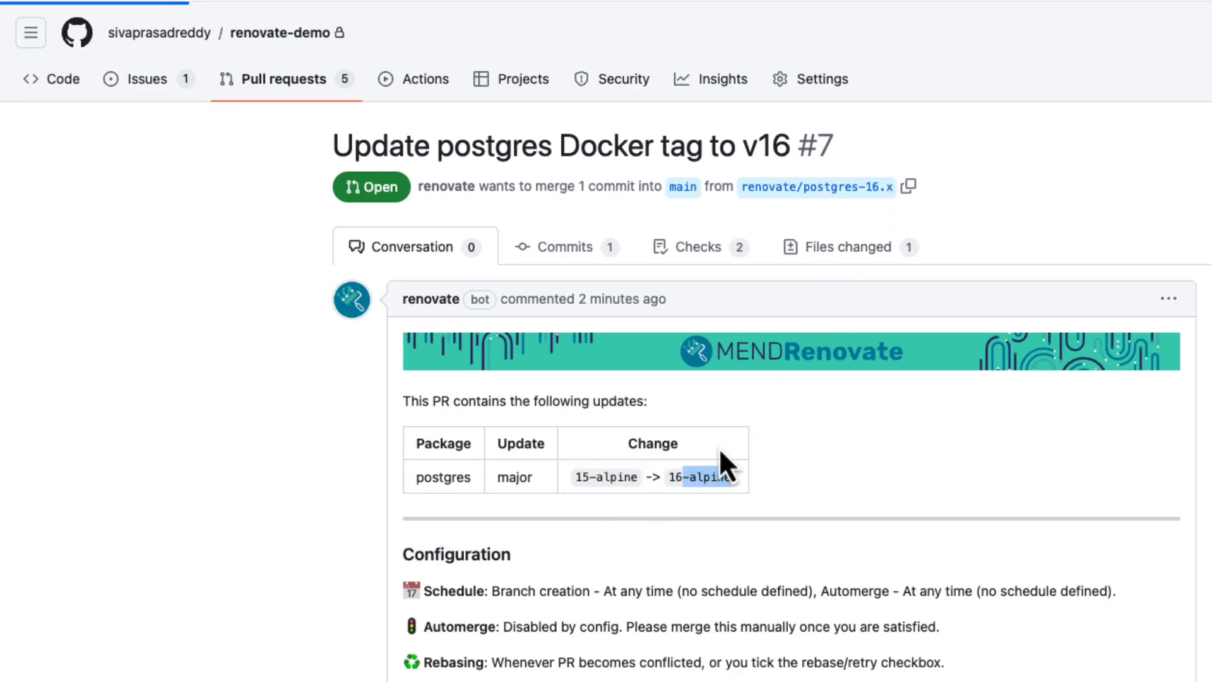
click(847, 246)
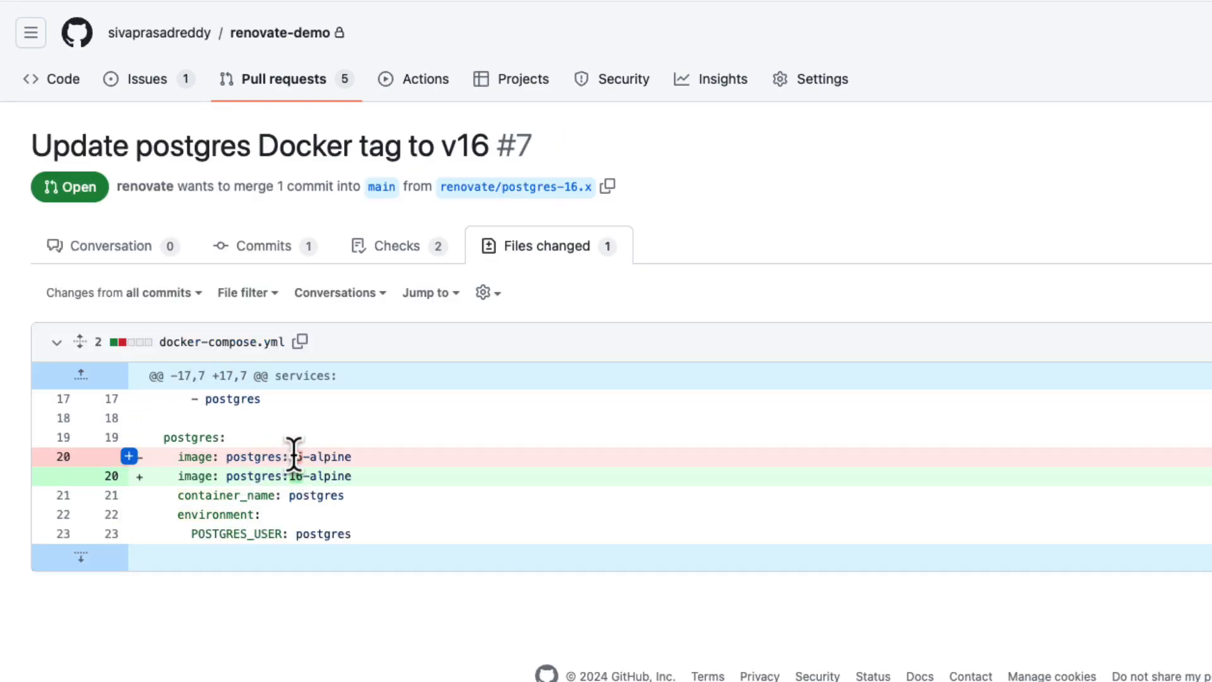
mouse_move(301, 483)
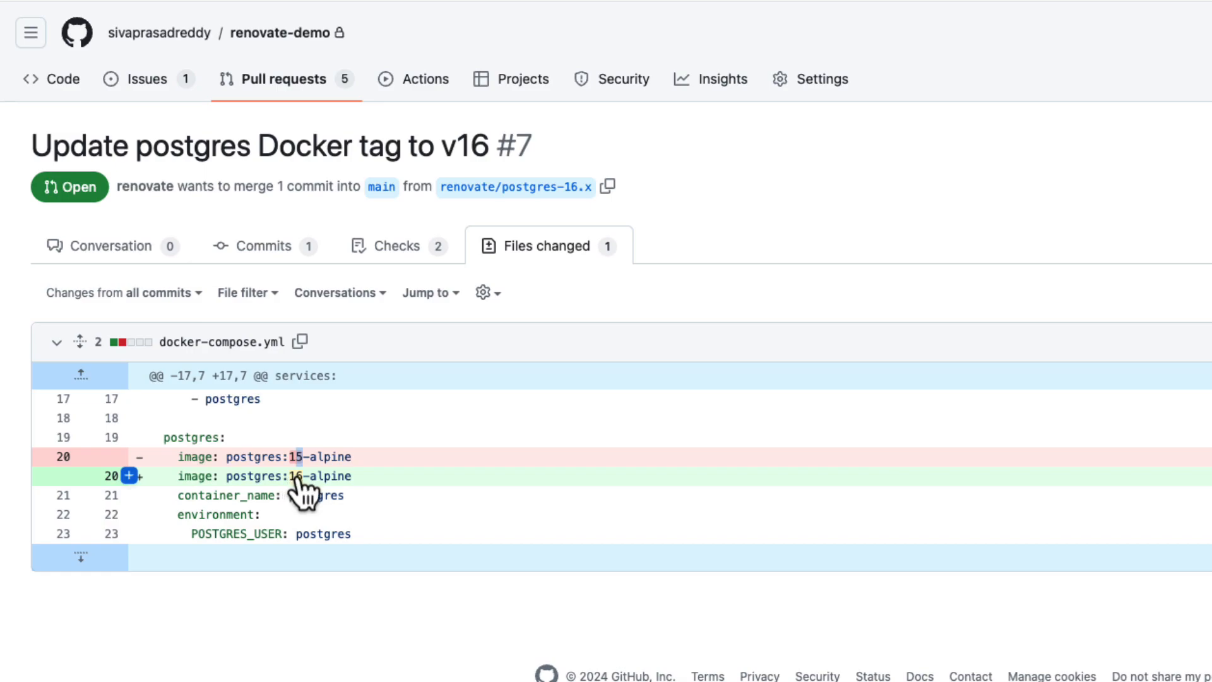
mouse_move(364, 340)
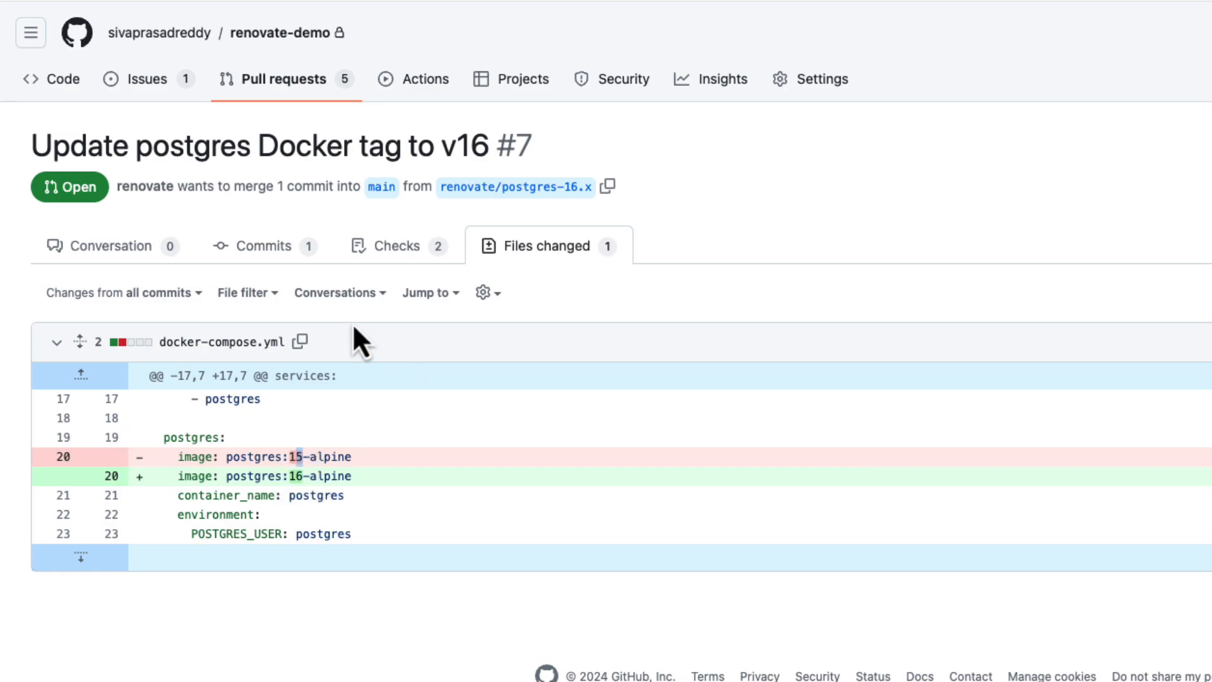
click(281, 78)
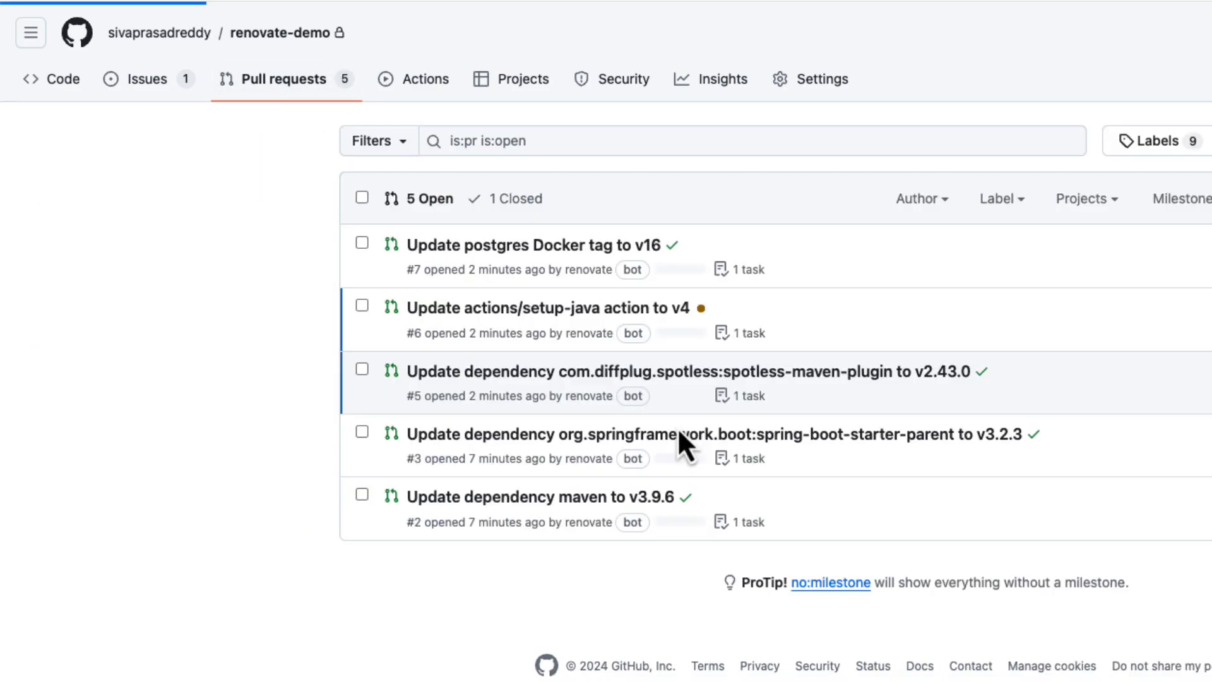
mouse_move(349, 286)
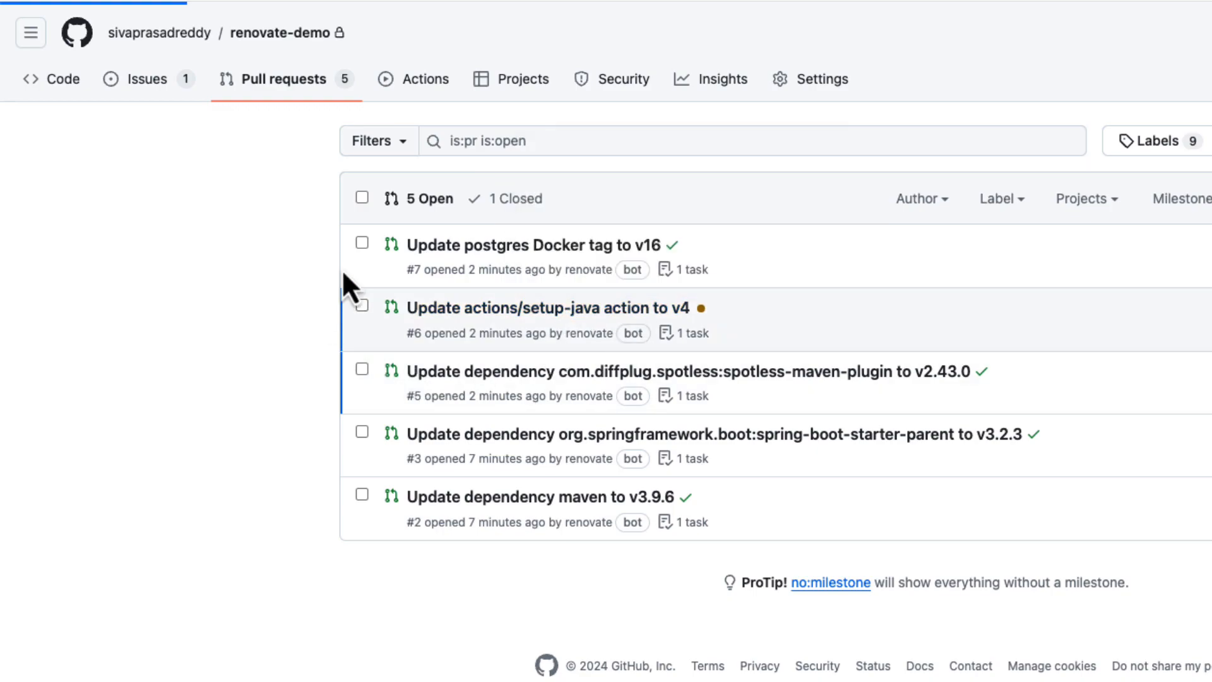
View the setup-java PR's maven.yml diff changing actions/setup-java from v3 to v4.
click(547, 307)
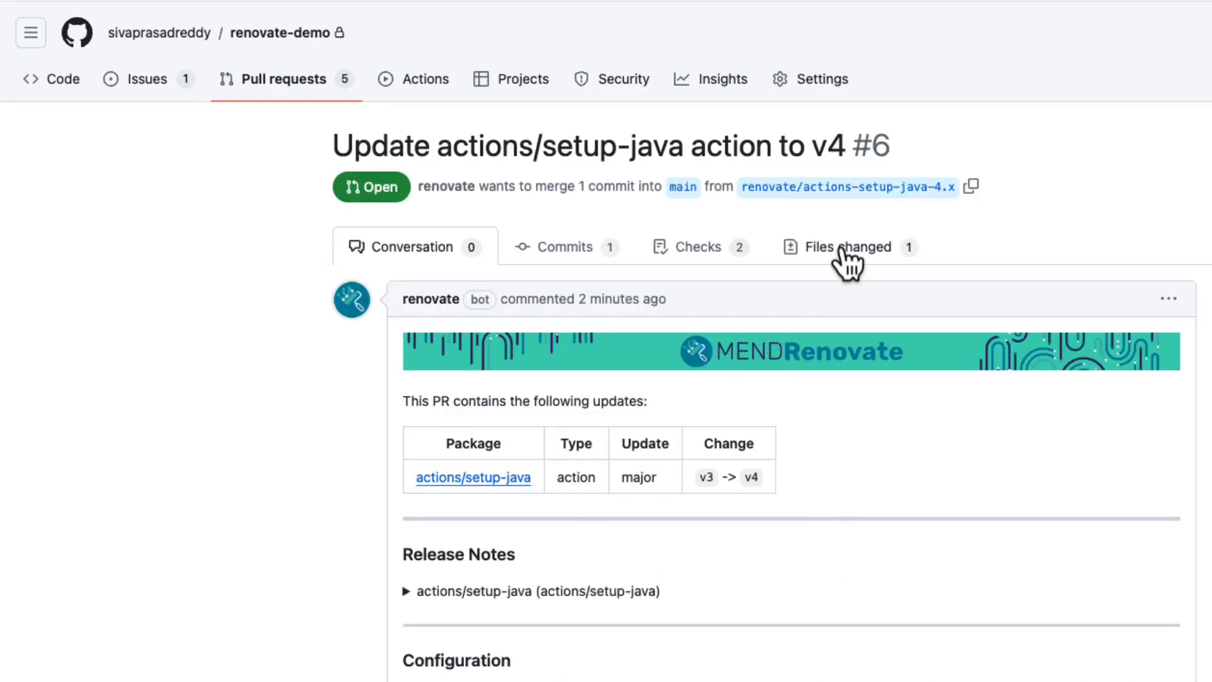
click(846, 246)
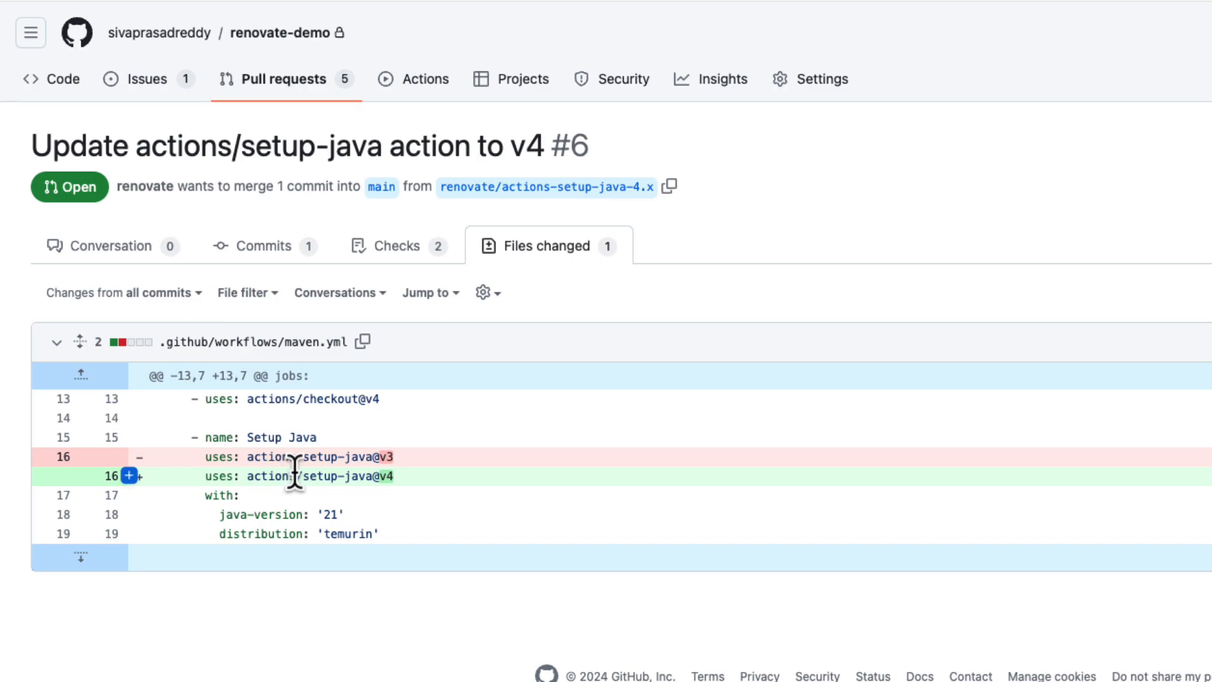
mouse_move(325, 531)
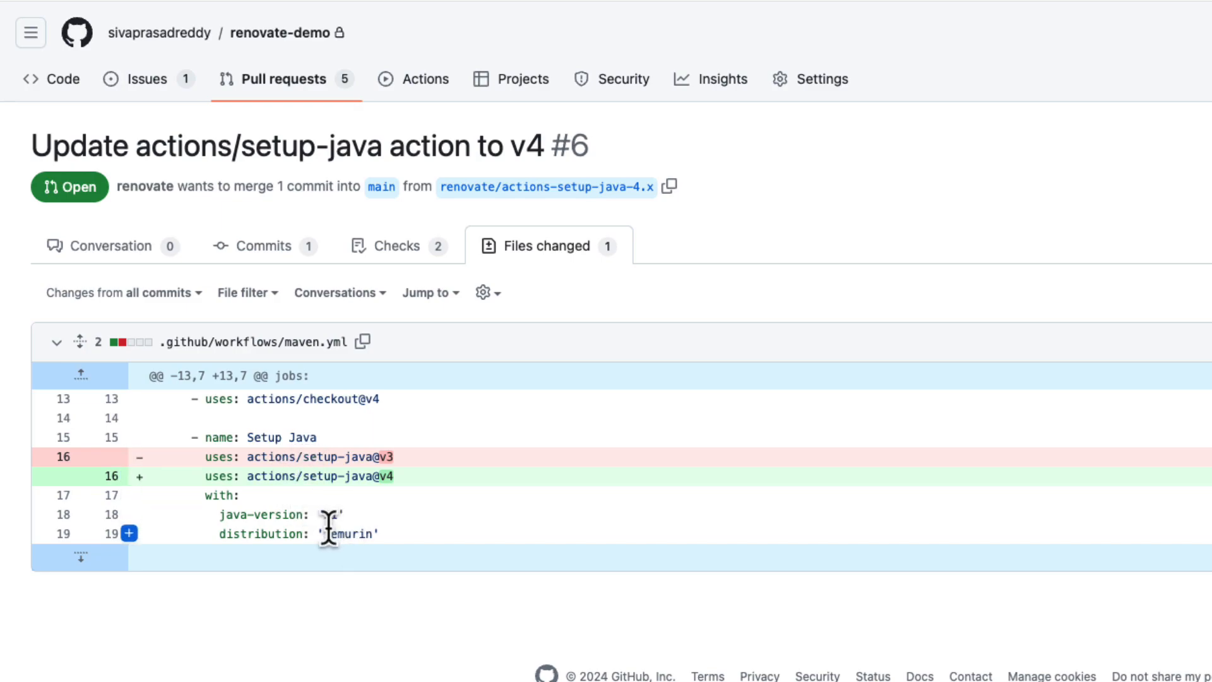
mouse_move(375, 463)
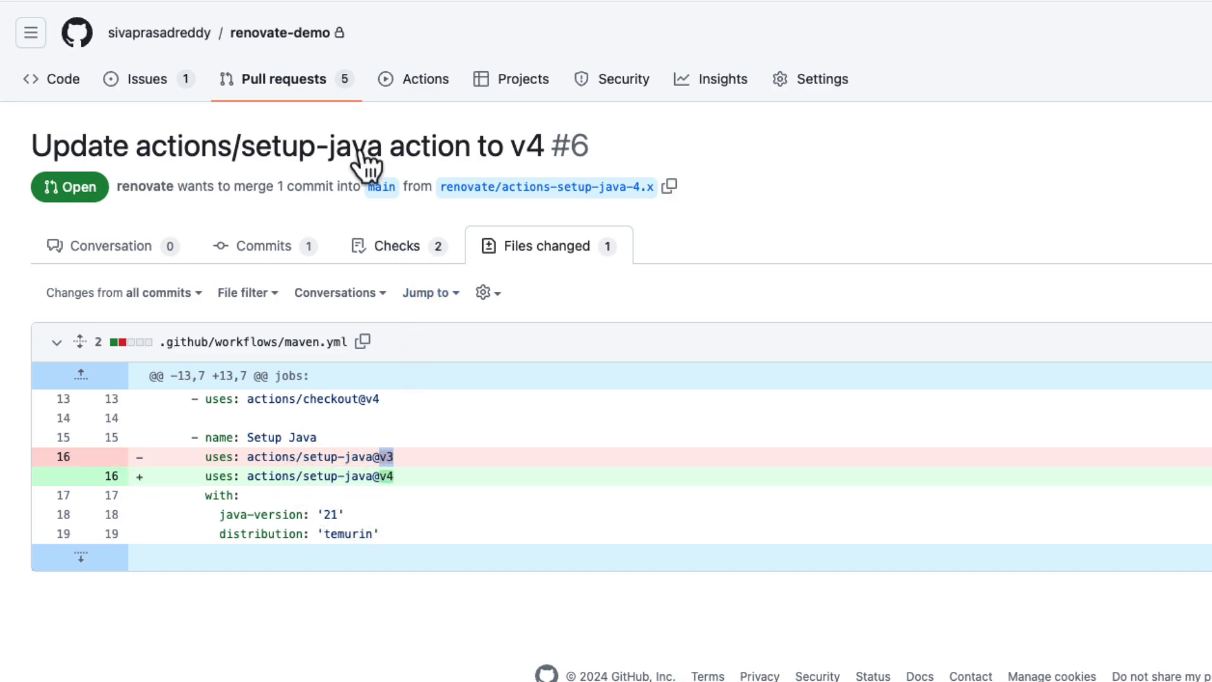
Review the spotless-maven-plugin pom.xml diff (2.41.1 to 2.43.0) and return to the open pull request list.
click(282, 78)
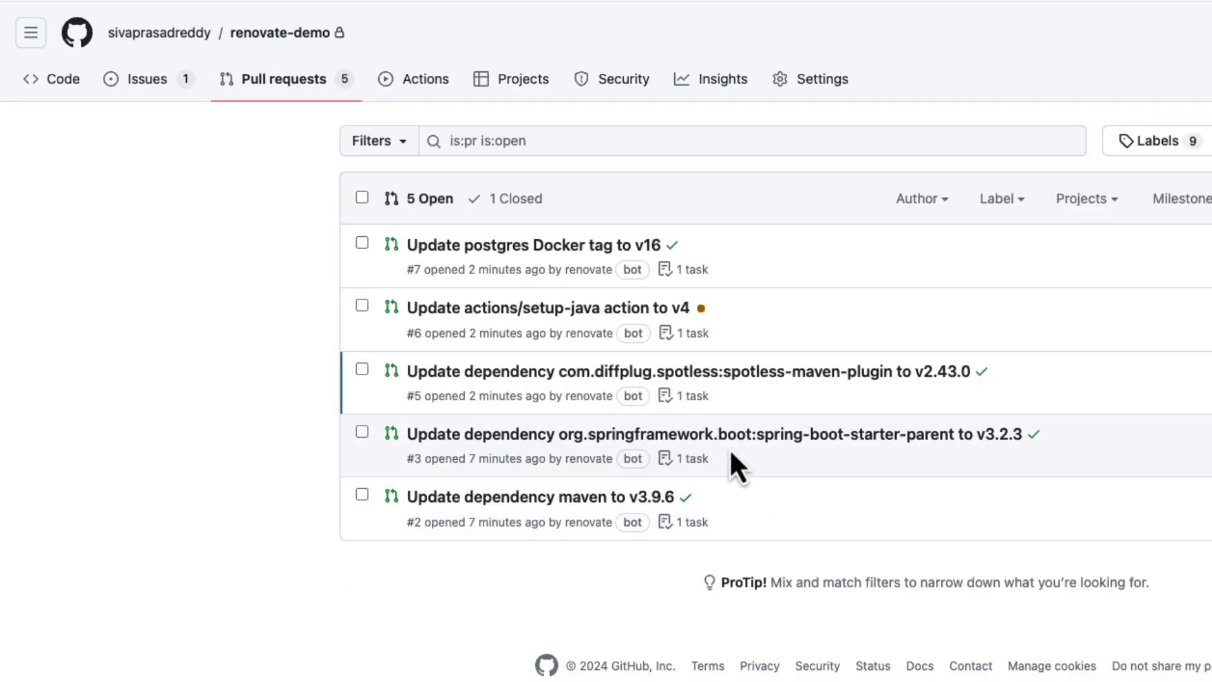
mouse_move(565, 386)
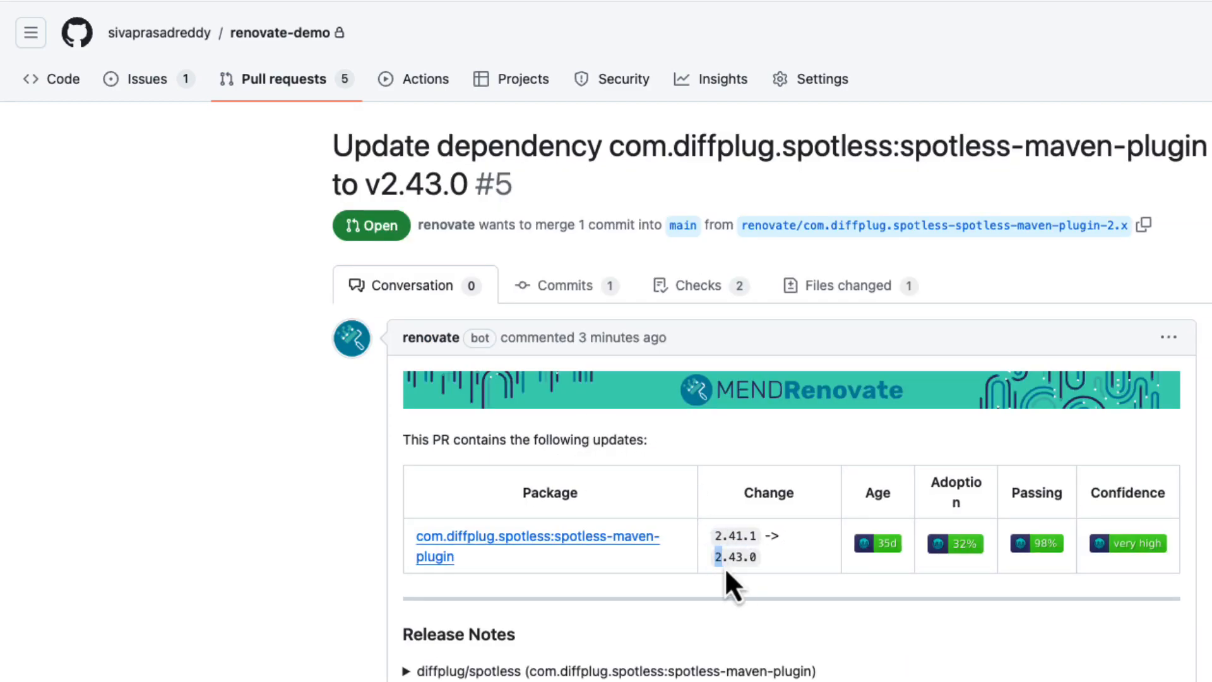
mouse_move(838, 343)
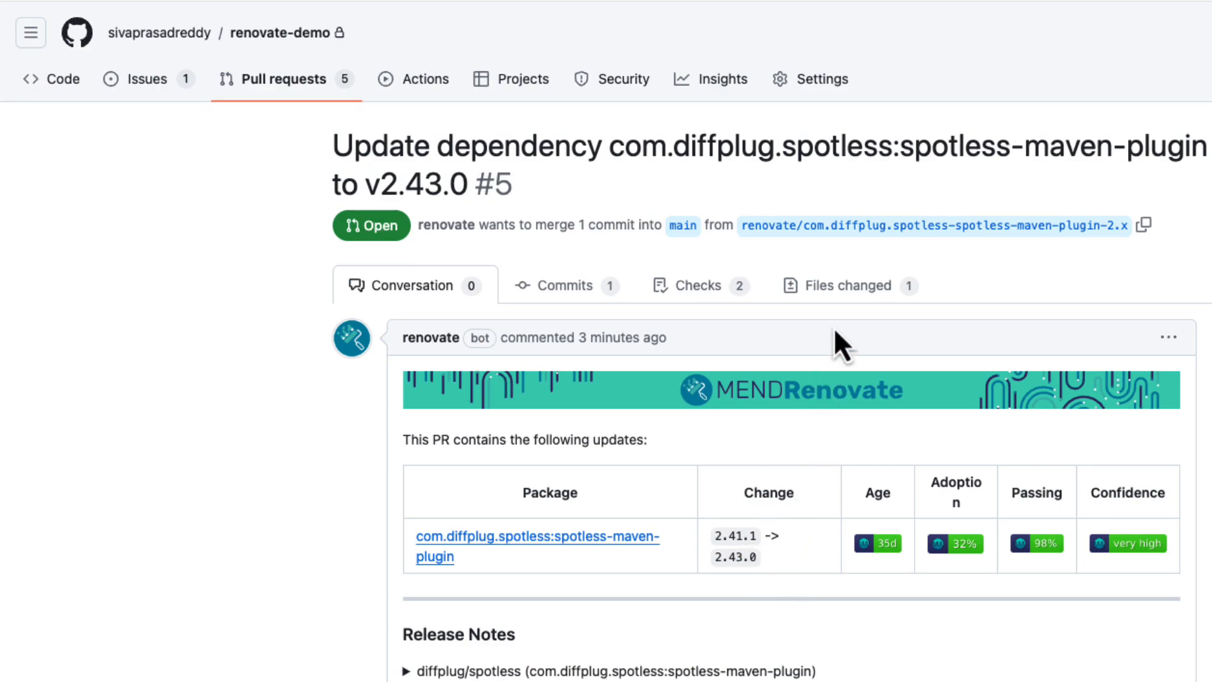
click(849, 284)
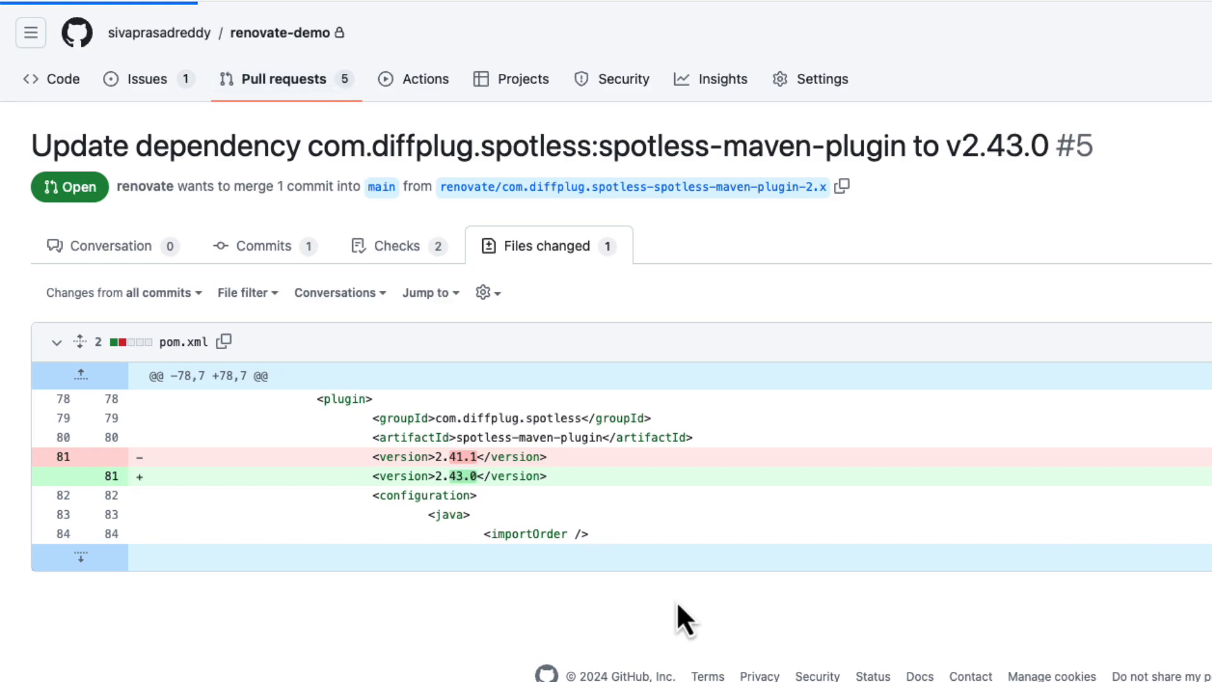
click(283, 78)
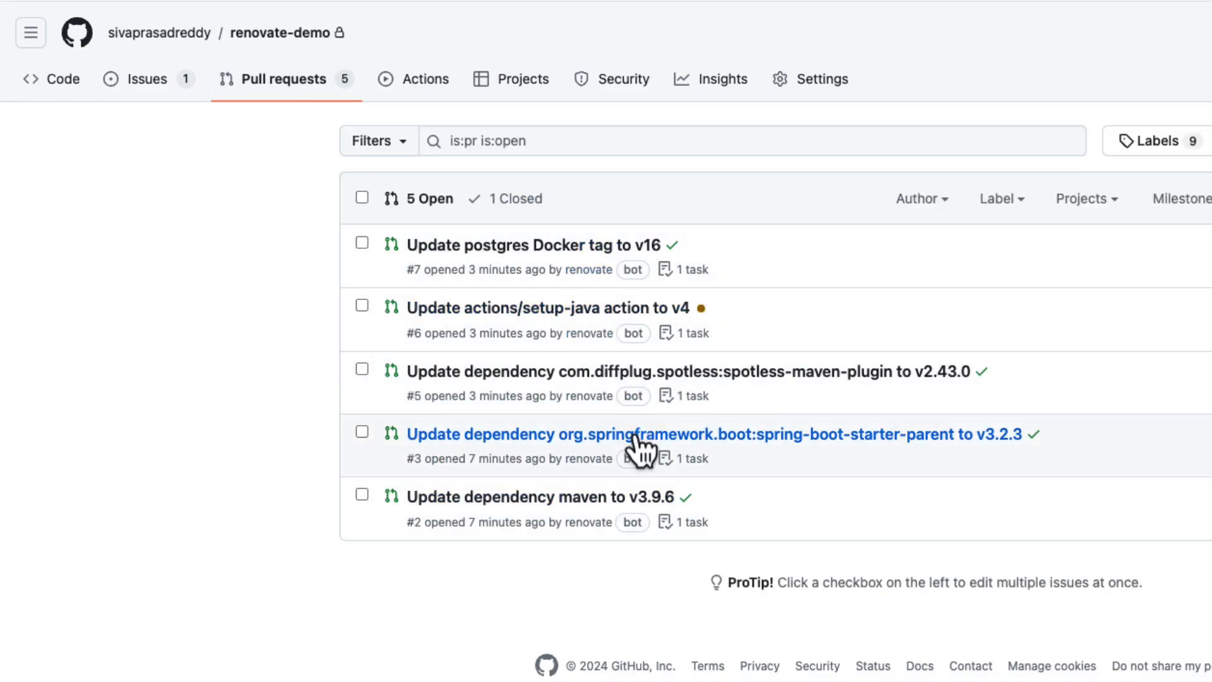
mouse_move(484, 455)
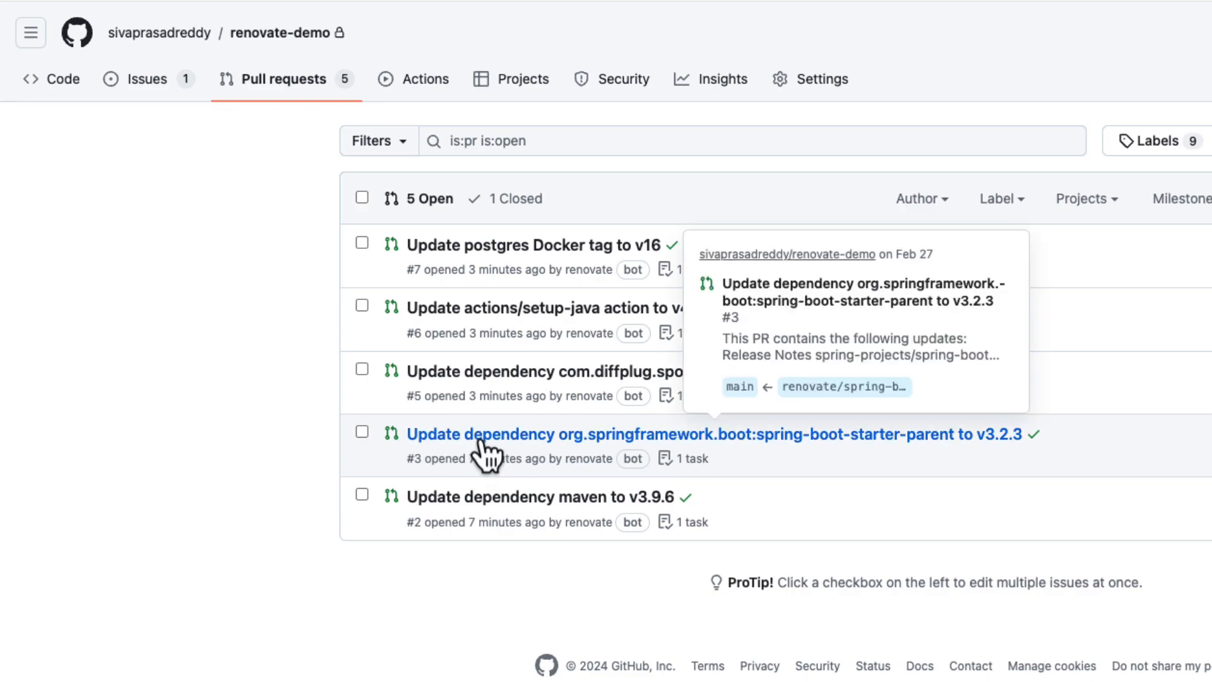
mouse_move(556, 455)
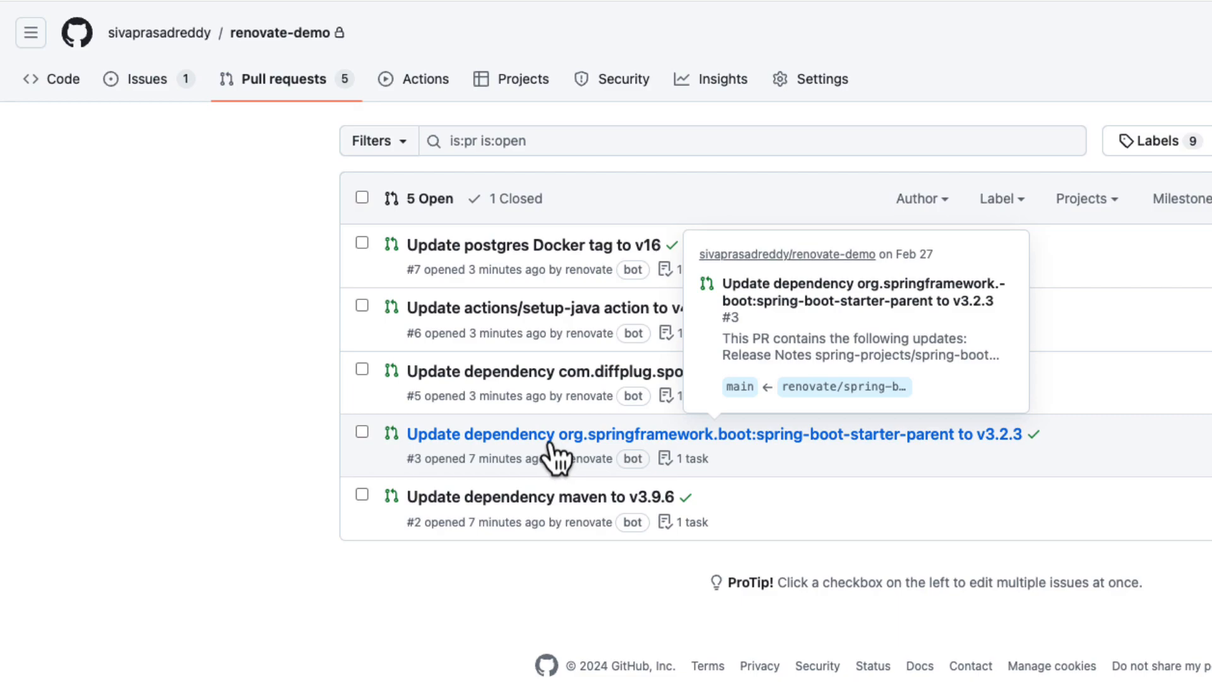
mouse_move(73, 73)
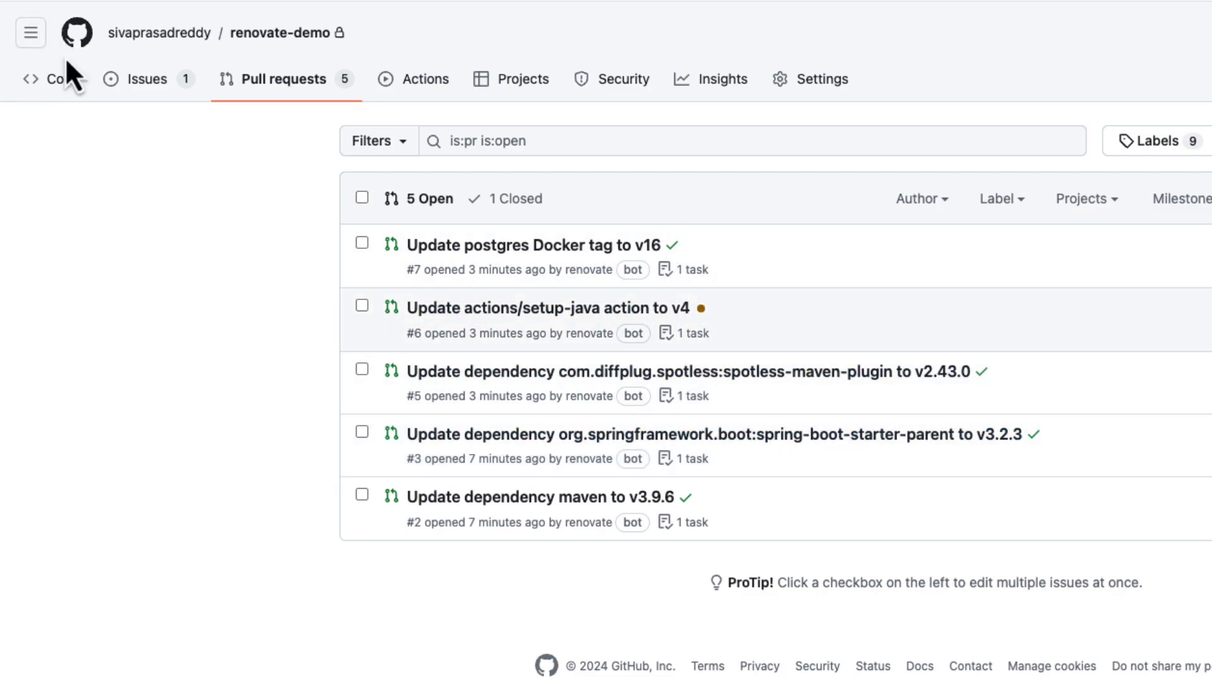
Show the maven.yml workflow in .github/workflows, which still uses actions/setup-java@v3 on main.
click(51, 78)
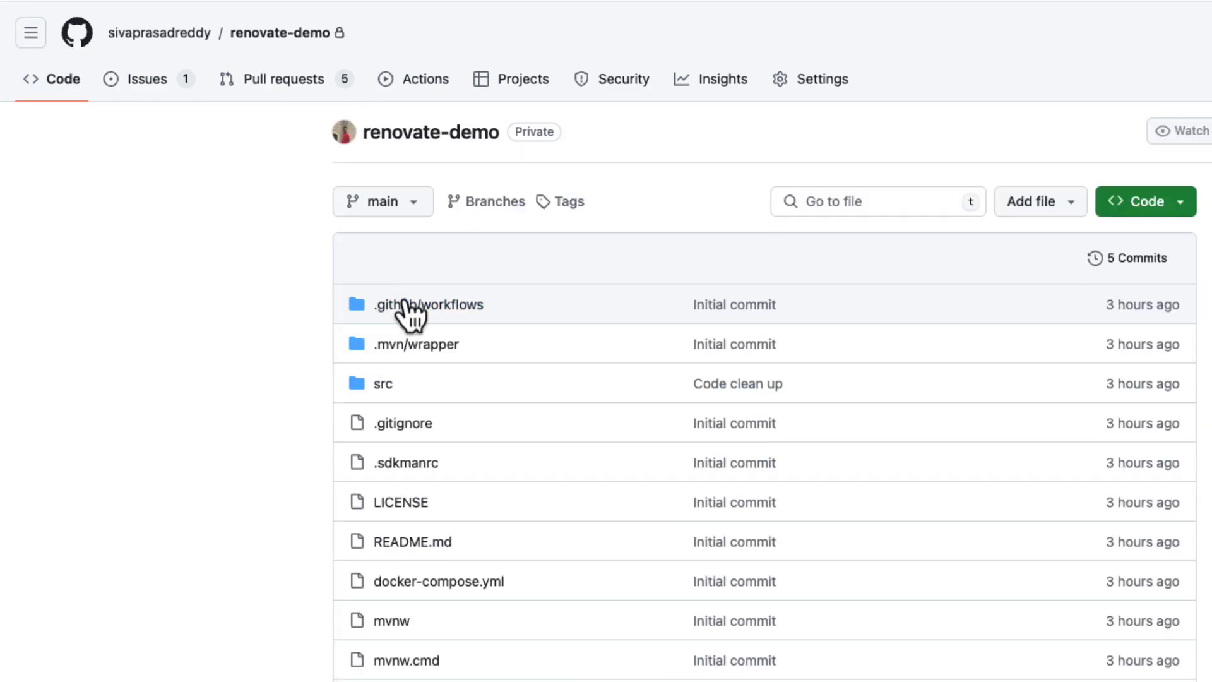
click(427, 304)
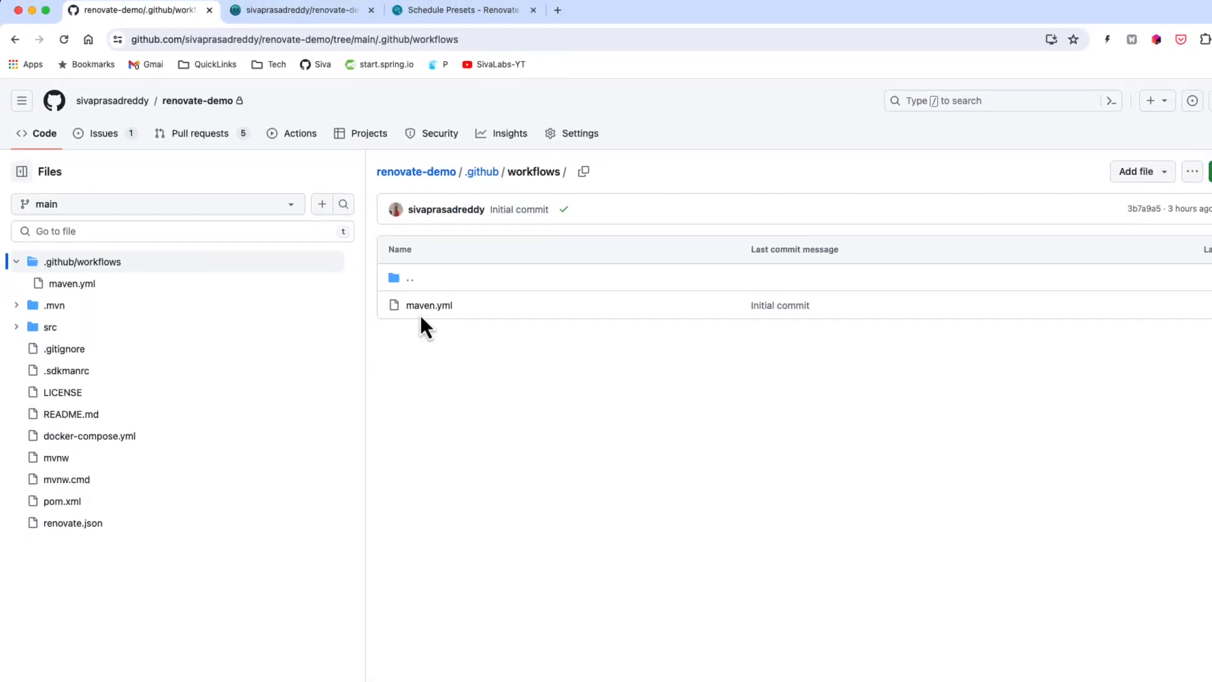
click(429, 304)
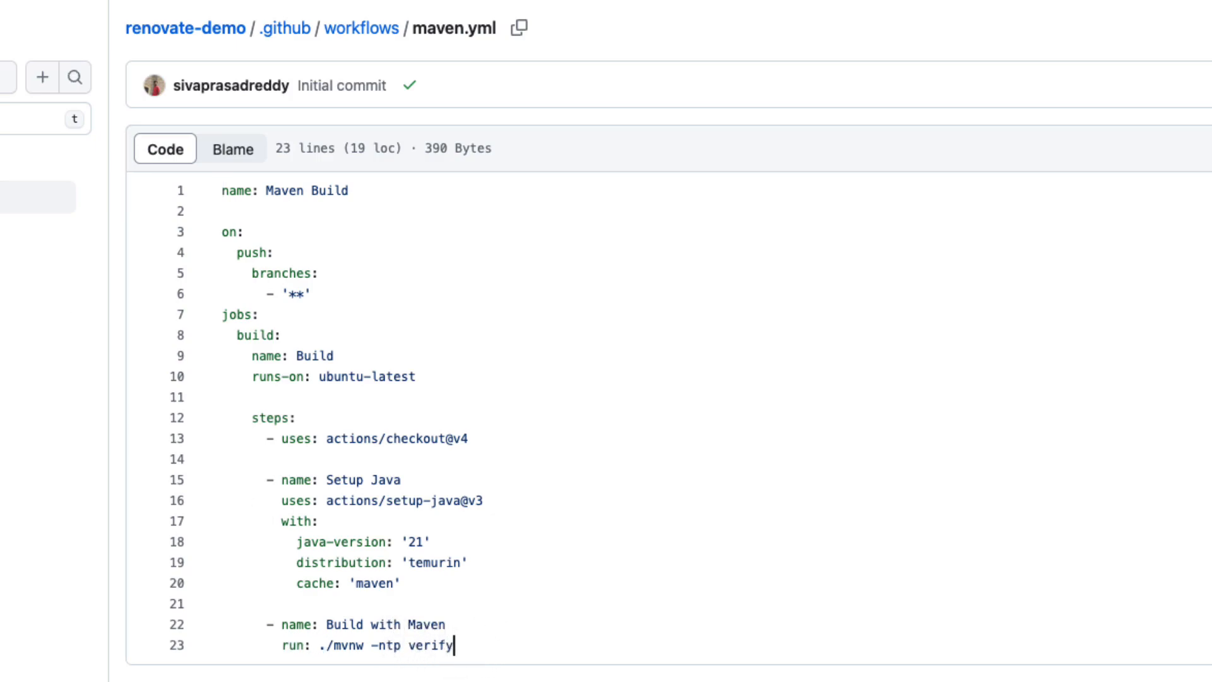
Confirm on the Actions page that all nine Maven Build runs passed, then go back to the repository home.
click(279, 143)
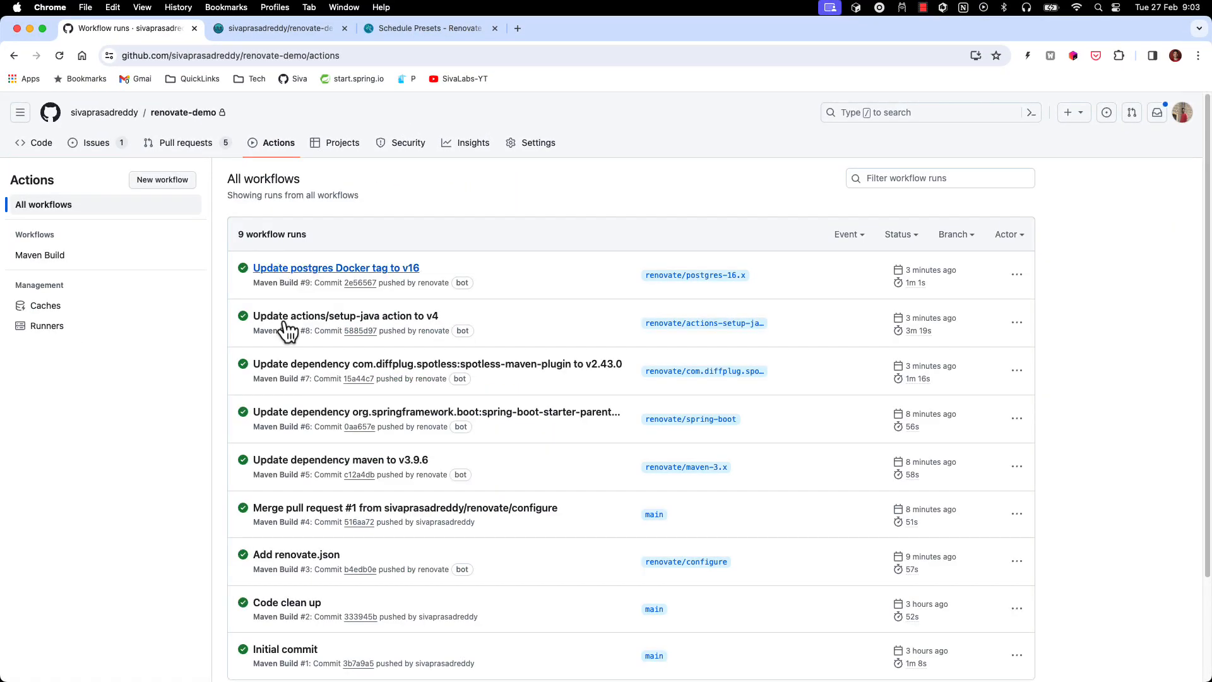
mouse_move(314, 273)
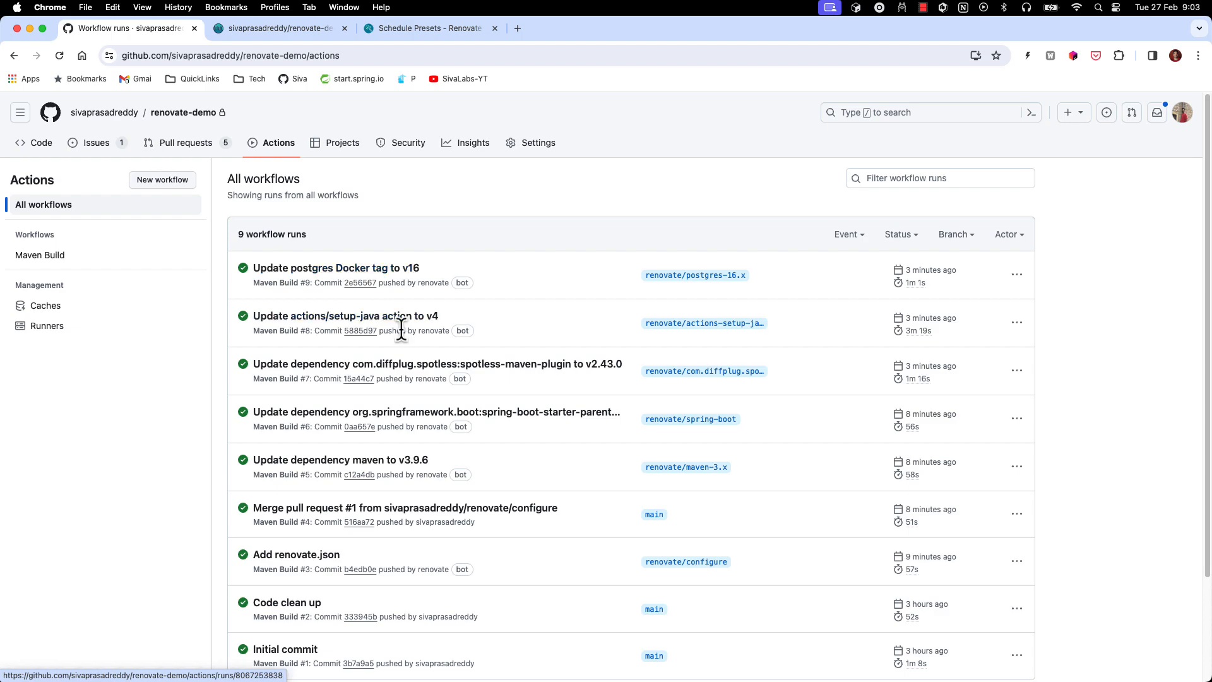
mouse_move(528, 423)
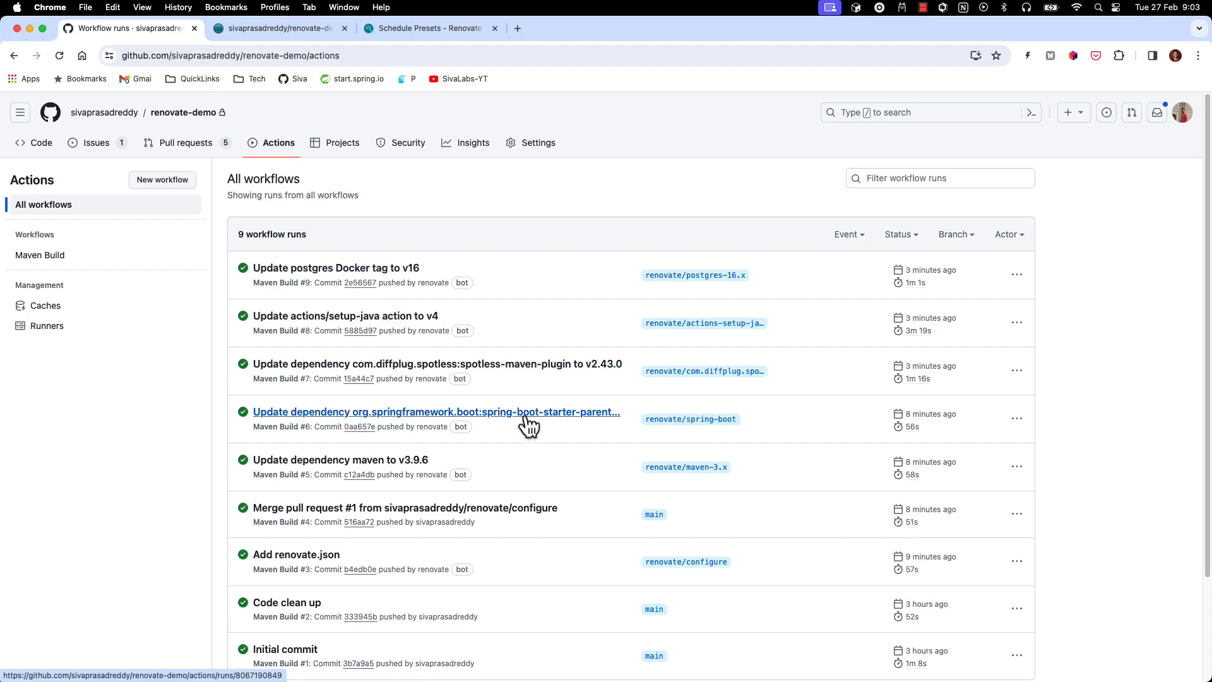
mouse_move(91, 142)
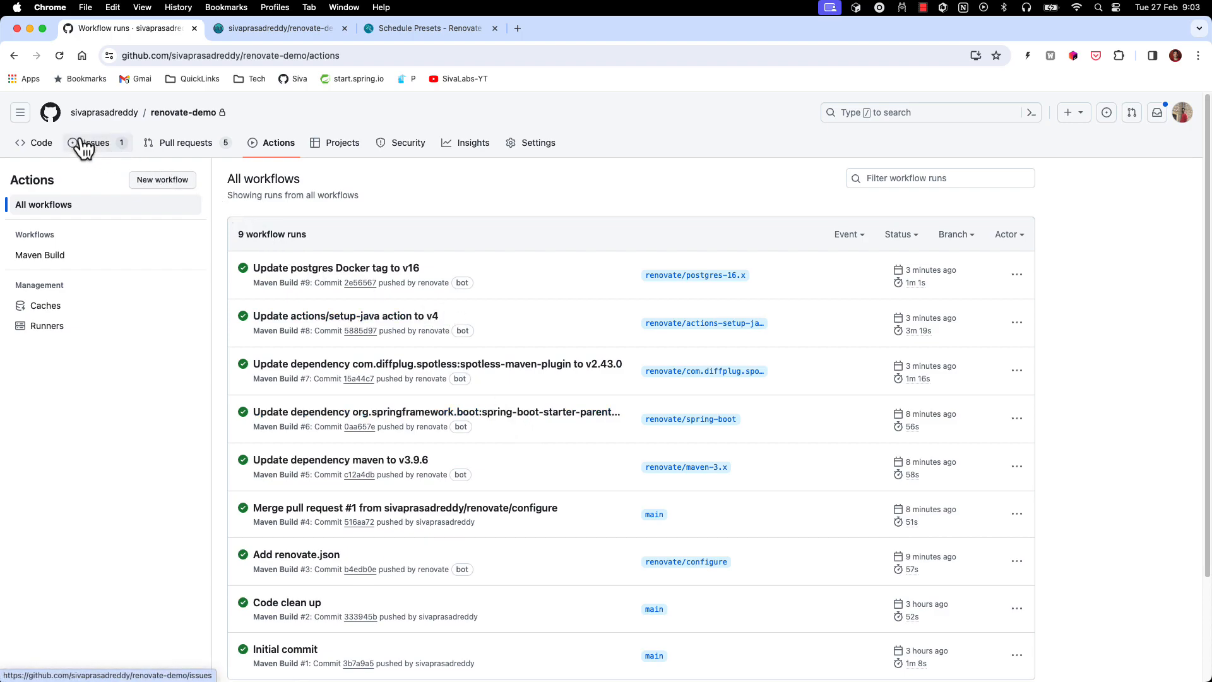
click(40, 143)
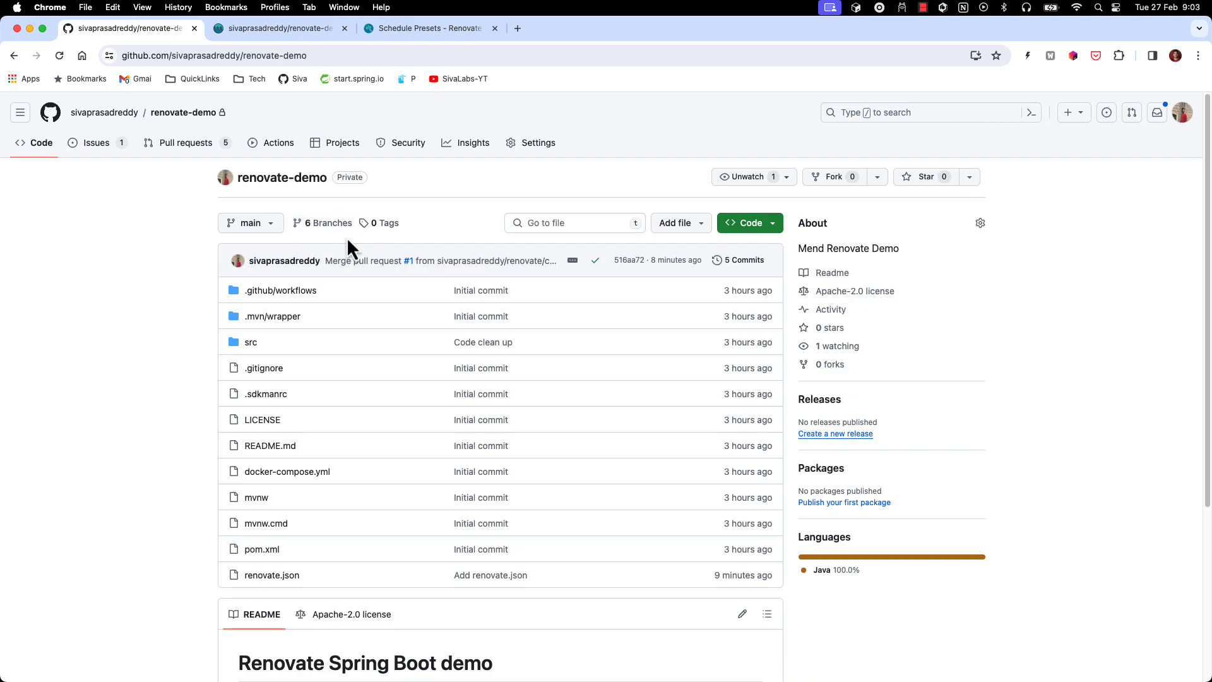
mouse_move(272, 236)
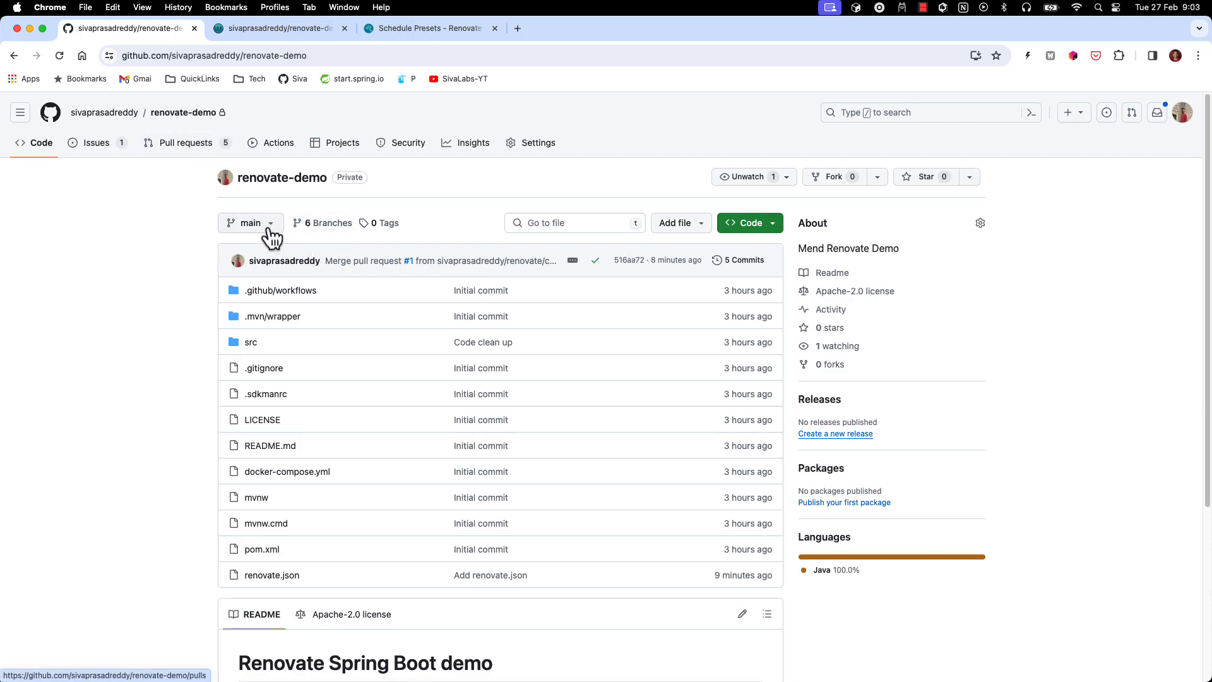
mouse_move(280, 291)
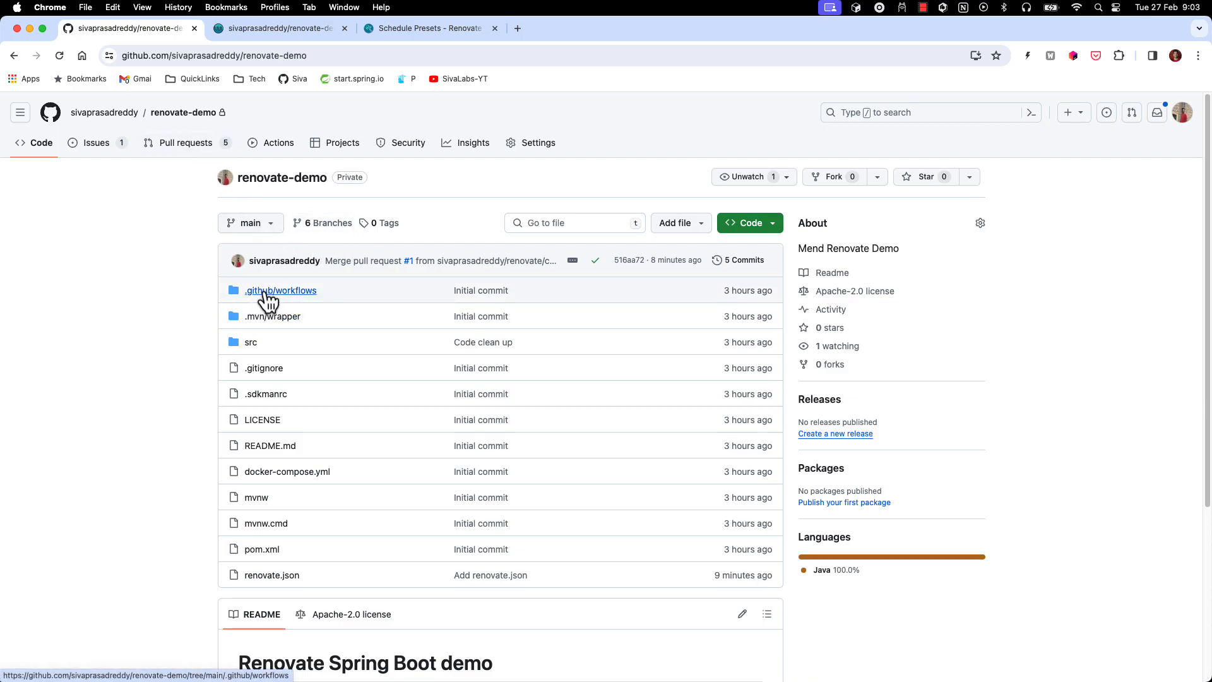
mouse_move(280, 291)
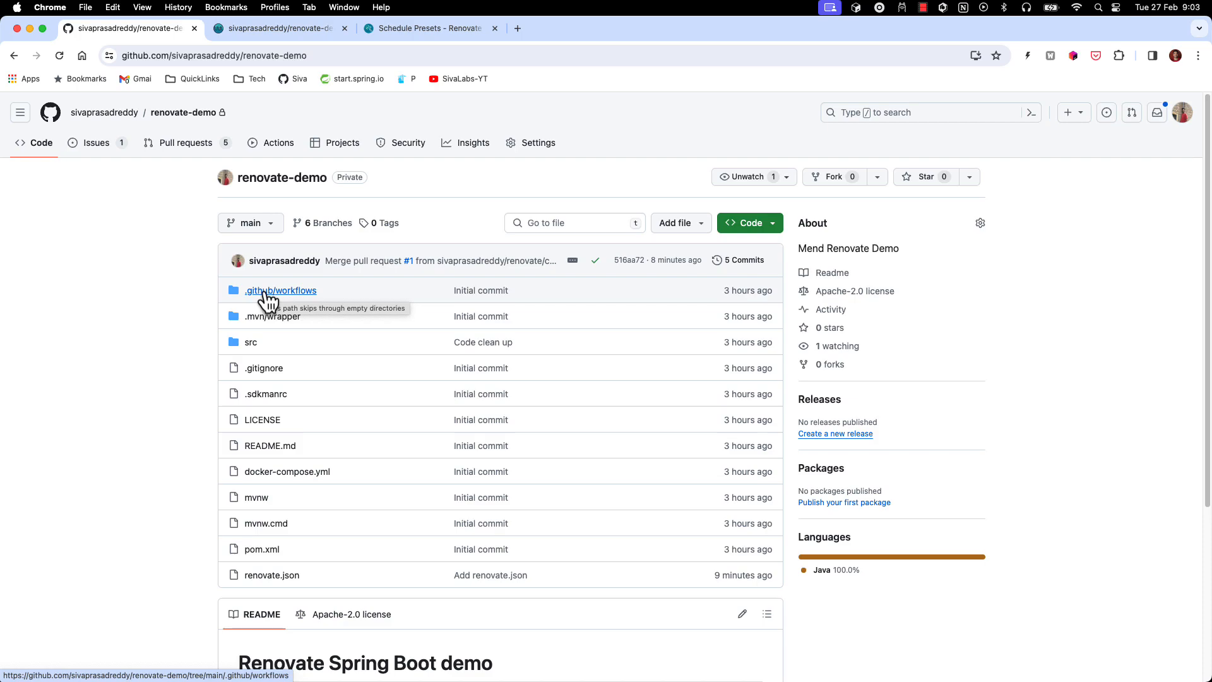
mouse_move(186, 143)
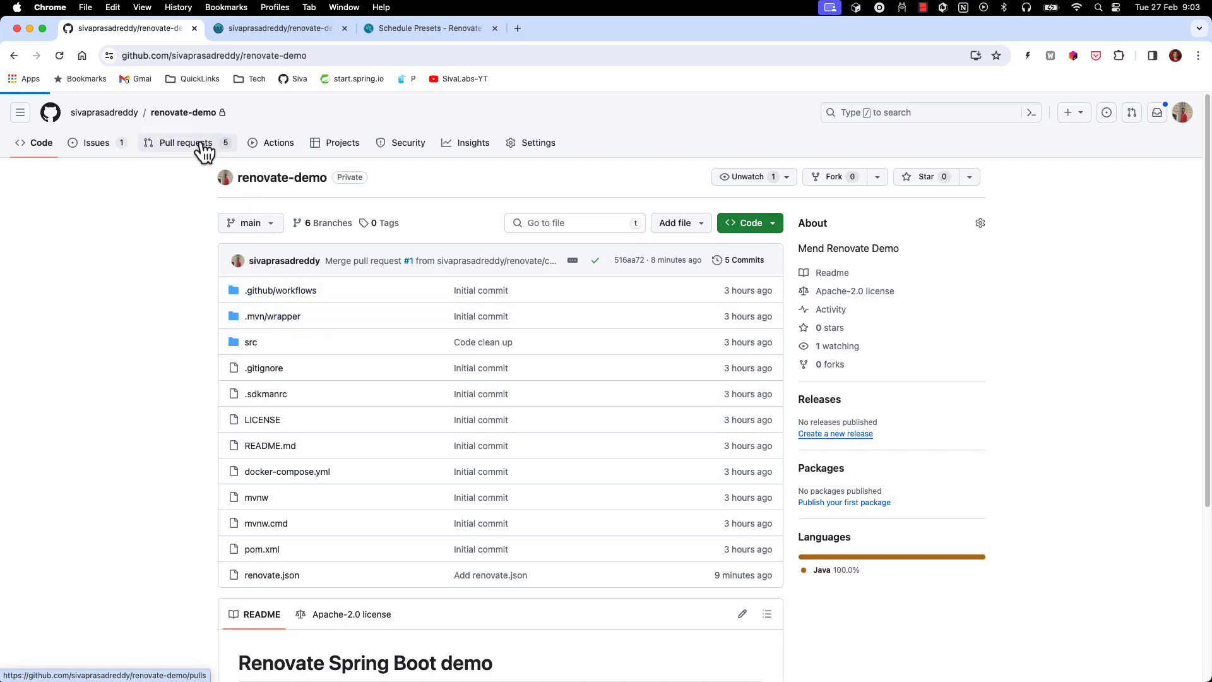
Merge pull request #2 updating maven to v3.9.6 into main.
click(184, 142)
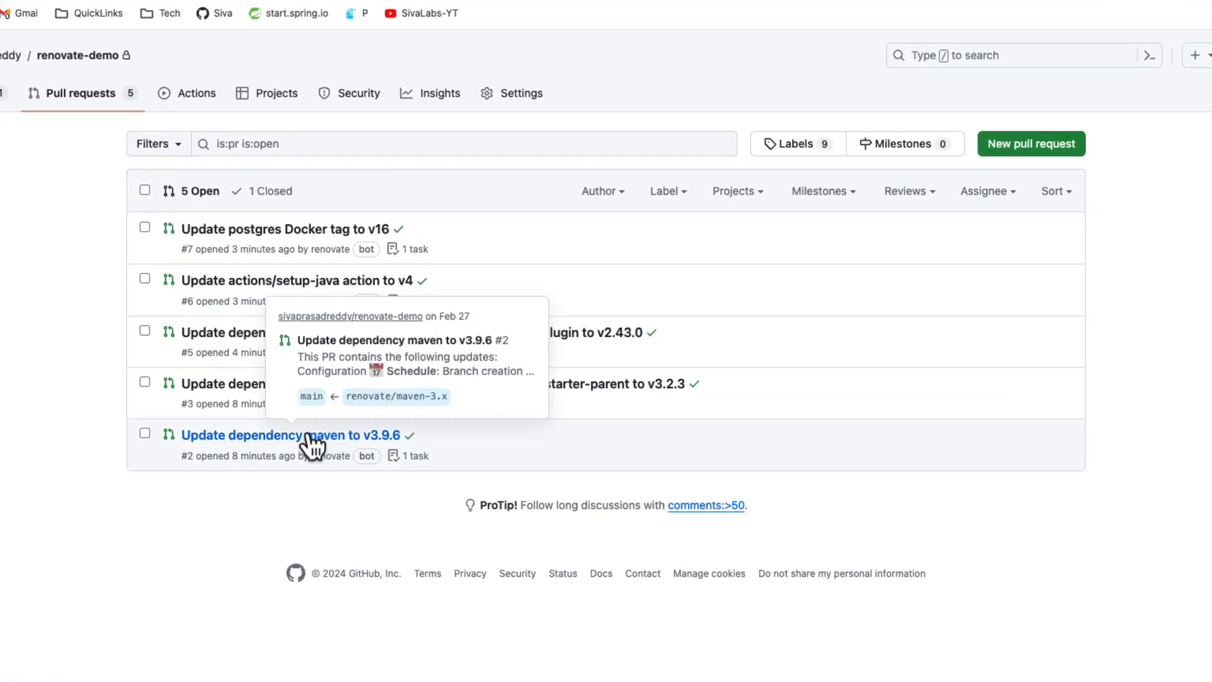
click(290, 434)
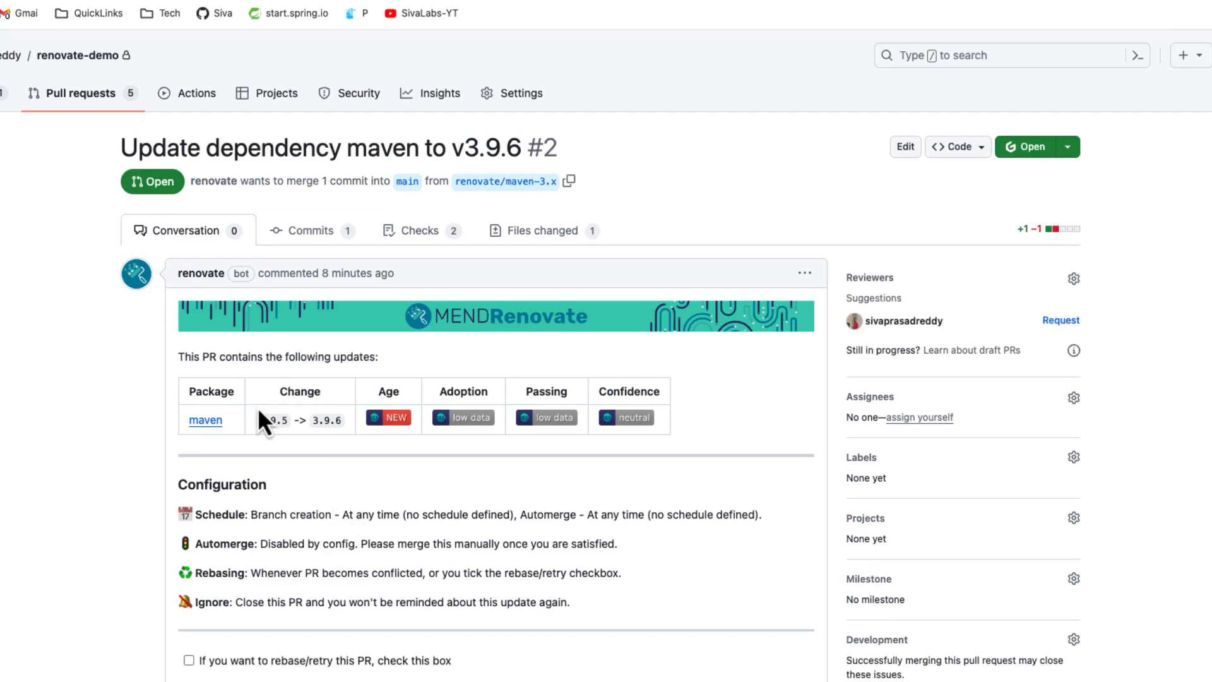
mouse_move(287, 446)
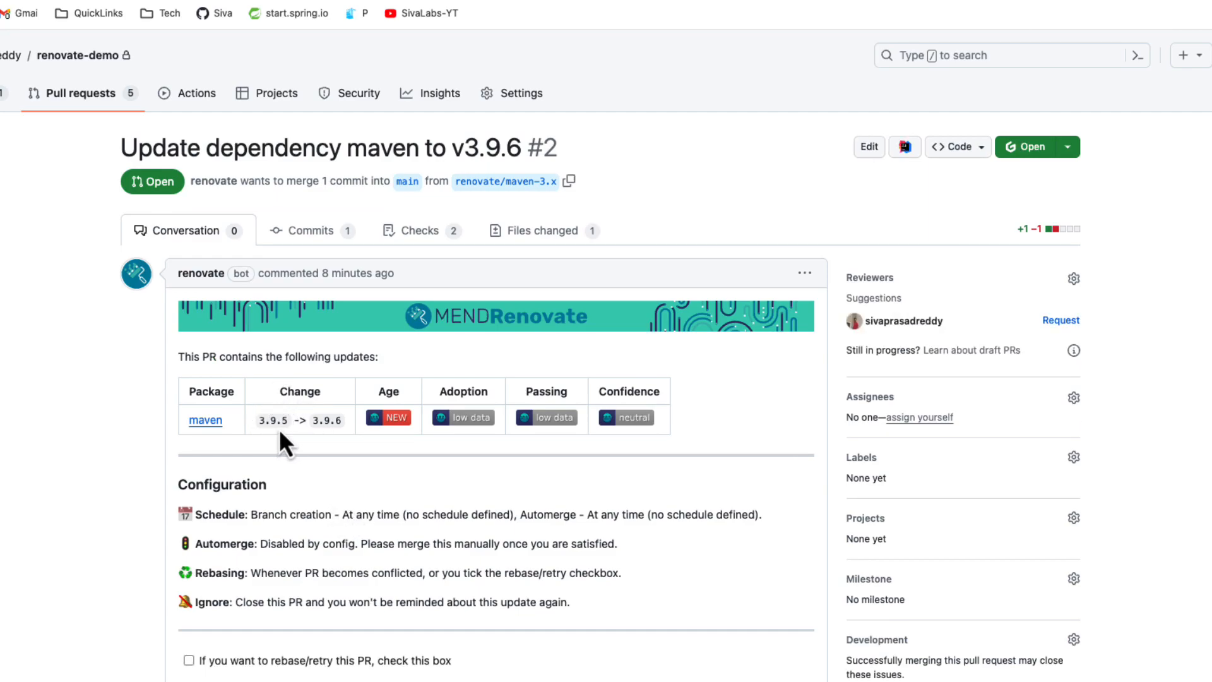
scroll(down, 3)
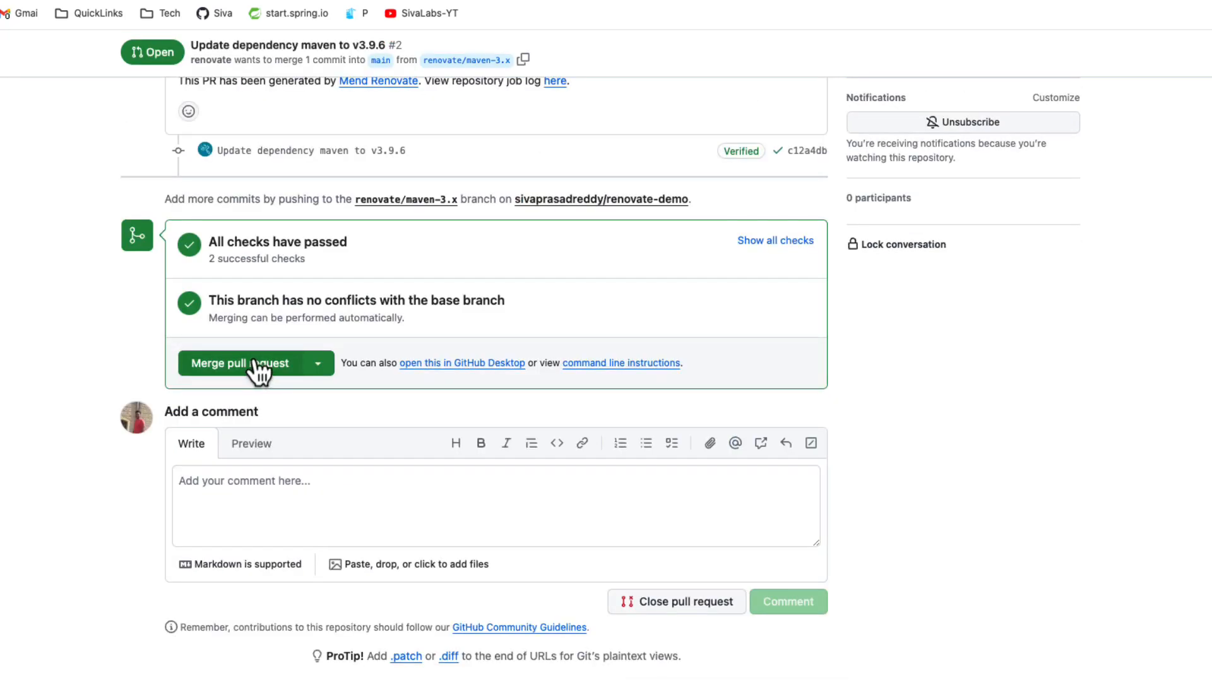
click(242, 362)
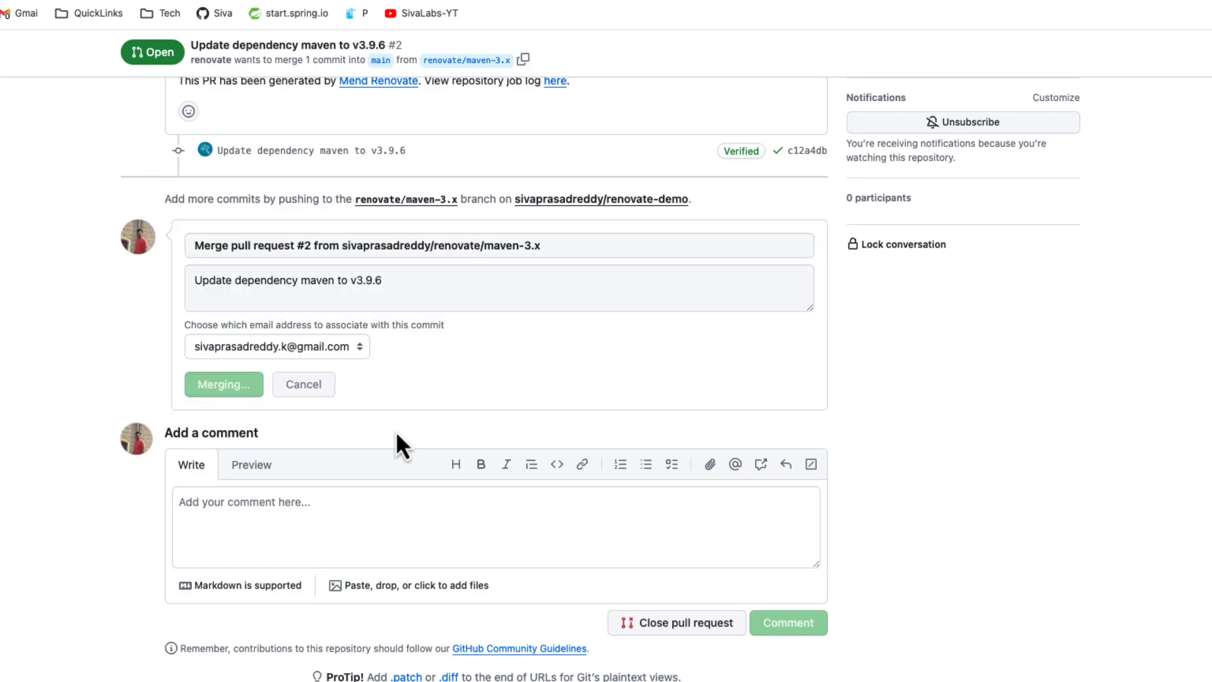
click(223, 384)
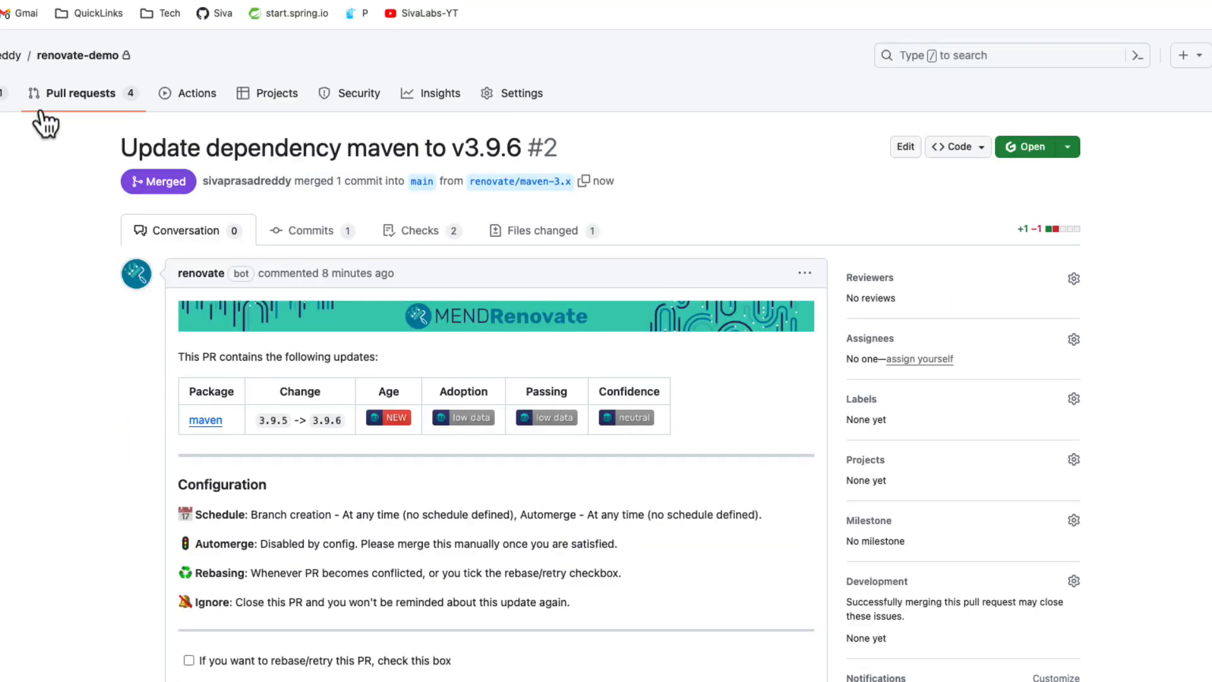
Merge pull request #3 updating spring-boot-starter-parent to v3.2.3 and return to the pull request list.
click(80, 92)
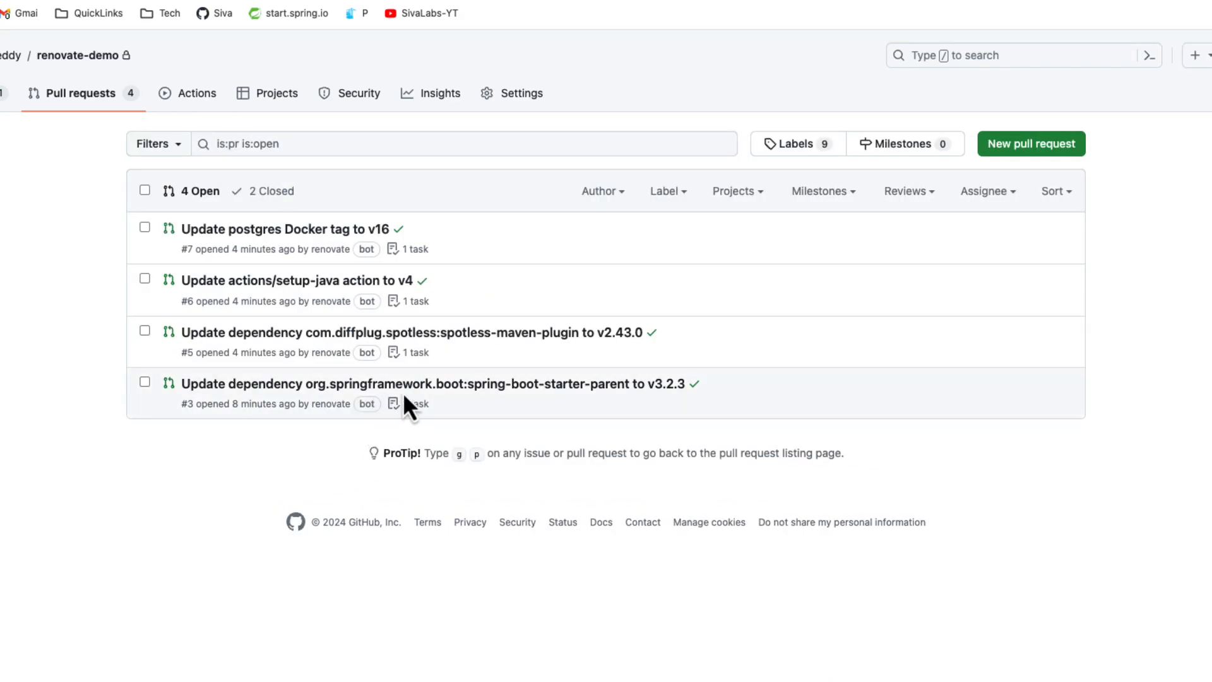
click(436, 384)
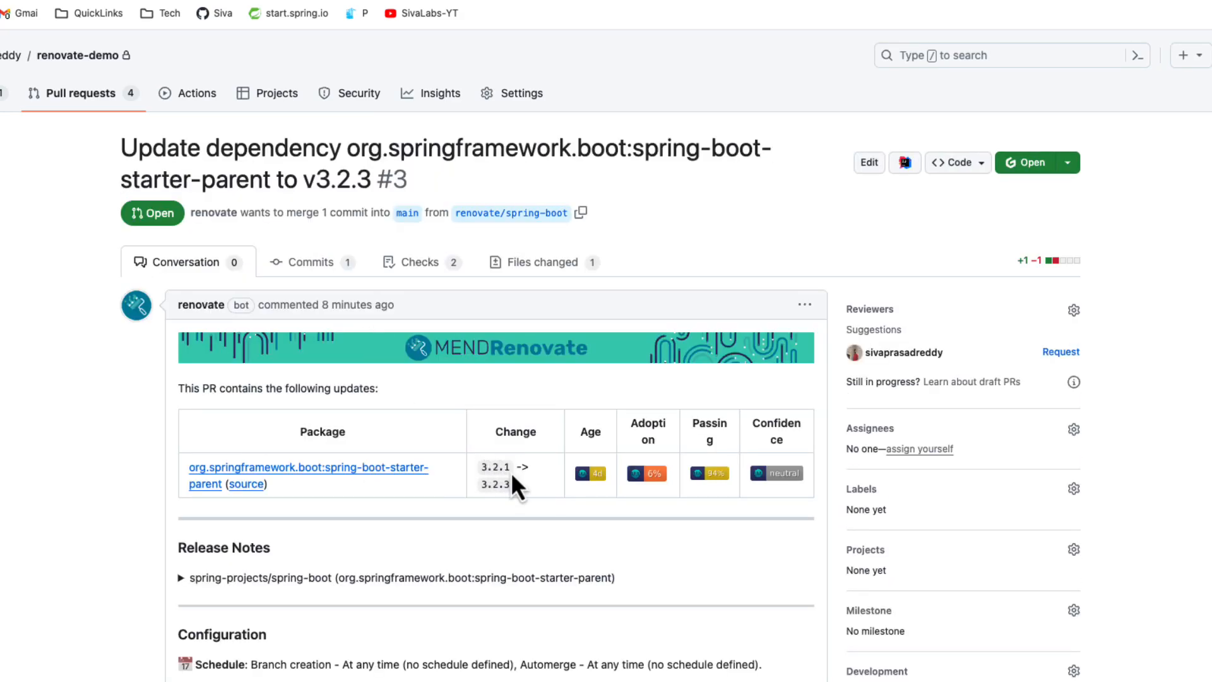
scroll(down, 3)
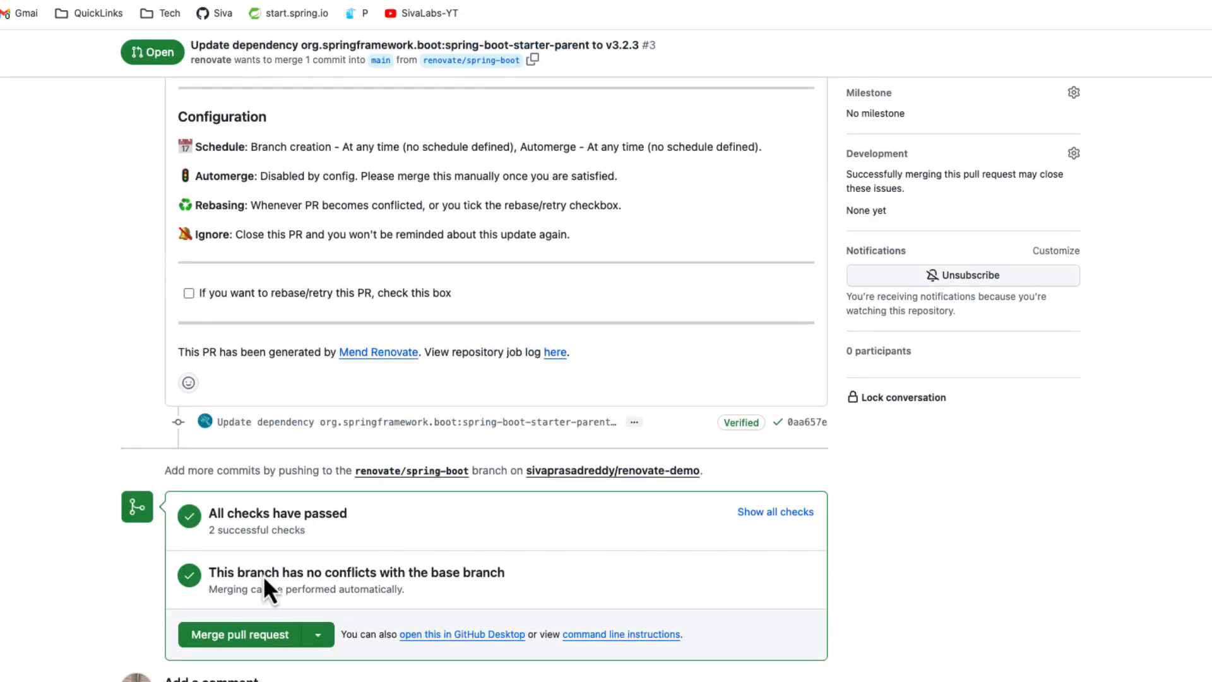
click(249, 634)
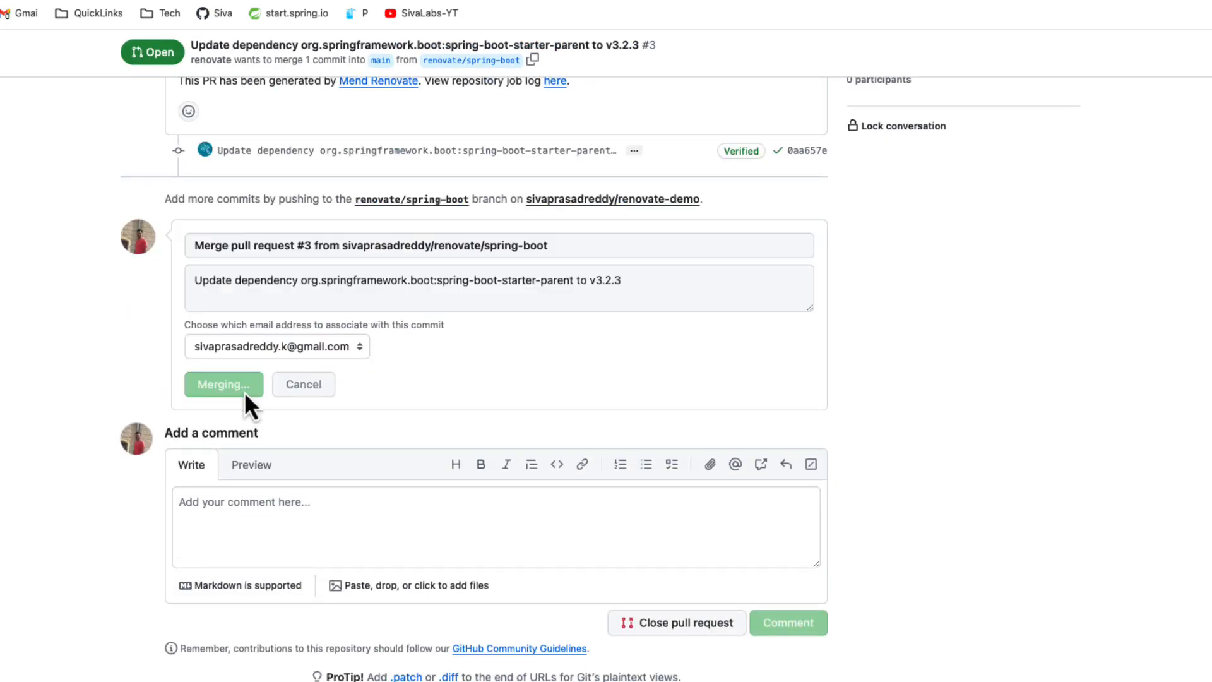
click(223, 384)
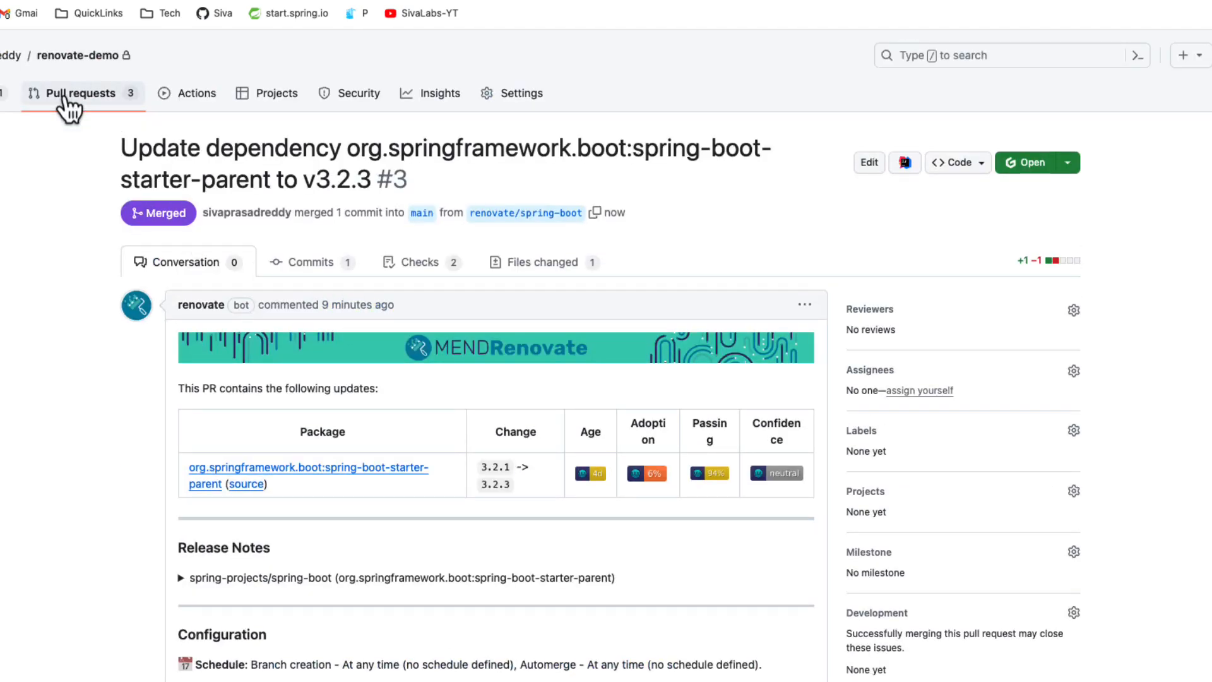
click(80, 92)
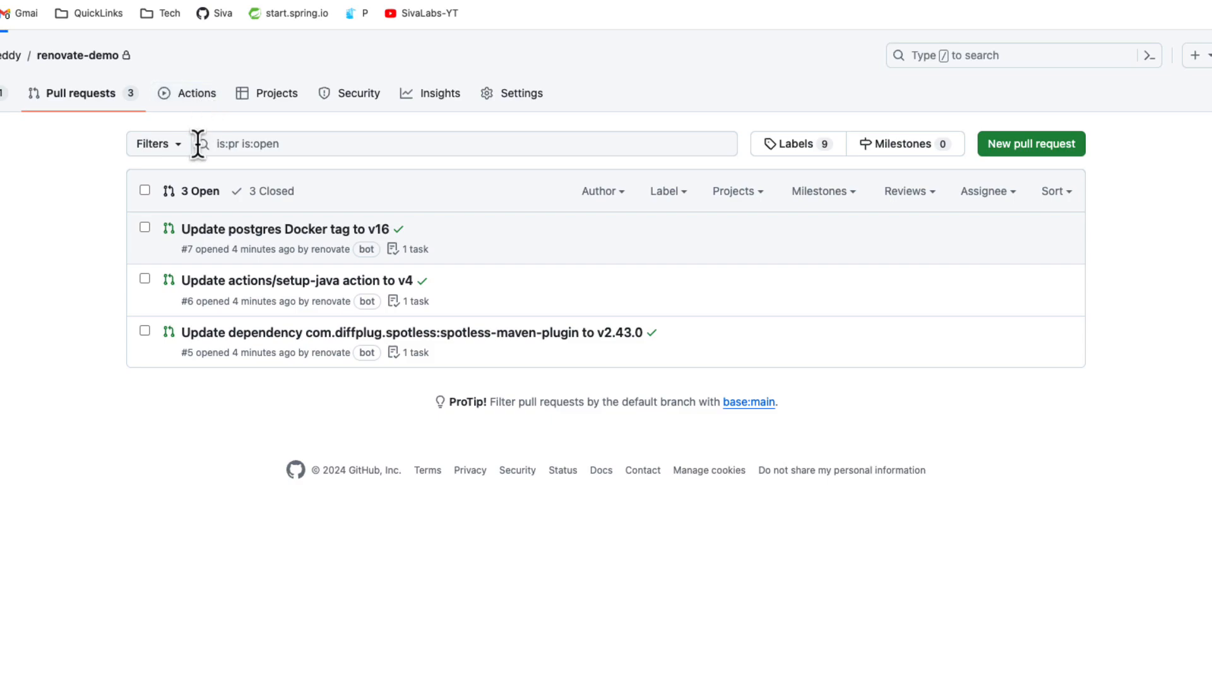
Return to the renovate-demo file listing, now showing the merged dependency-update commits on main.
click(195, 92)
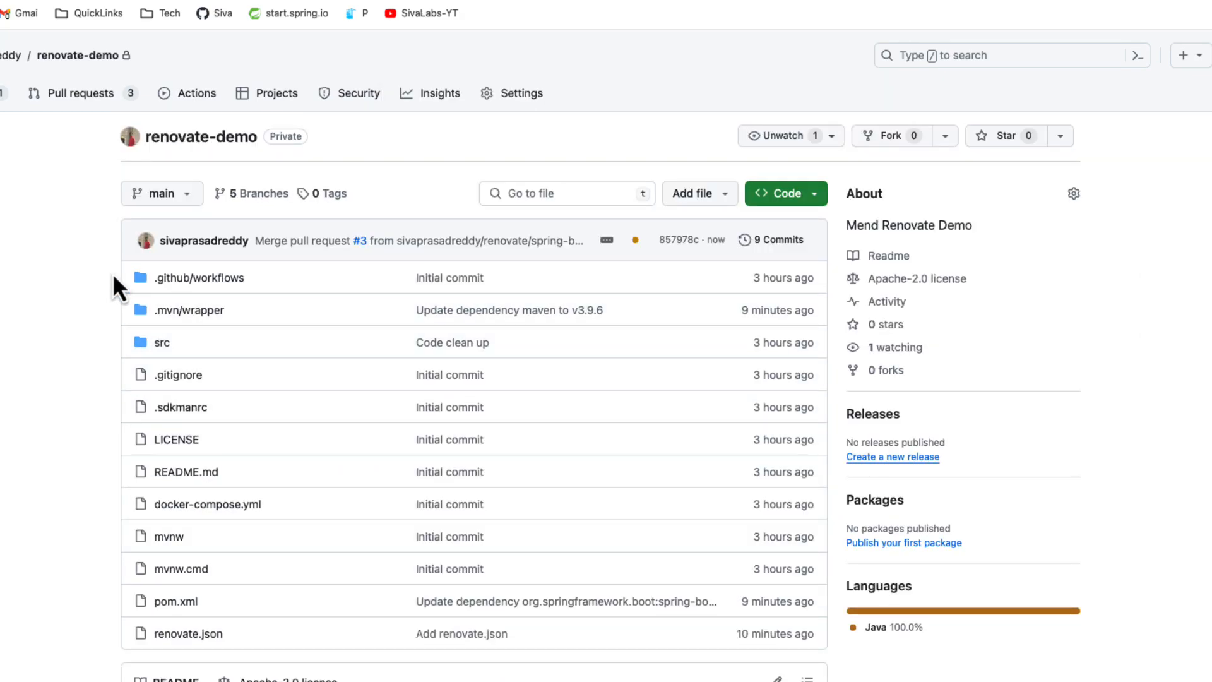
mouse_move(76, 92)
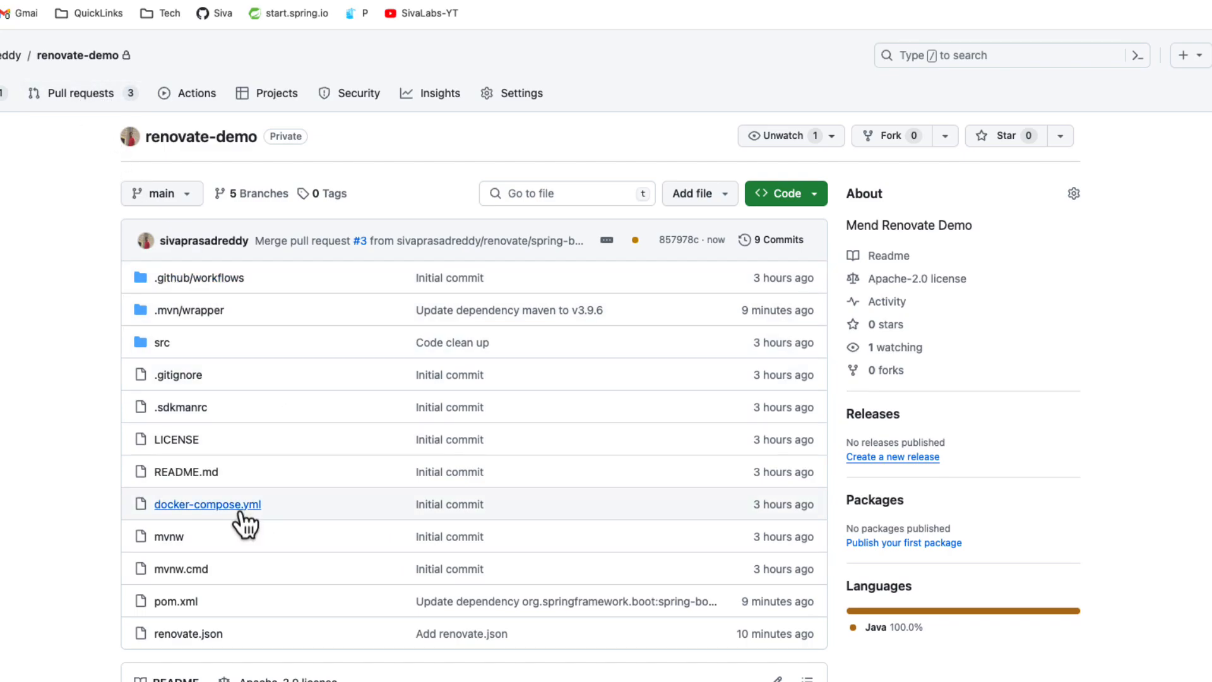
mouse_move(242, 448)
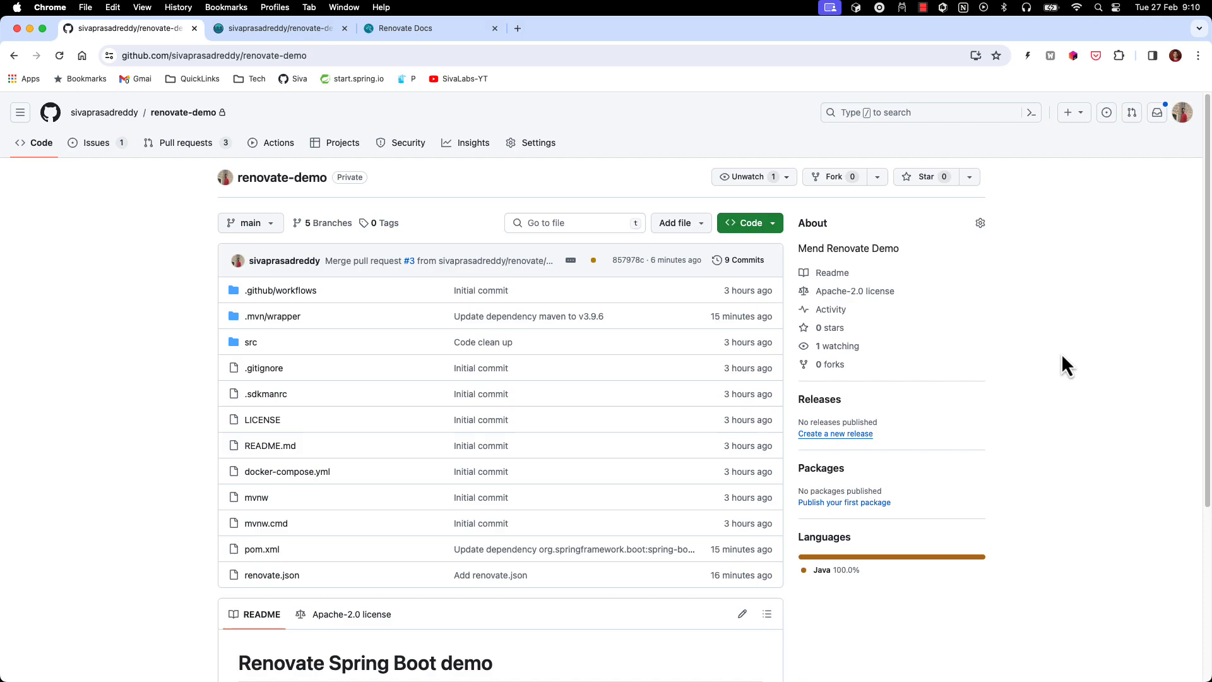
mouse_move(942, 377)
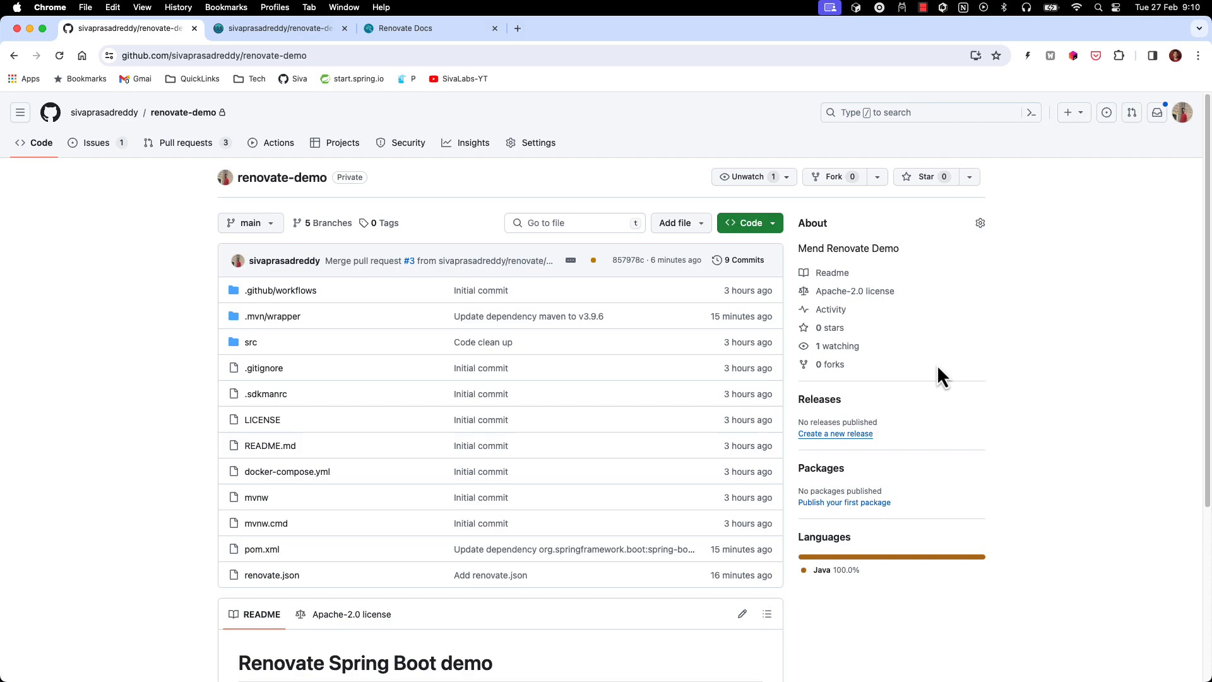
mouse_move(300, 282)
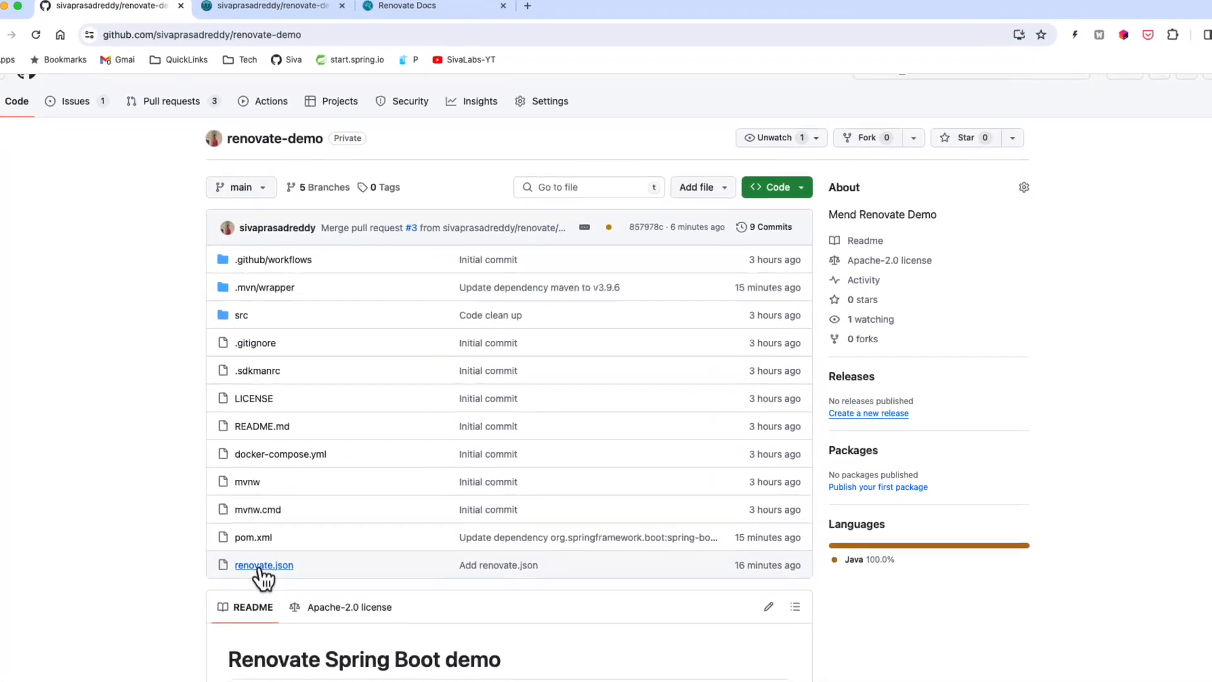
View renovate.json and select its extends key, which lists only config:recommended.
click(263, 565)
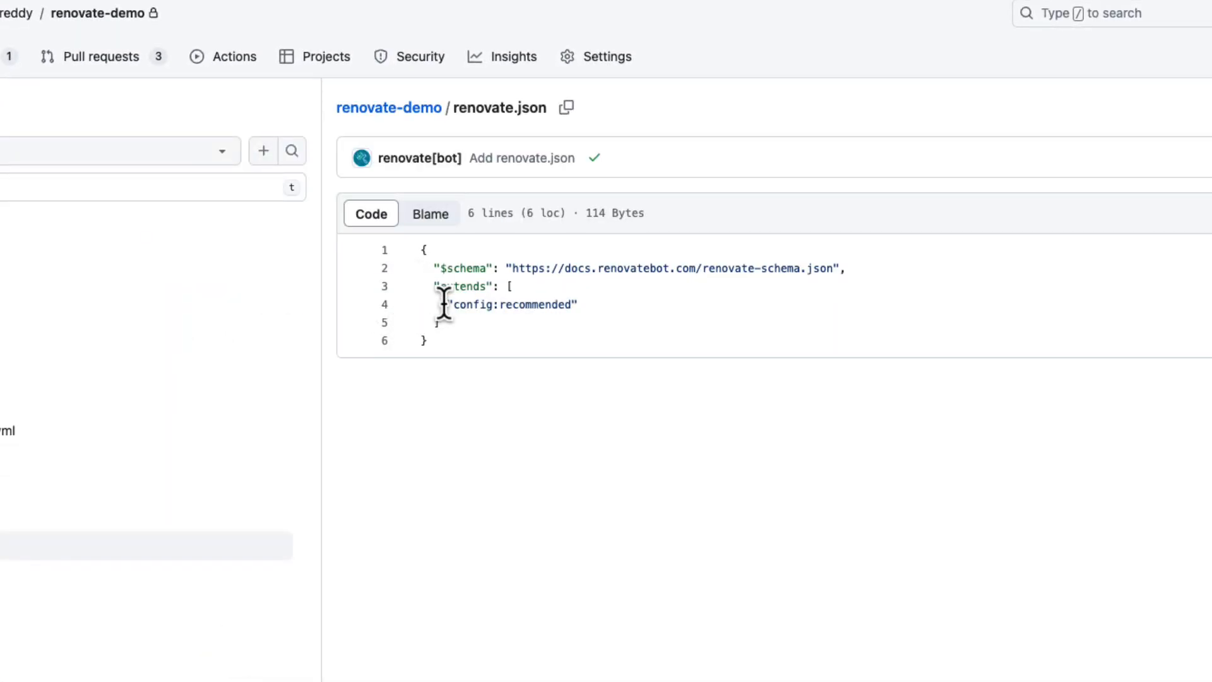
double_click(511, 304)
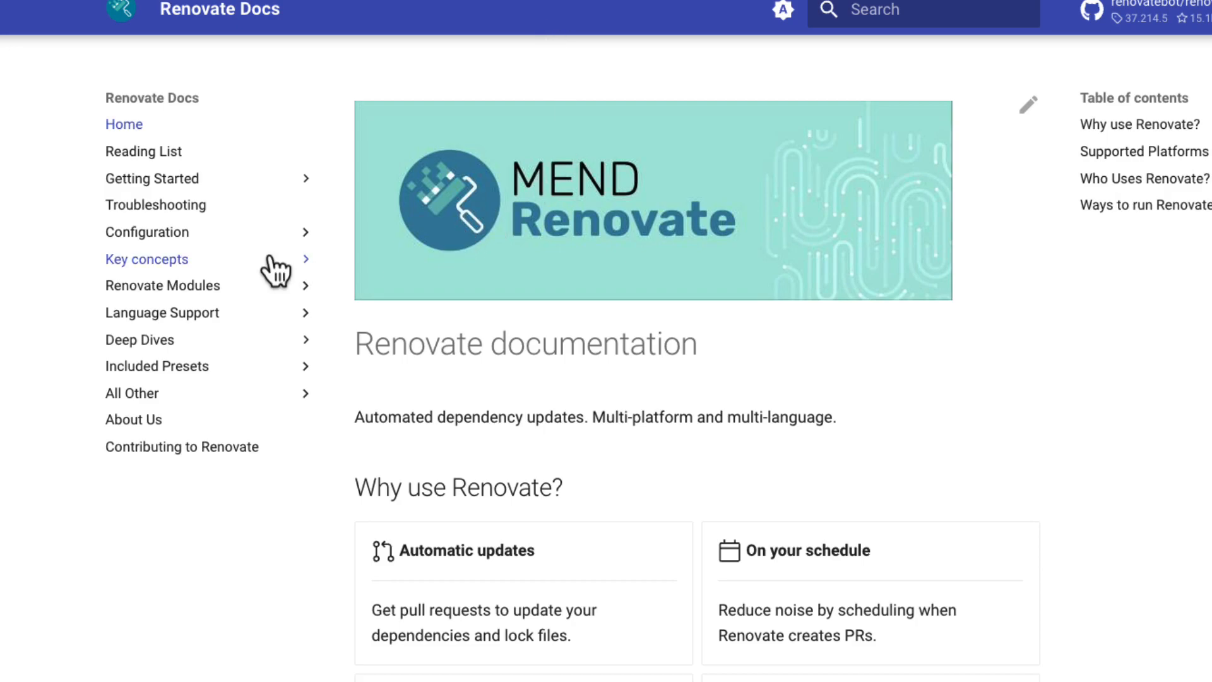
mouse_move(178, 295)
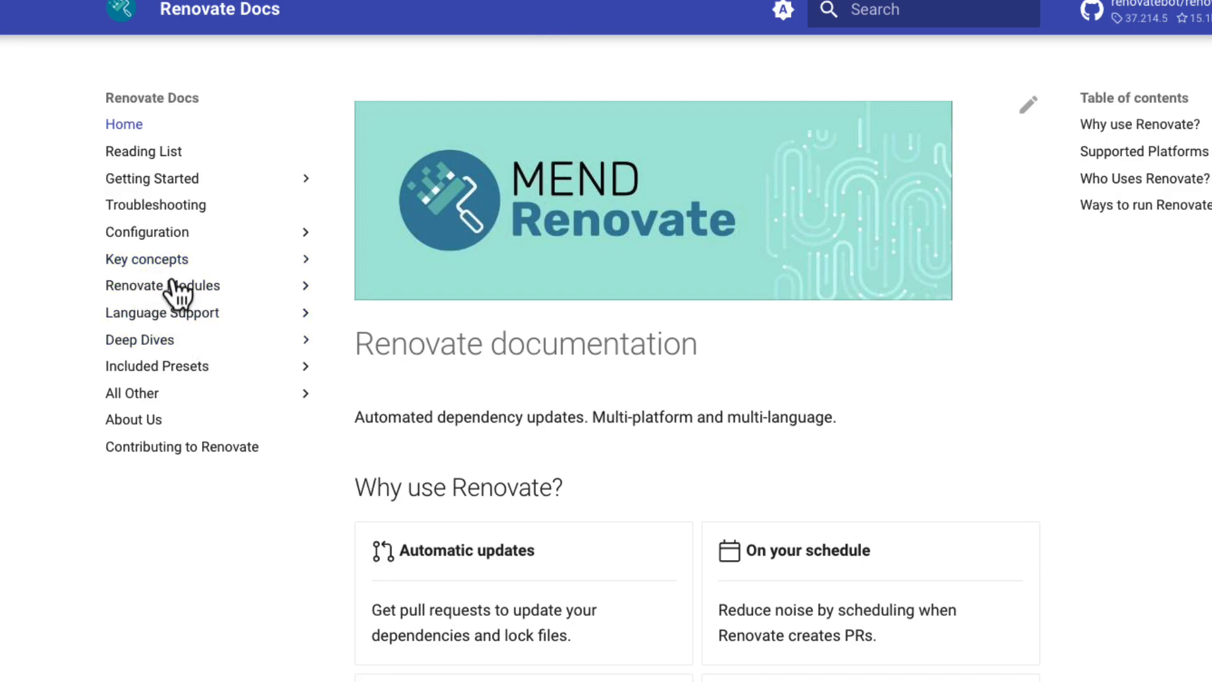
mouse_move(157, 366)
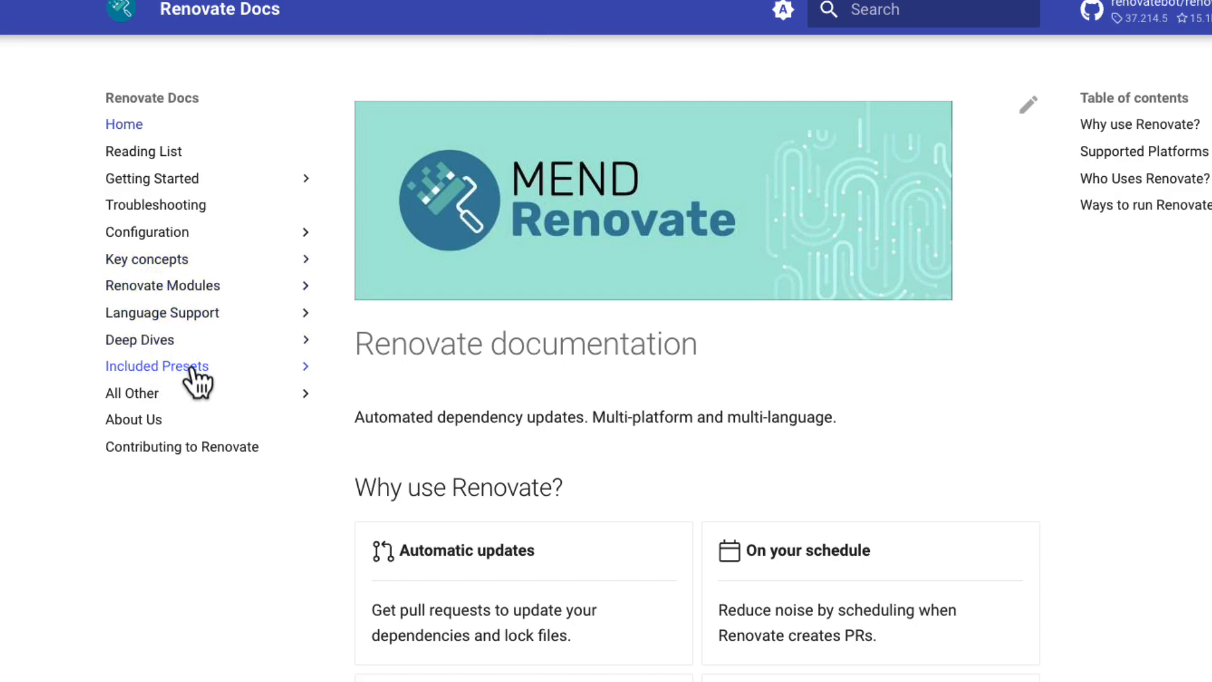
Browse the Schedule Presets page under Included Presets and select the schedule:earlyMondays preset from the schedule:weekly example.
click(157, 366)
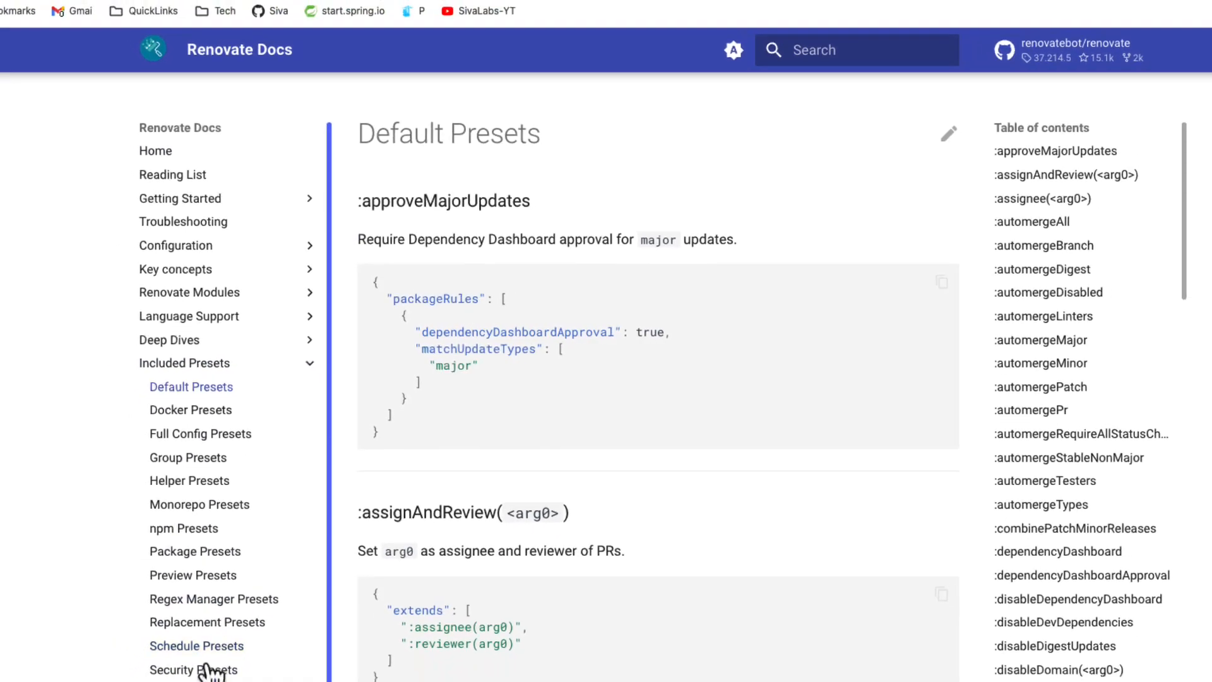
click(197, 645)
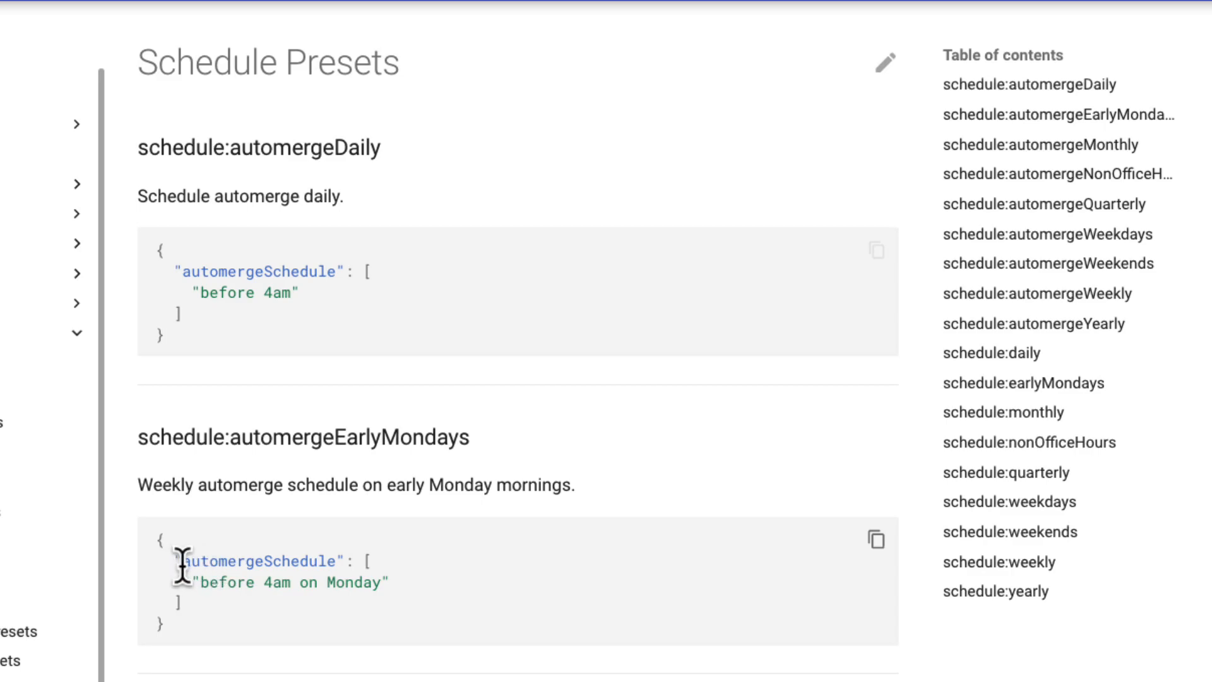
mouse_move(510, 528)
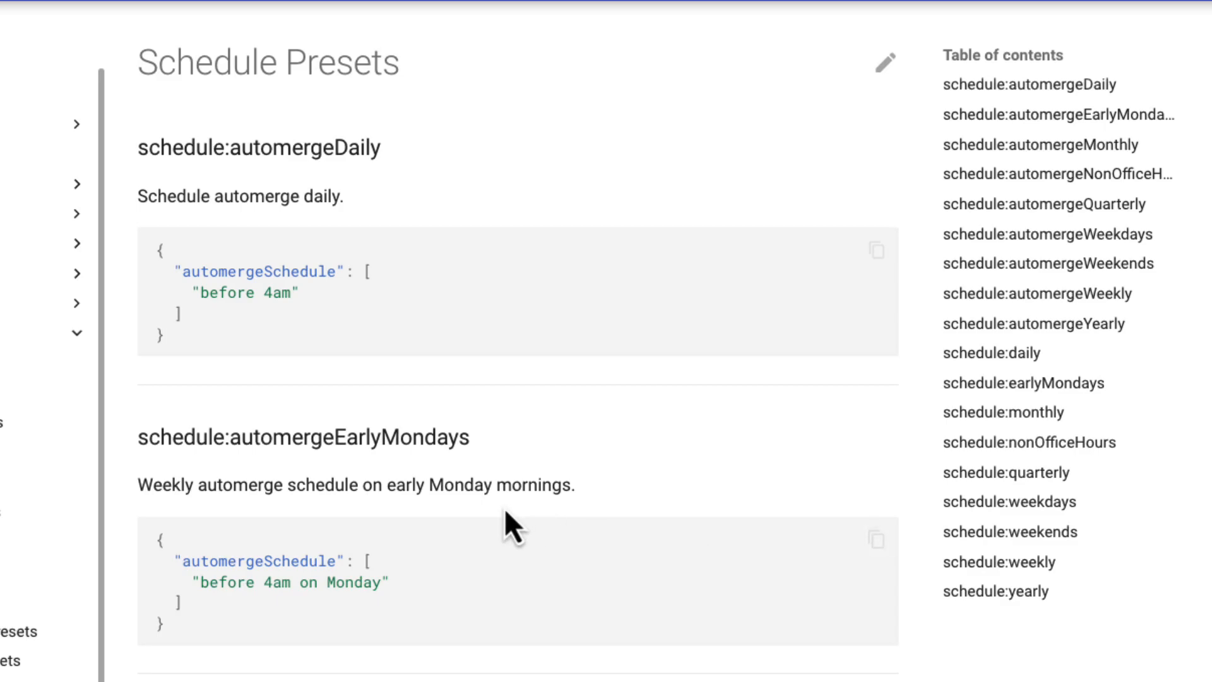
mouse_move(376, 554)
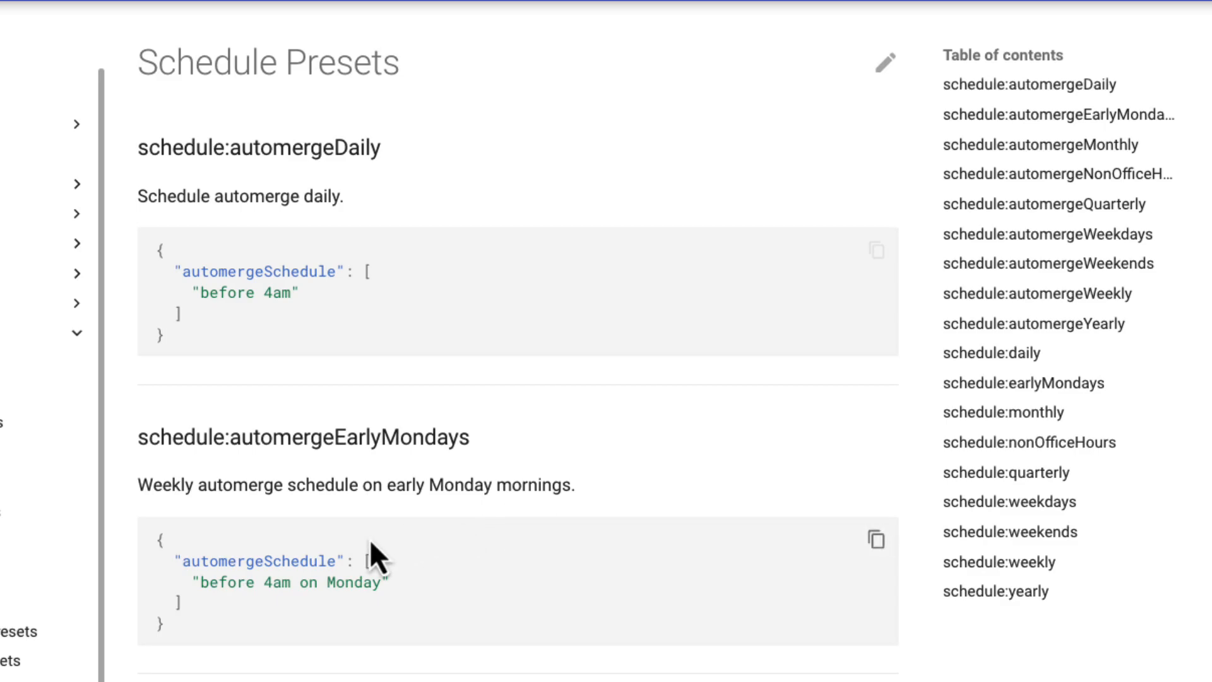
mouse_move(292, 562)
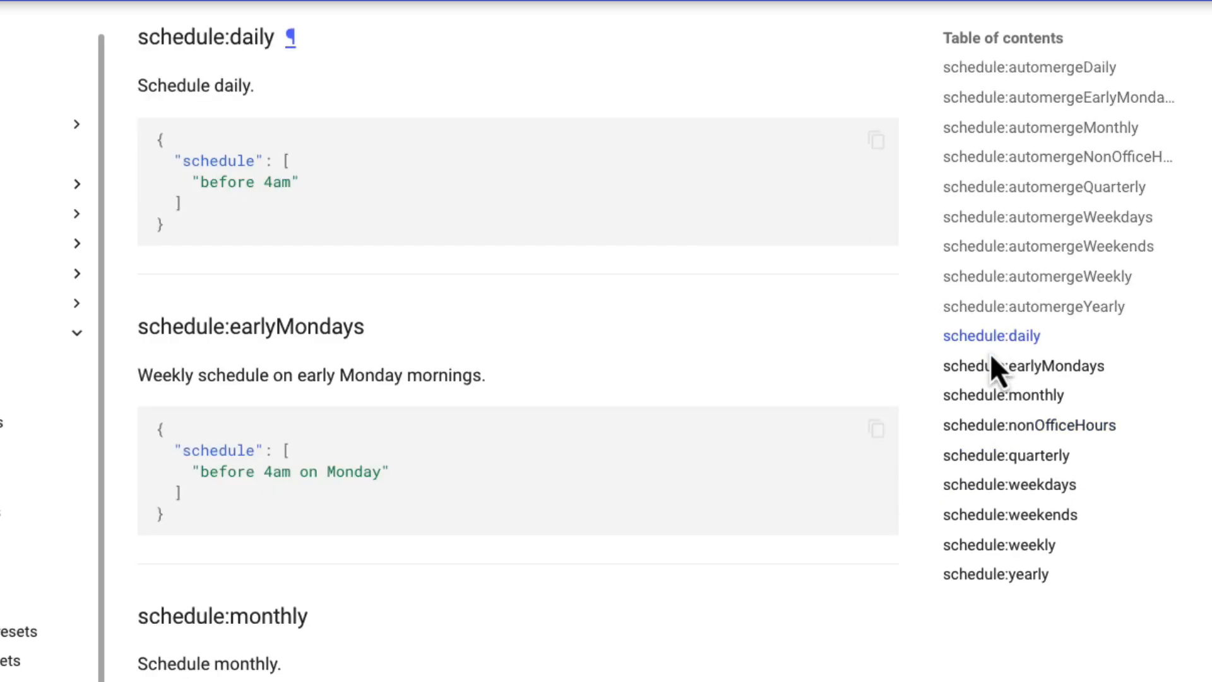
mouse_move(274, 339)
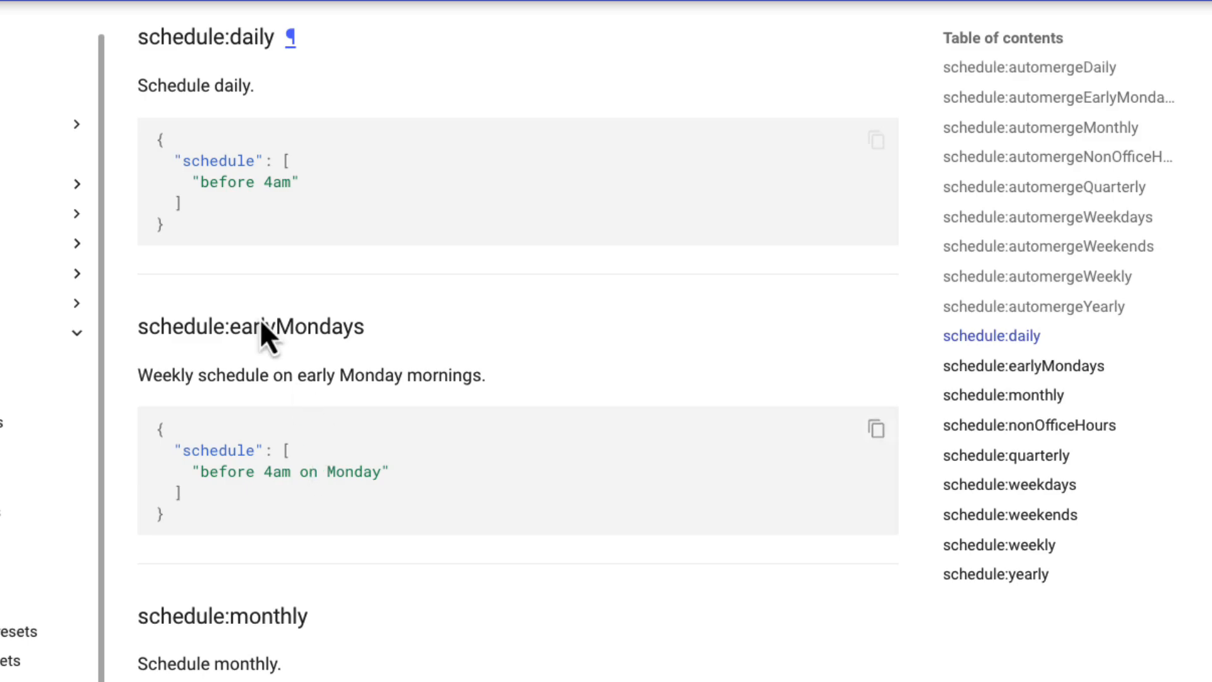
mouse_move(195, 178)
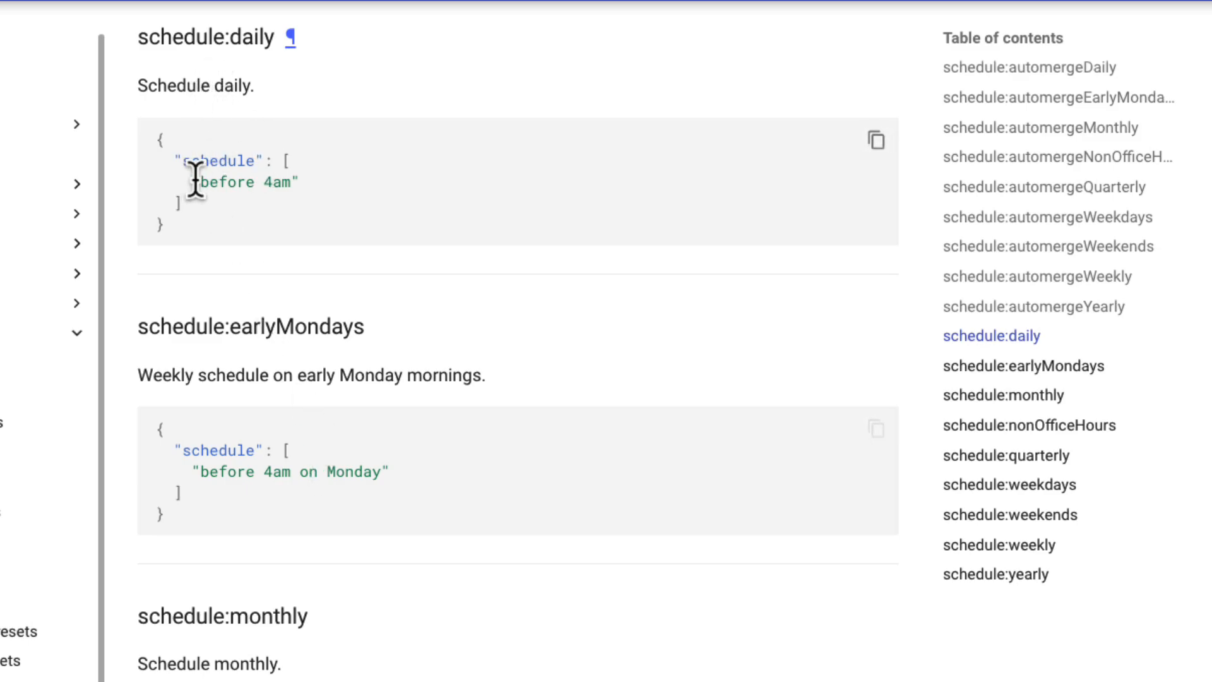
double_click(244, 182)
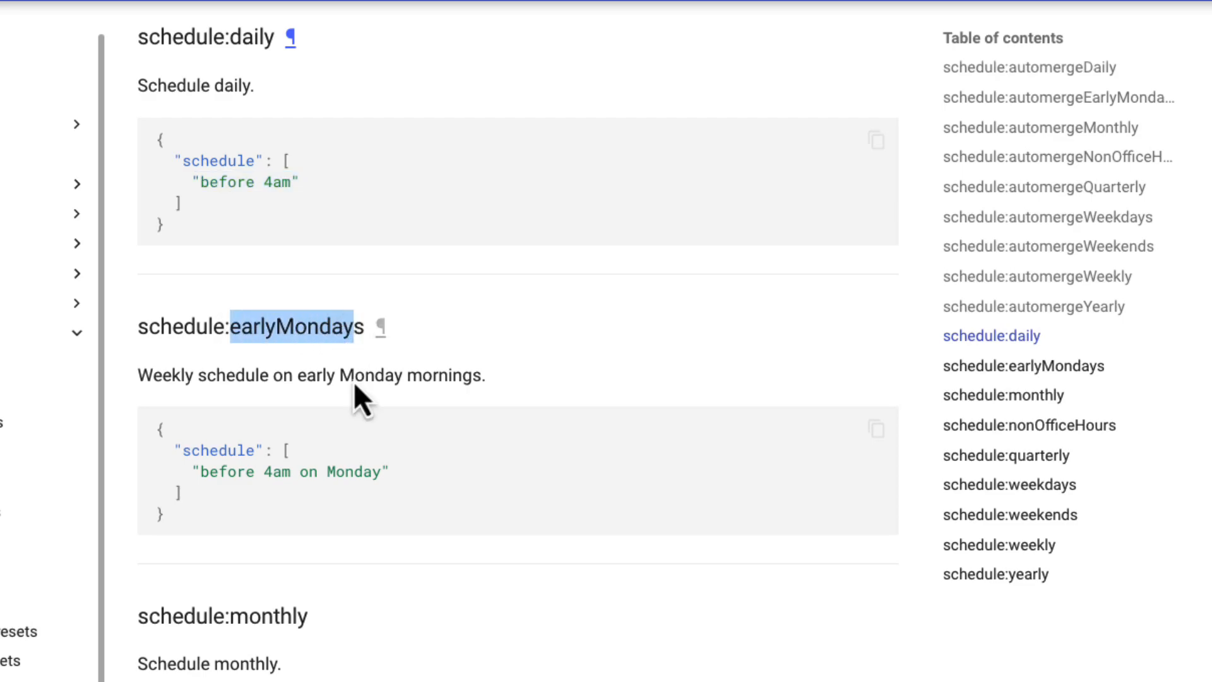
mouse_move(386, 471)
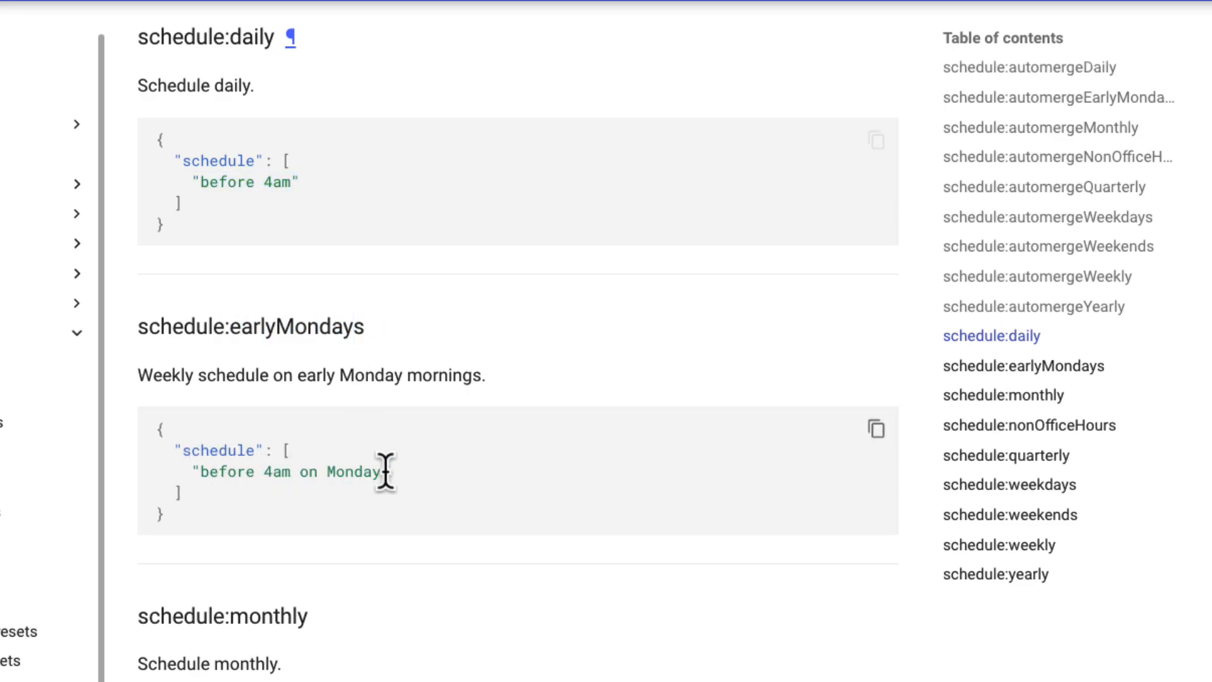
click(997, 545)
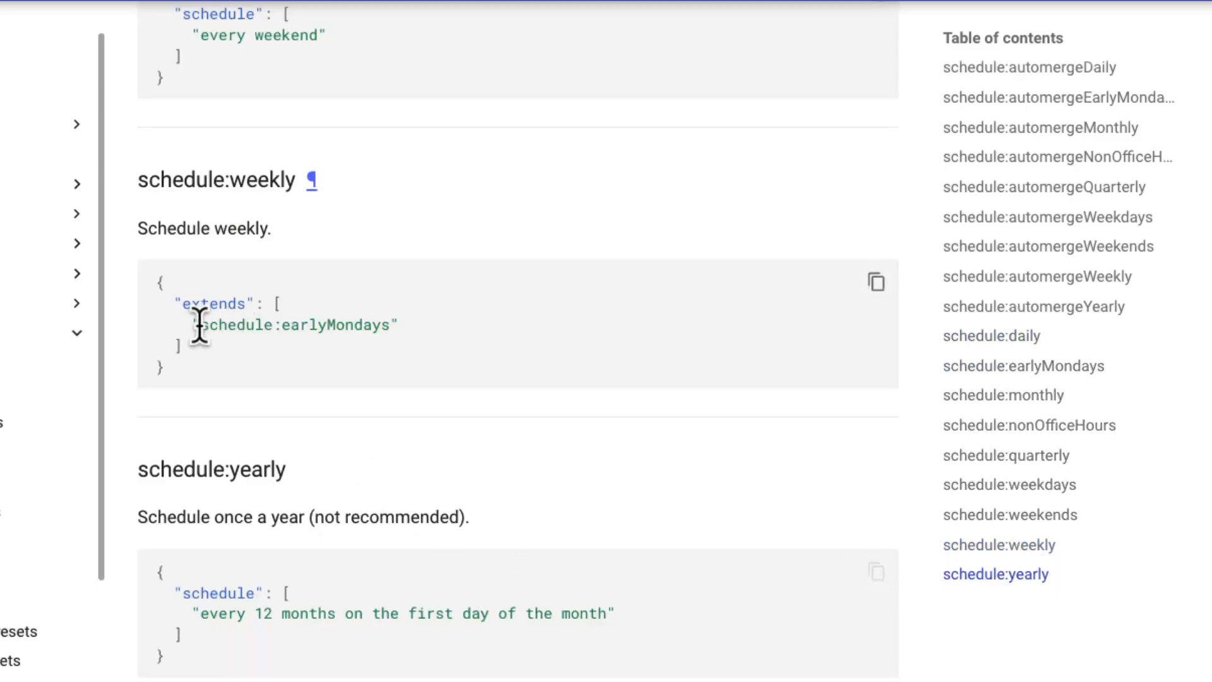
mouse_move(460, 338)
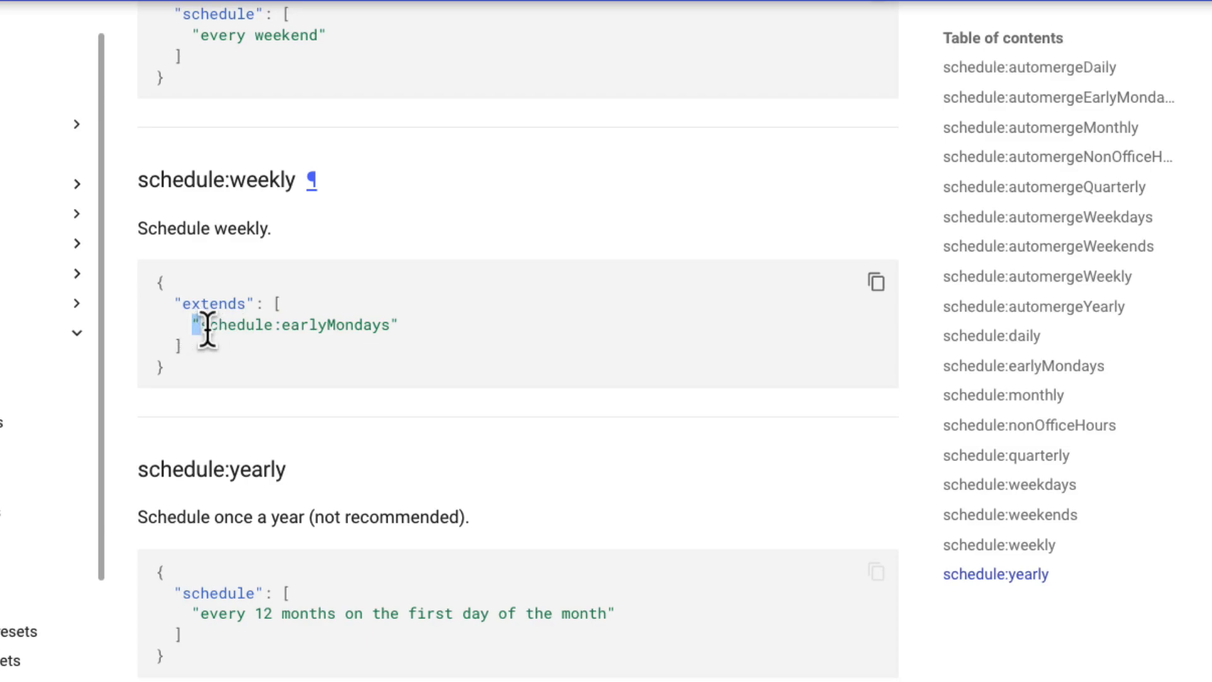
double_click(294, 324)
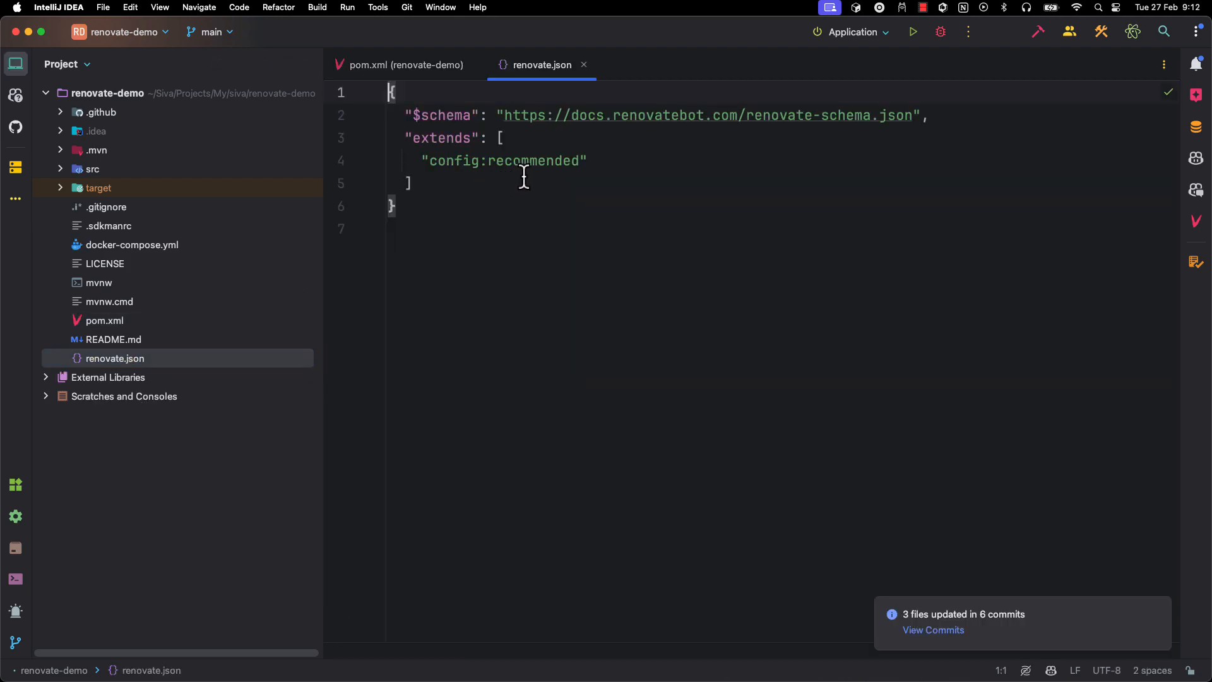
Add "schedule:earlyMondays" on a new line after config:recommended in renovate.json's extends list.
key(enter)
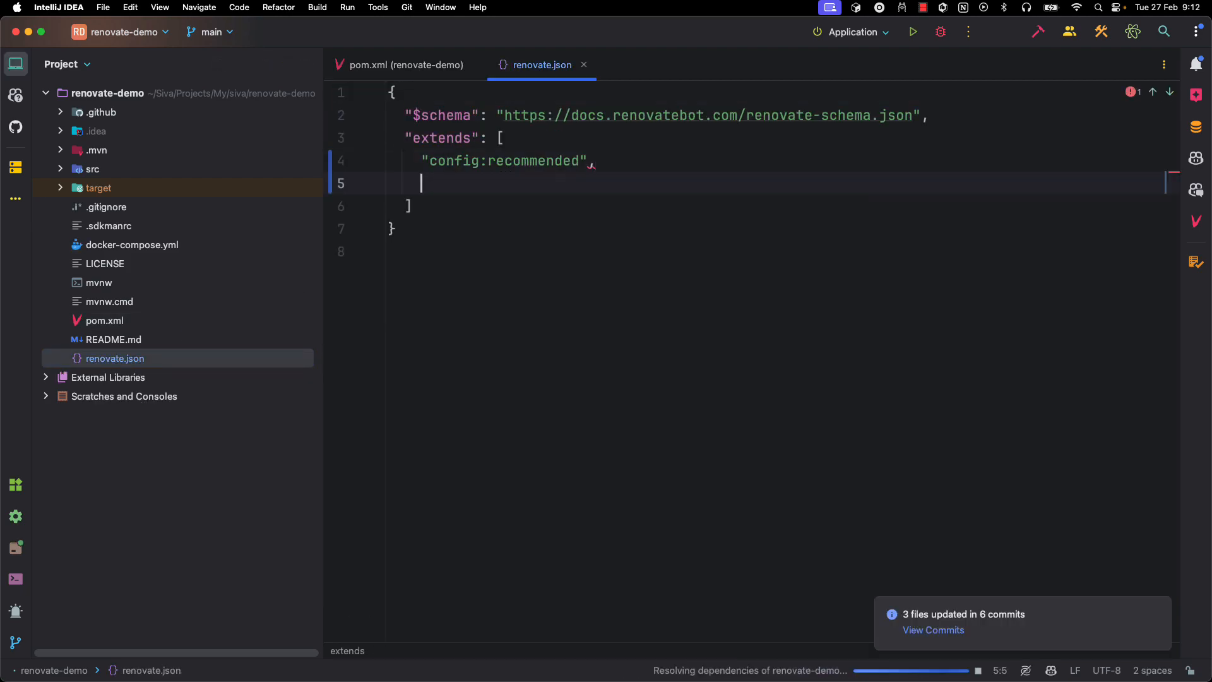
text("schedule:earlyMondays")
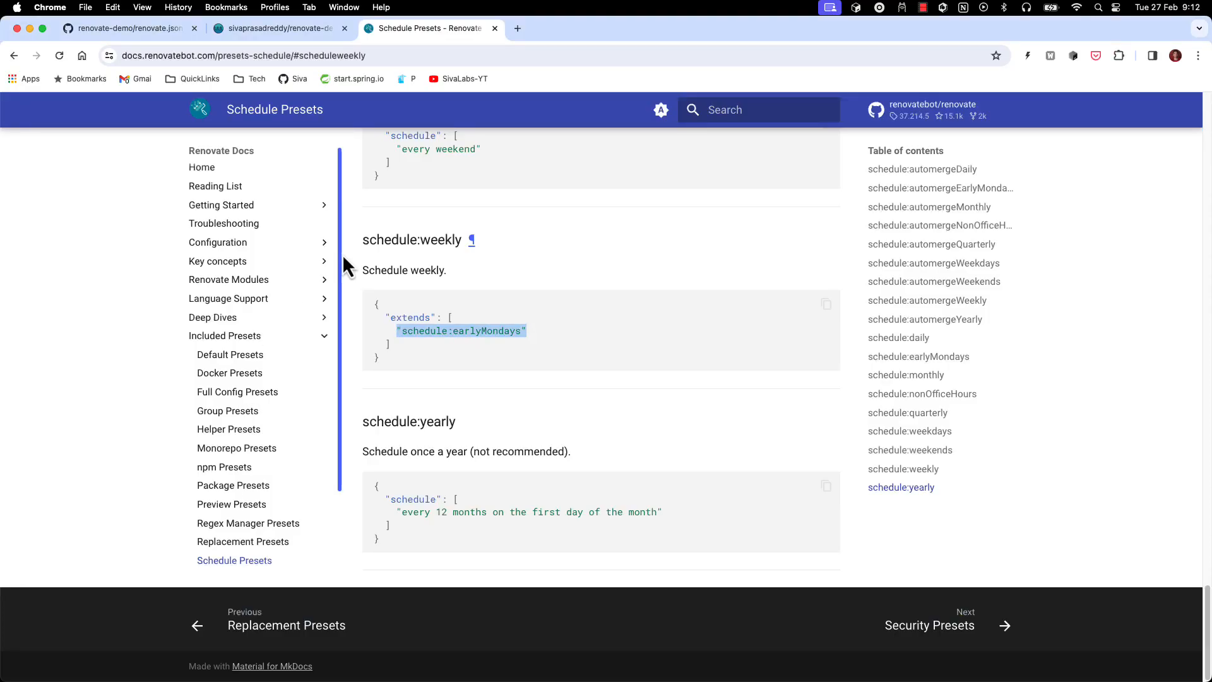
mouse_move(356, 415)
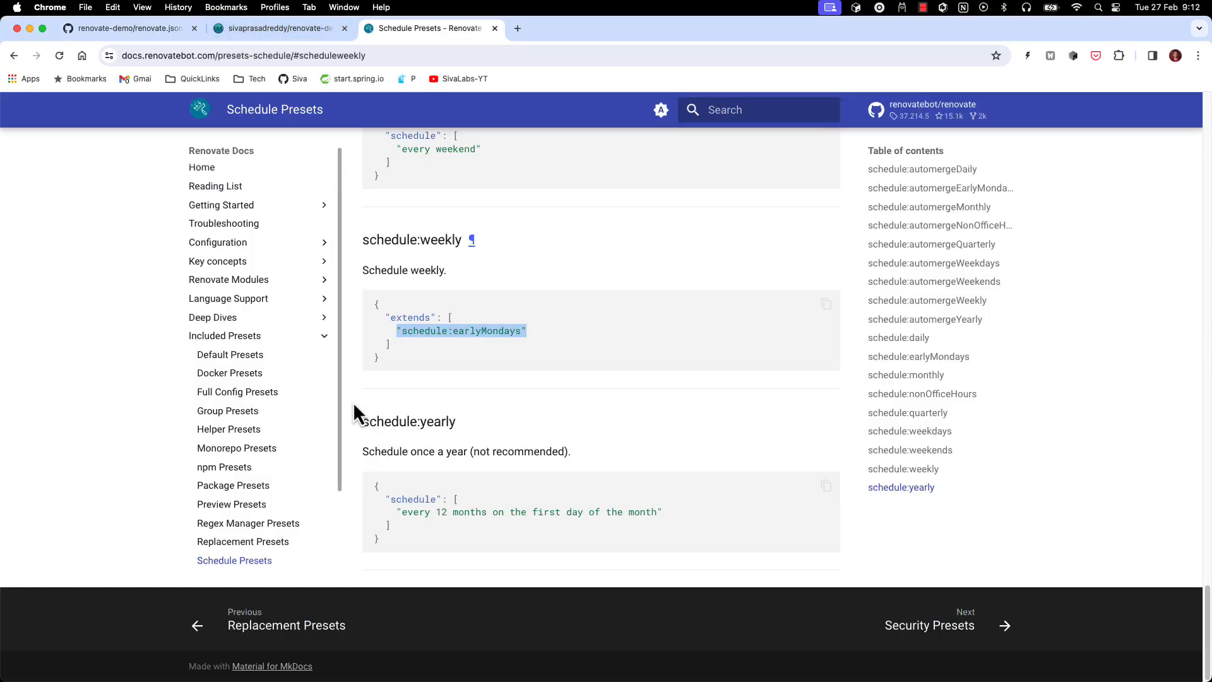
mouse_move(422, 353)
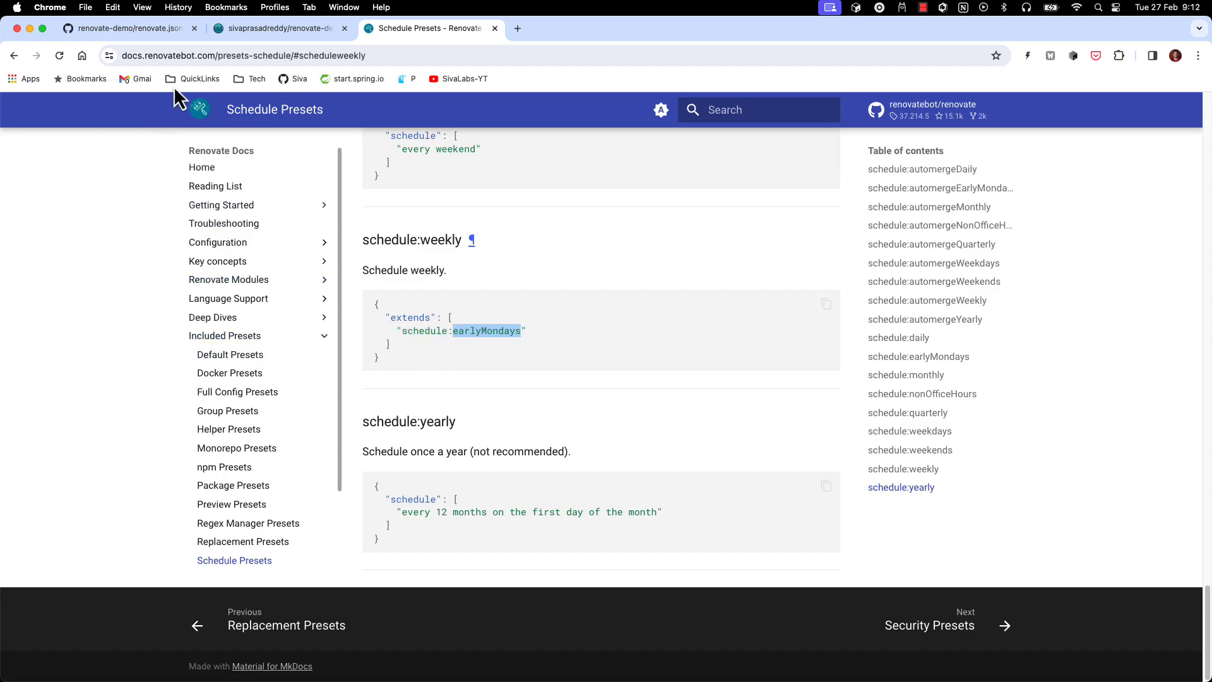
Switch from the Renovate Docs tab back to the GitHub renovate.json page.
click(130, 29)
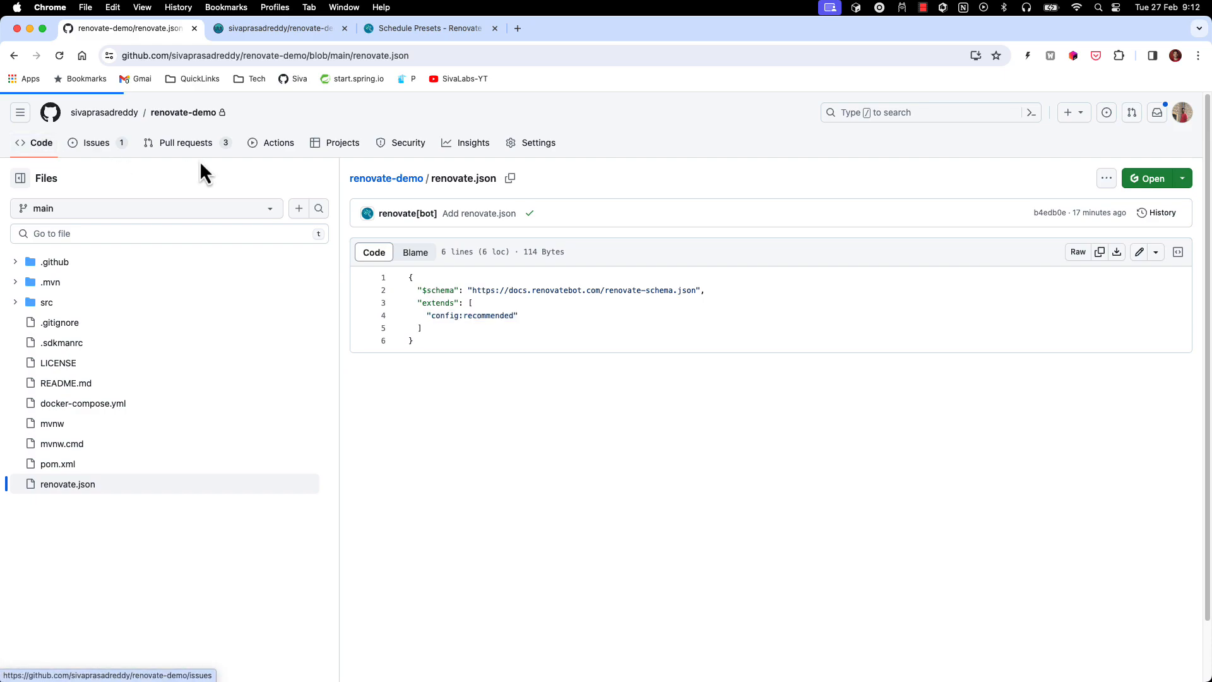
Return to the renovate-demo repository home page via the breadcrumb link.
click(182, 112)
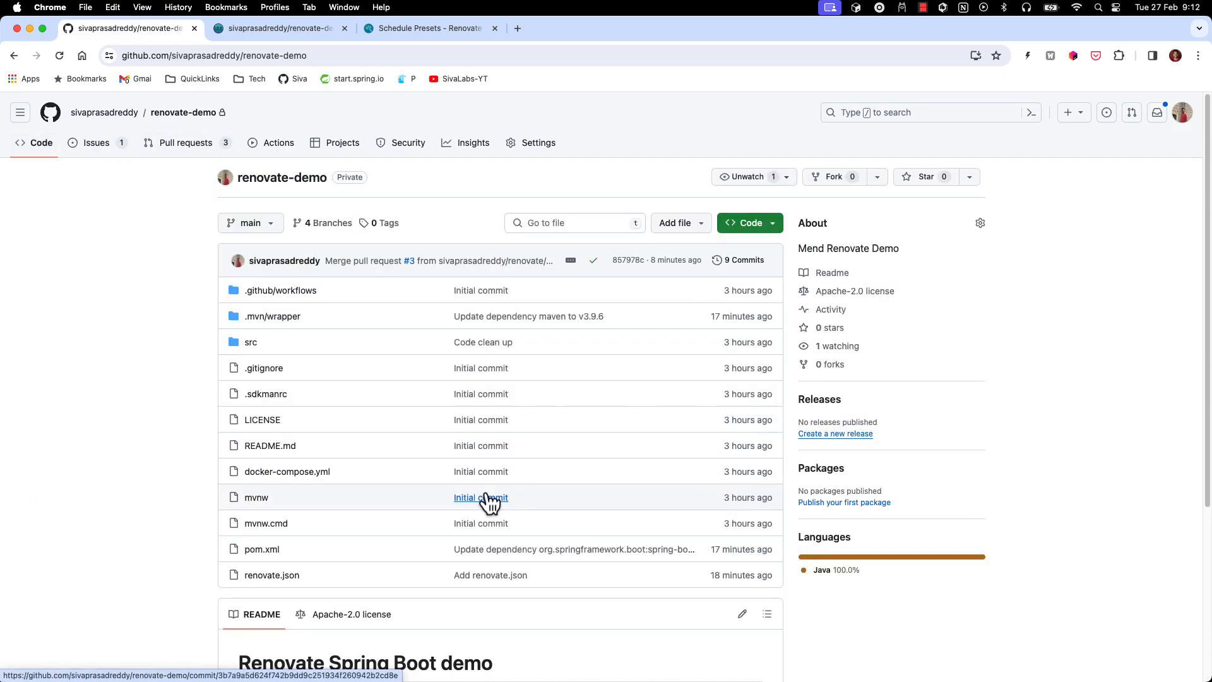
mouse_move(489, 502)
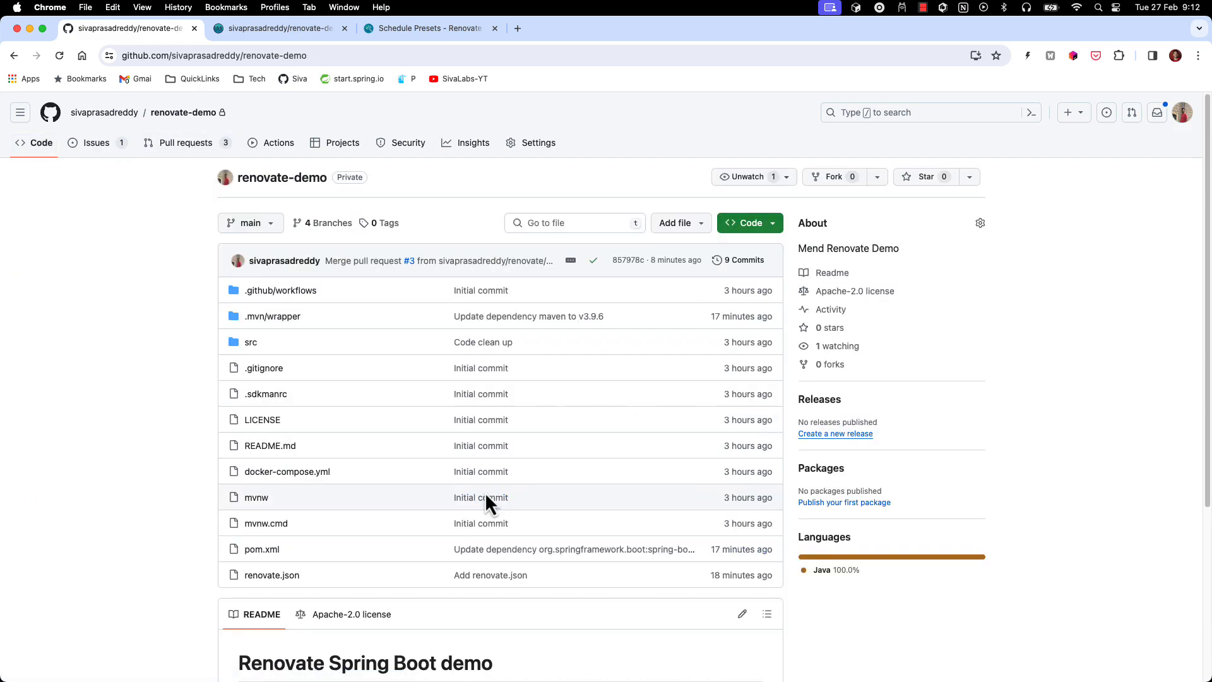